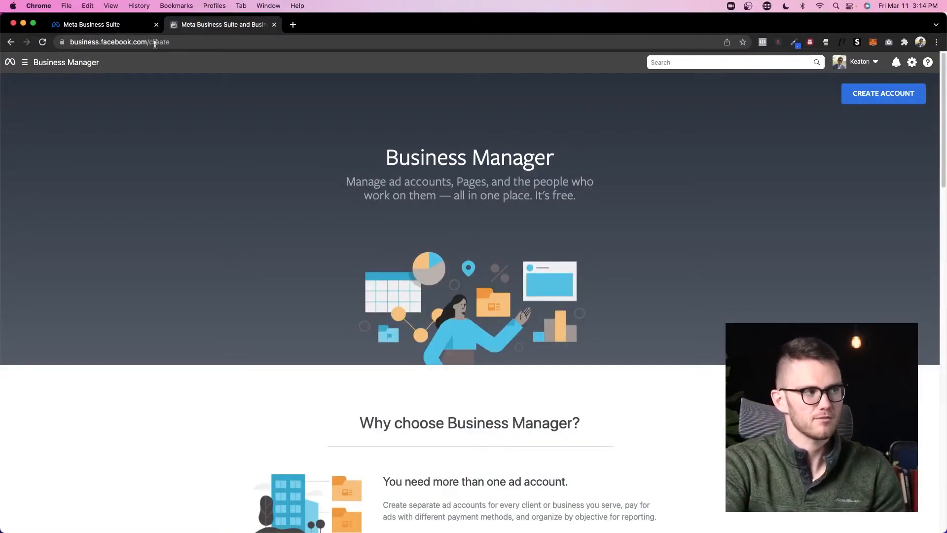
mouse_move(255, 149)
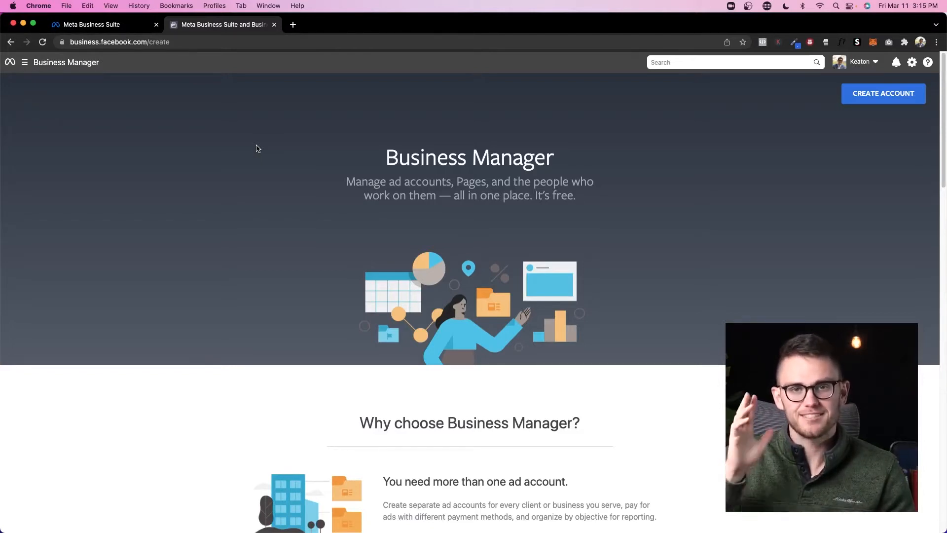
mouse_move(737, 290)
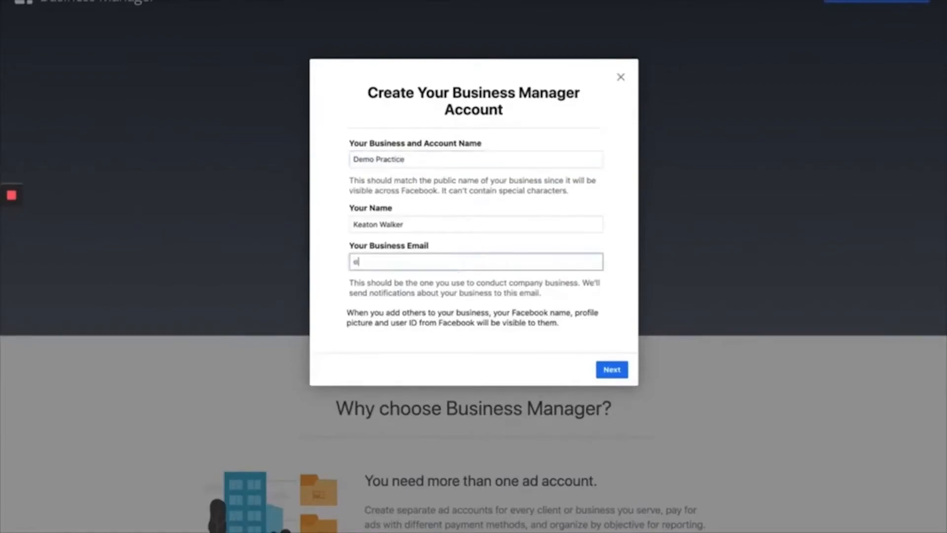
Switch to the Meta Business Suite home dashboard for the business
left_click(611, 369)
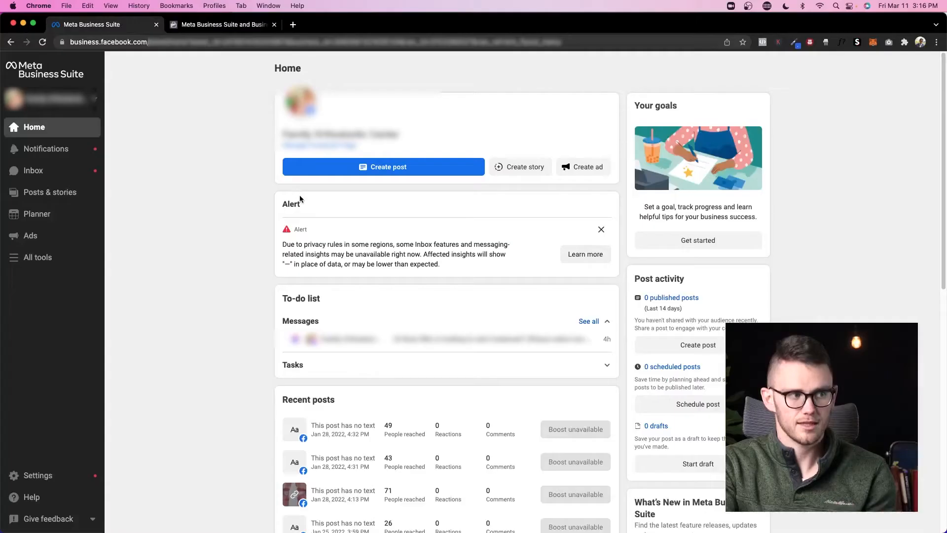
mouse_move(224, 142)
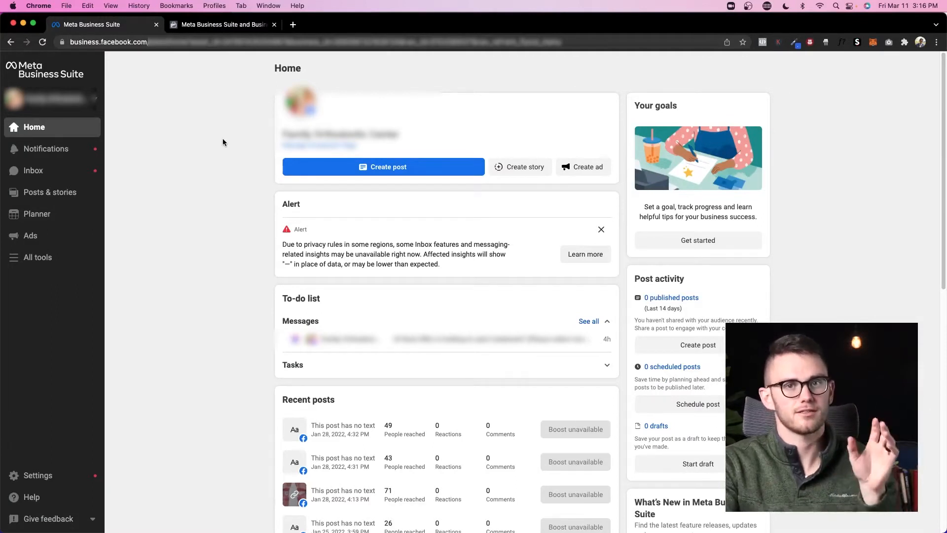
mouse_move(235, 145)
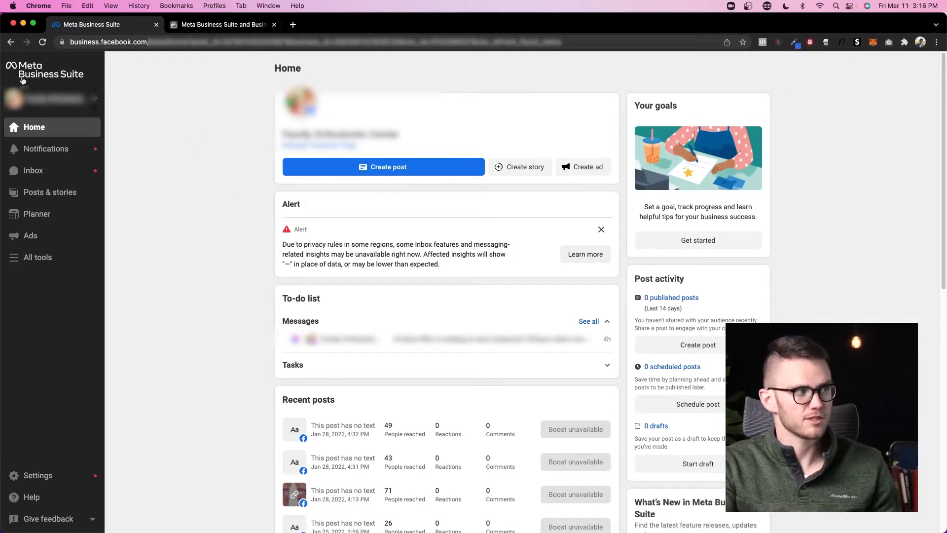
mouse_move(114, 79)
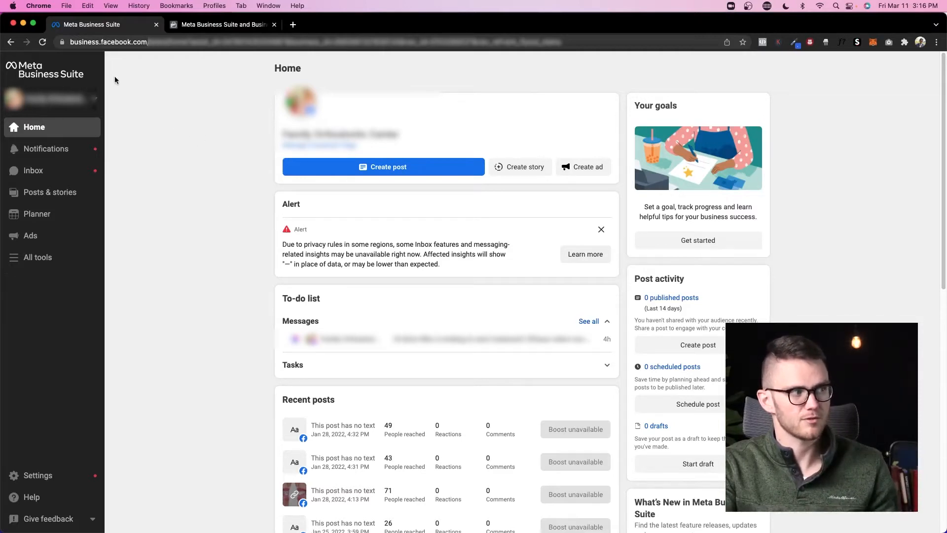
mouse_move(142, 79)
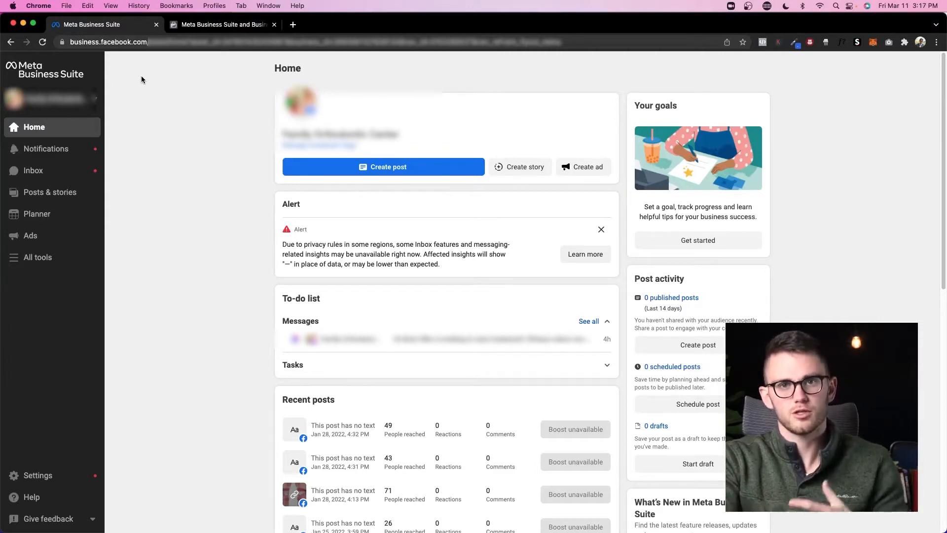
mouse_move(218, 174)
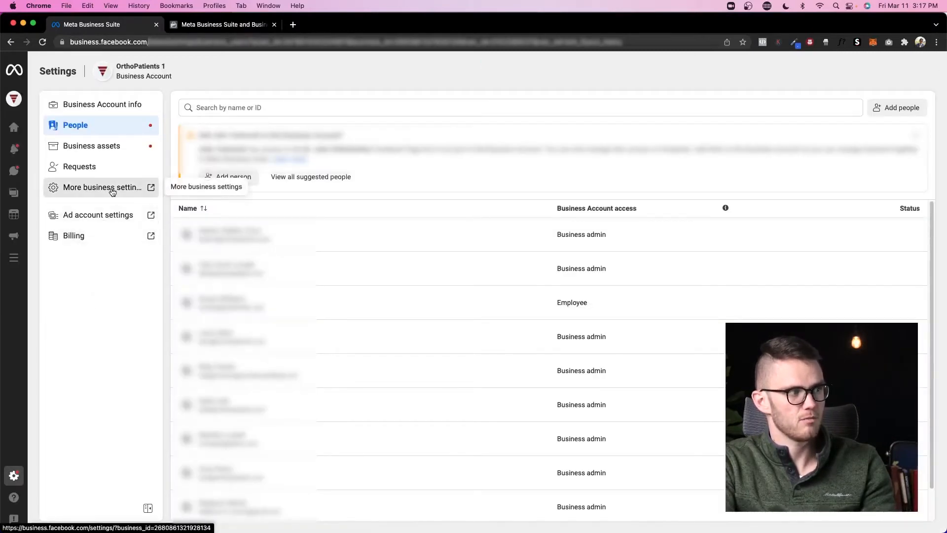
Bring up full Business Settings for OrthoPatients 1 and the business account switcher
left_click(102, 188)
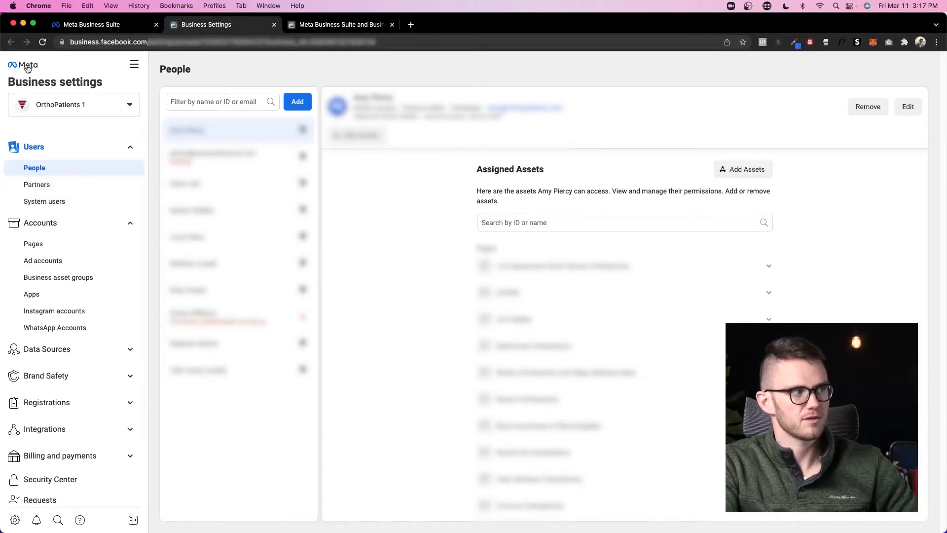
mouse_move(278, 84)
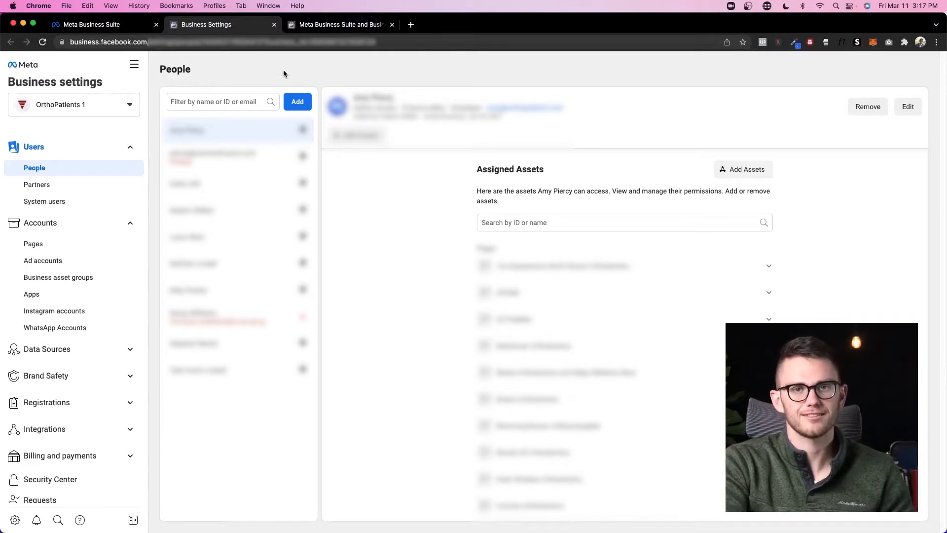
mouse_move(242, 63)
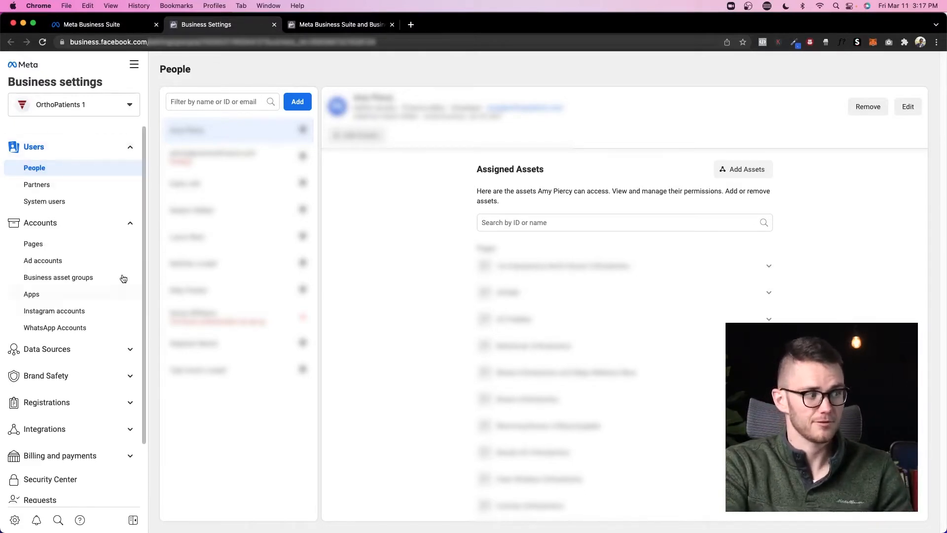
mouse_move(129, 222)
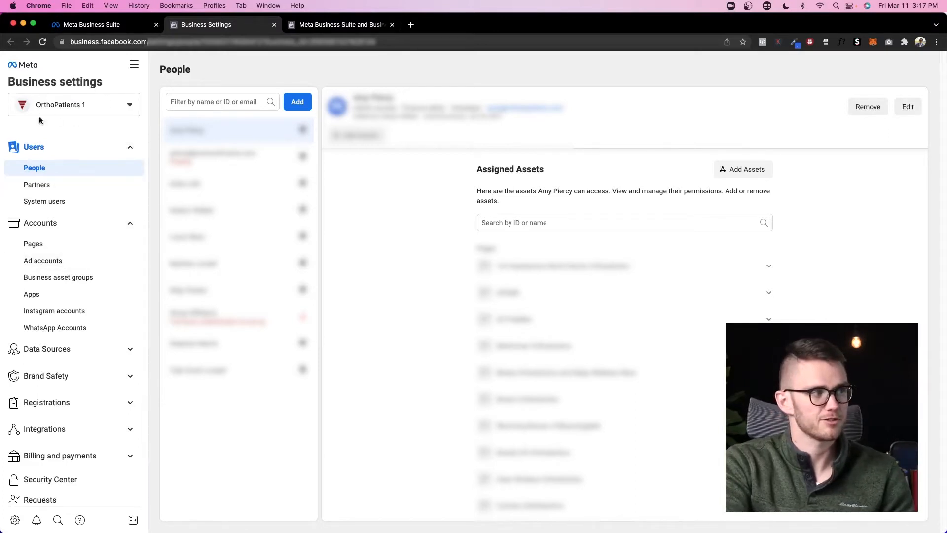
mouse_move(131, 110)
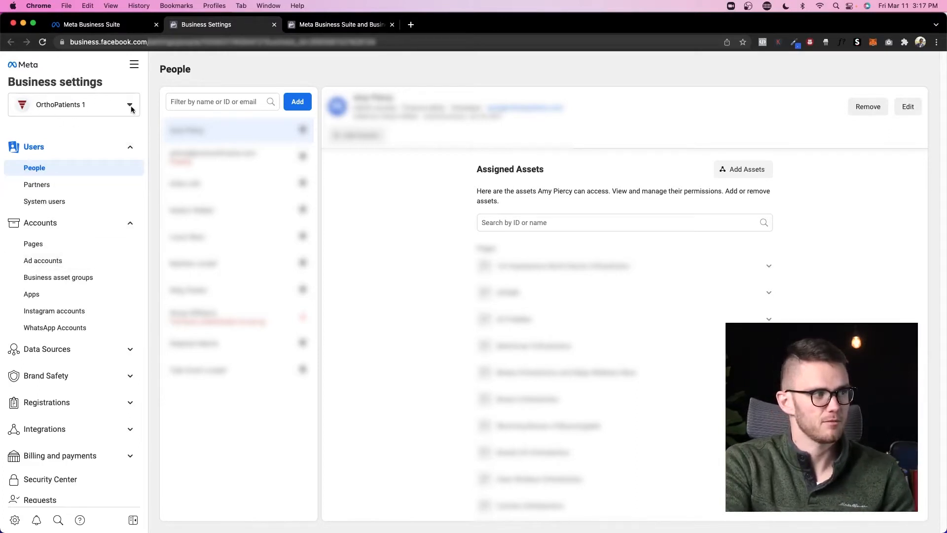
left_click(128, 105)
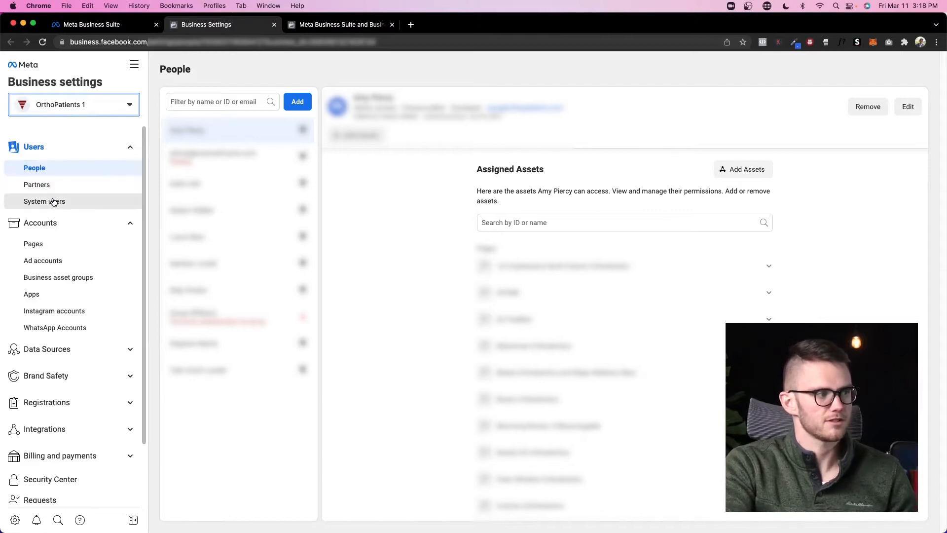
mouse_move(108, 490)
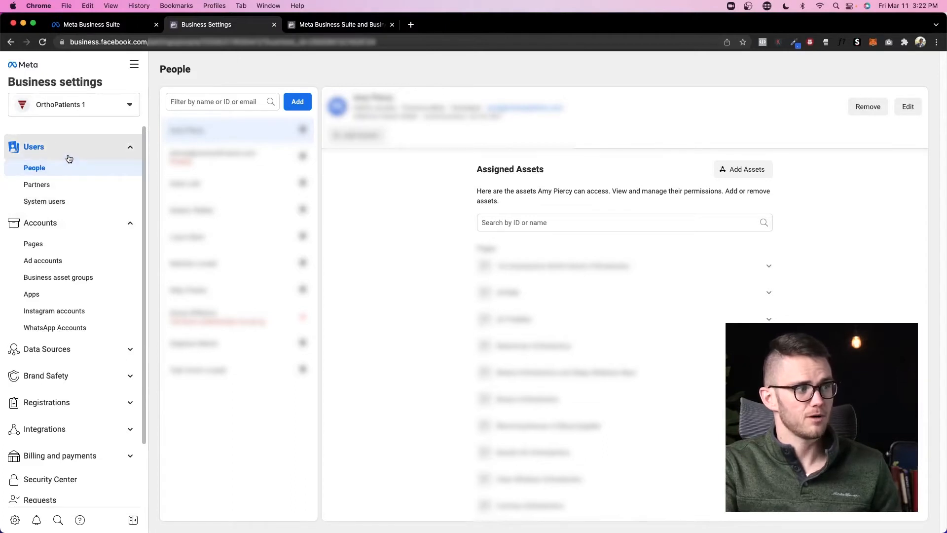
mouse_move(43, 154)
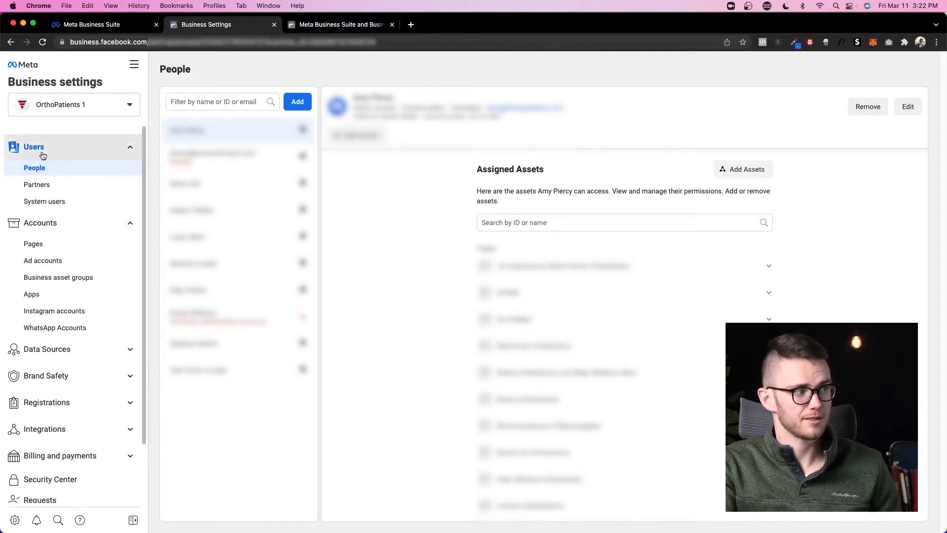
mouse_move(34, 244)
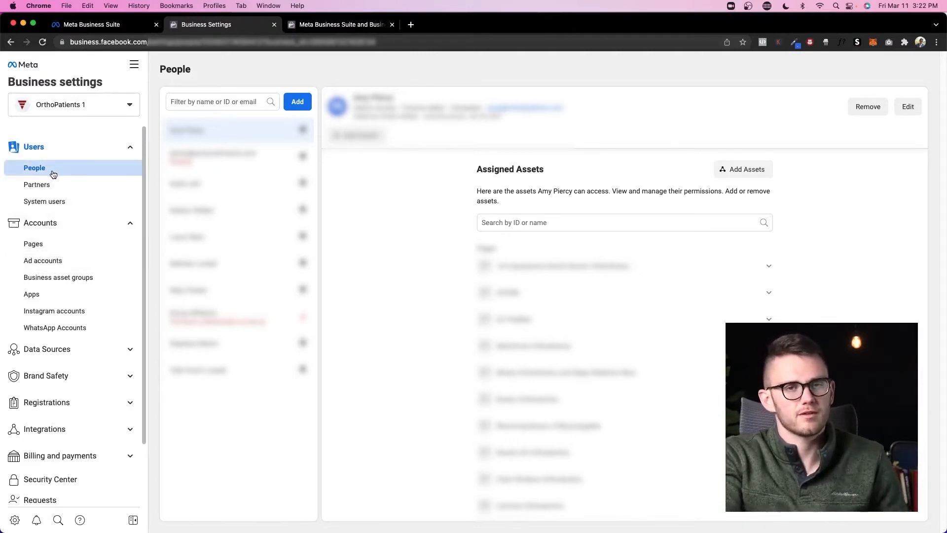
mouse_move(32, 243)
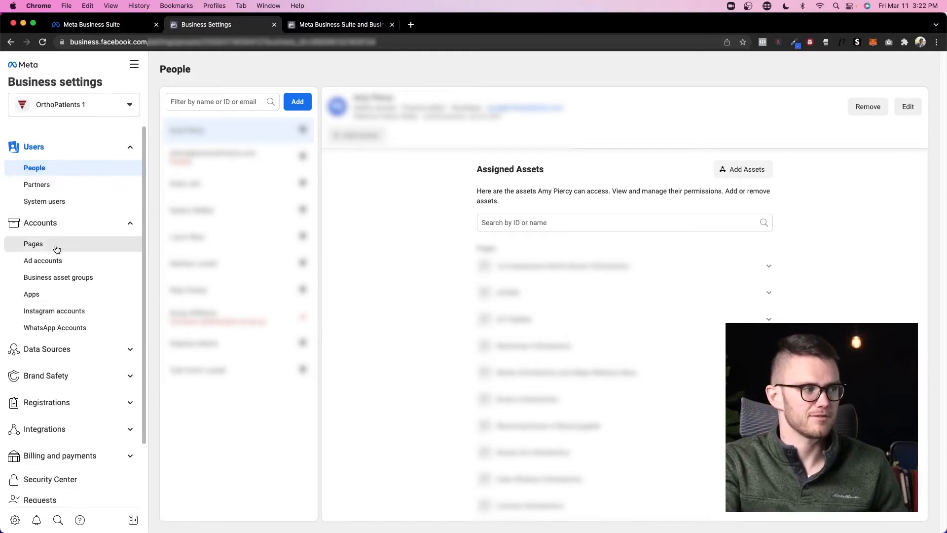
Review the business's Pages and the options for adding a Page, then head to Ad accounts
left_click(34, 244)
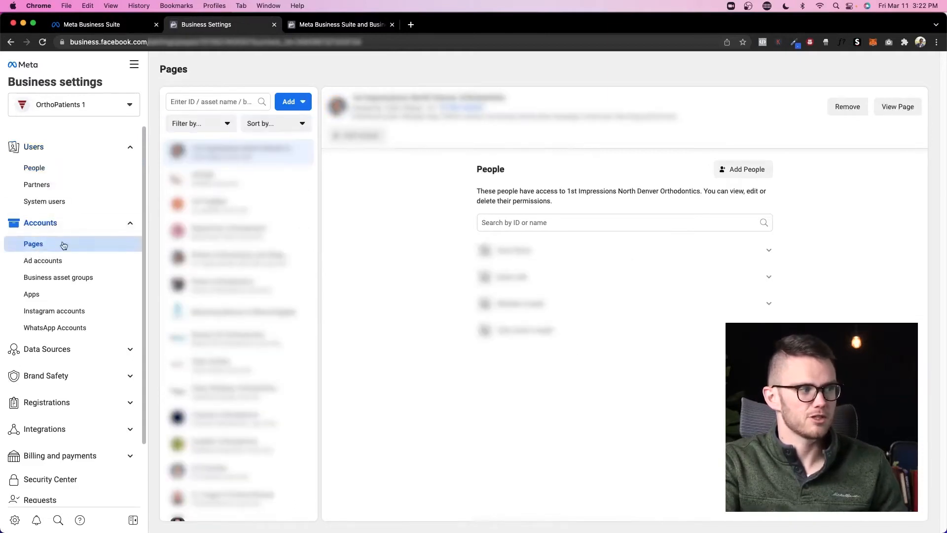
scroll("down", 3)
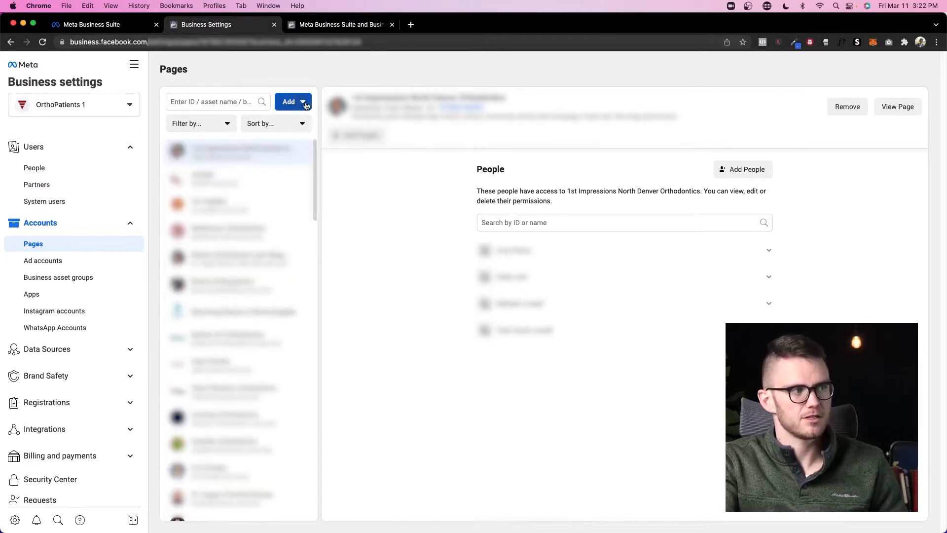
left_click(293, 101)
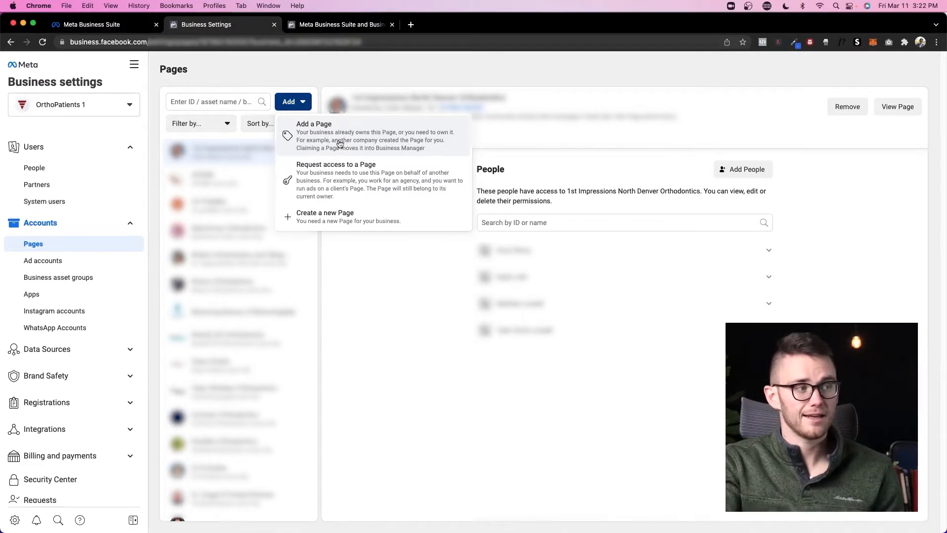
mouse_move(323, 195)
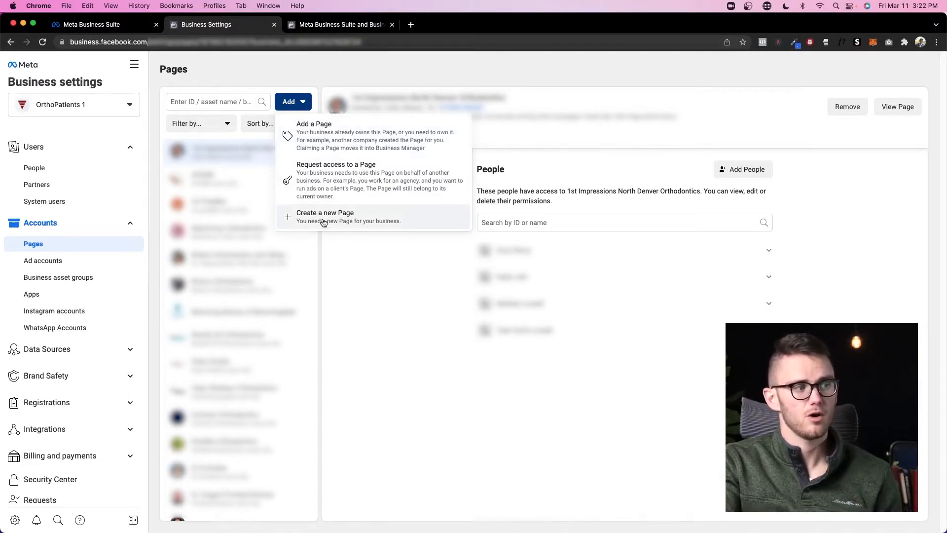
mouse_move(330, 139)
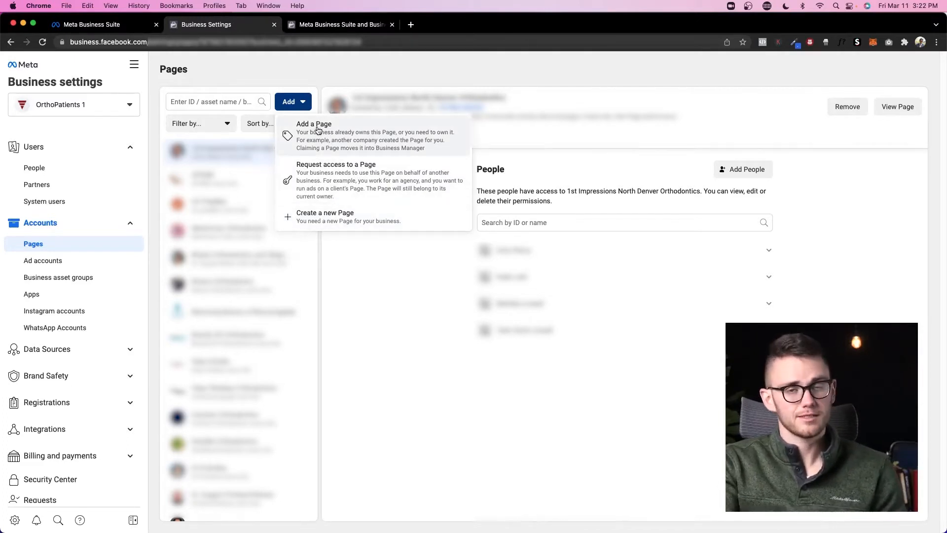
mouse_move(324, 133)
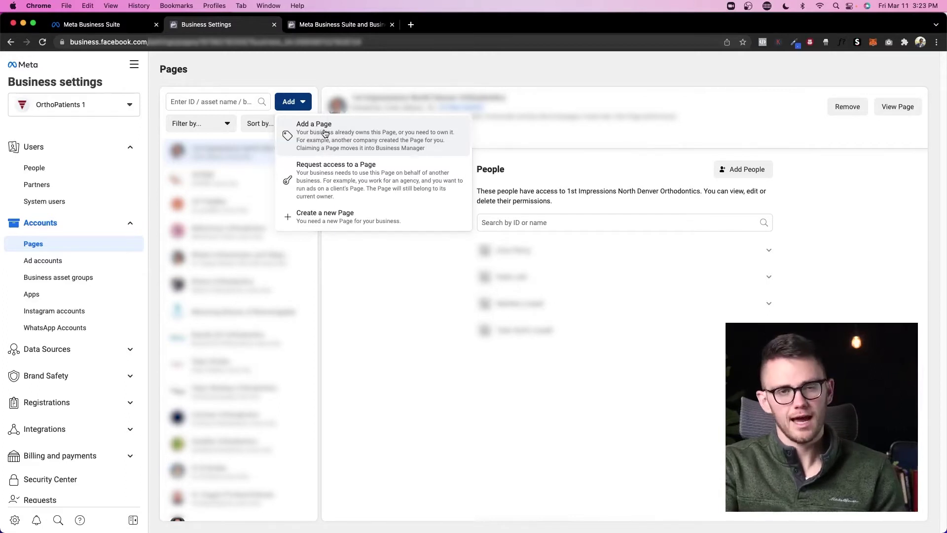
mouse_move(337, 174)
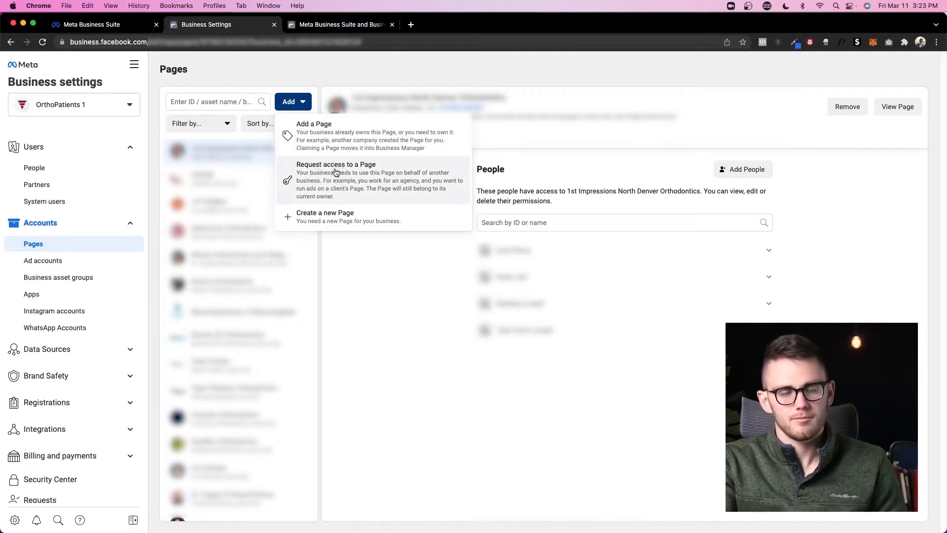
mouse_move(333, 176)
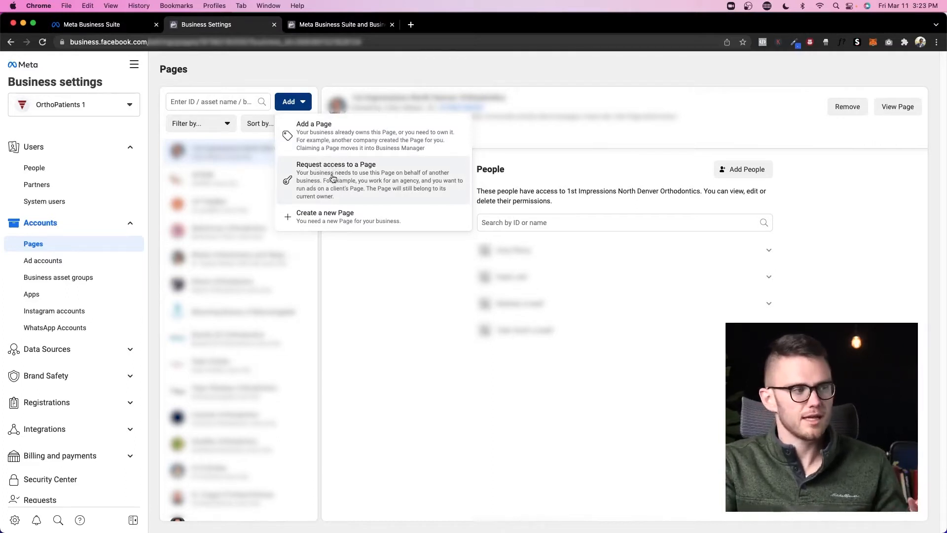
mouse_move(343, 291)
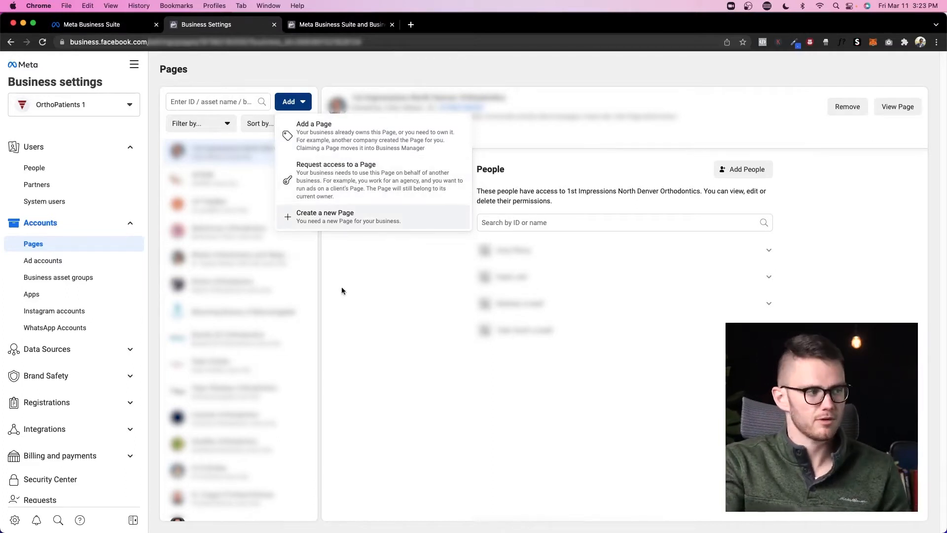
left_click(43, 261)
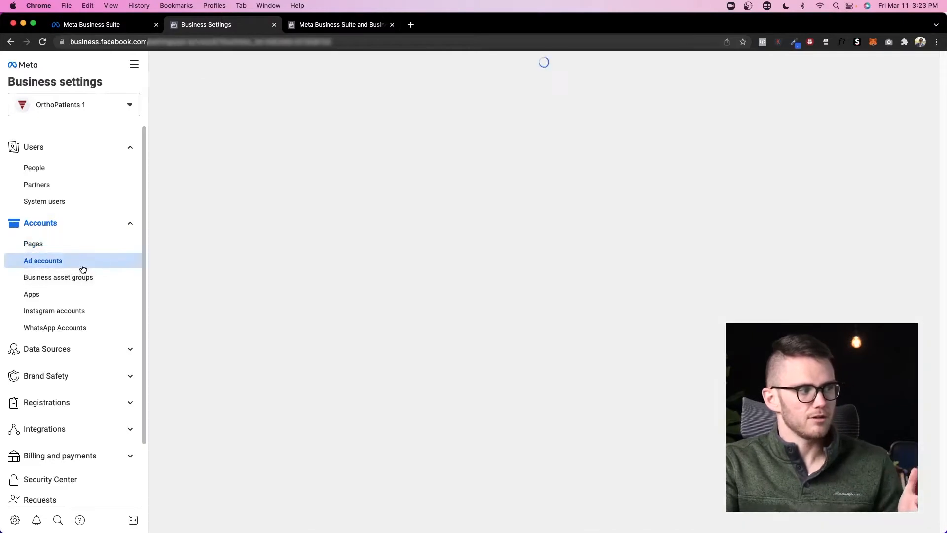
Show the Ad accounts section with its Add, Request access and Create options
left_click(42, 261)
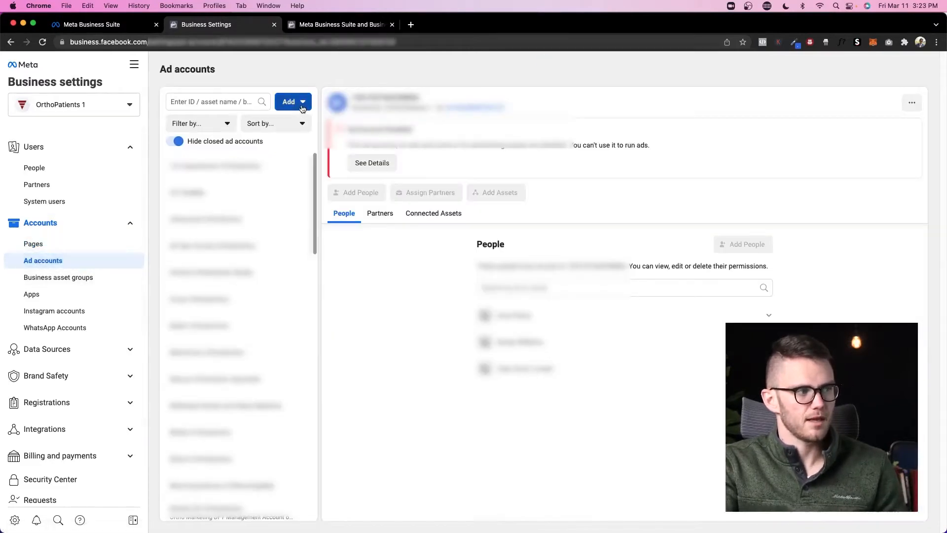
left_click(288, 102)
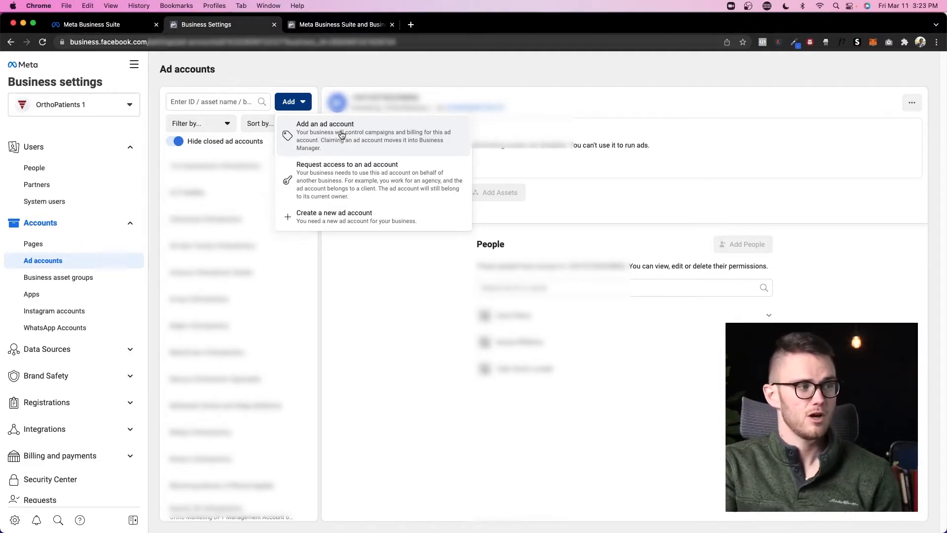
mouse_move(378, 179)
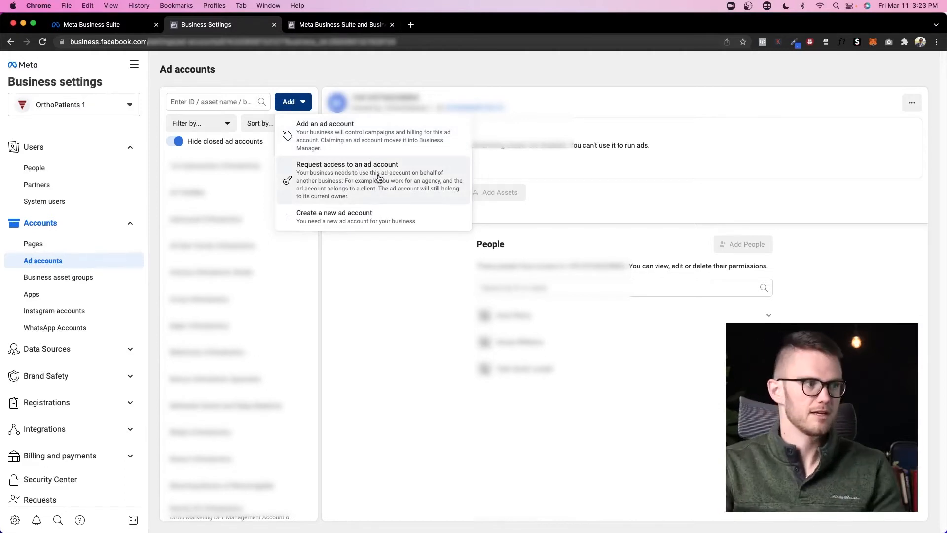
mouse_move(346, 224)
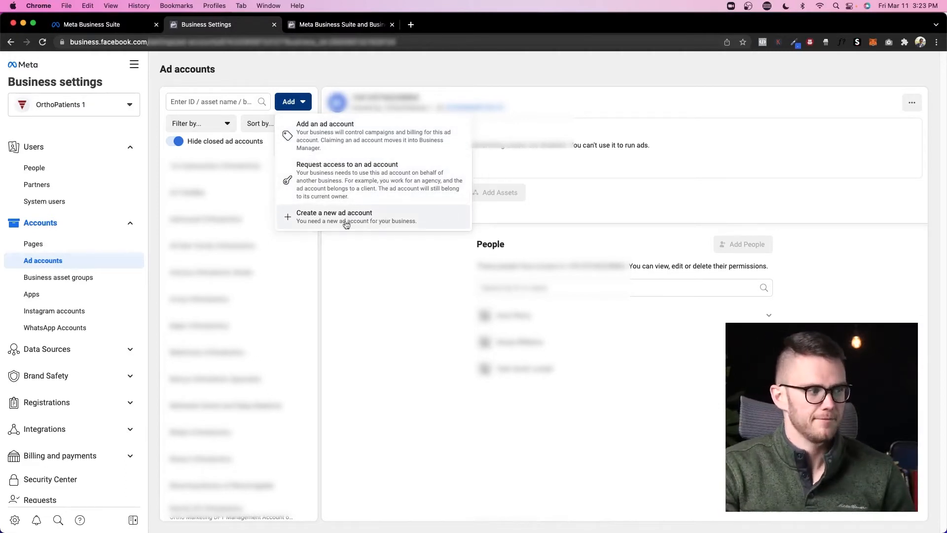
Review the empty Business asset groups page, then the Apps section and its Add options
left_click(59, 277)
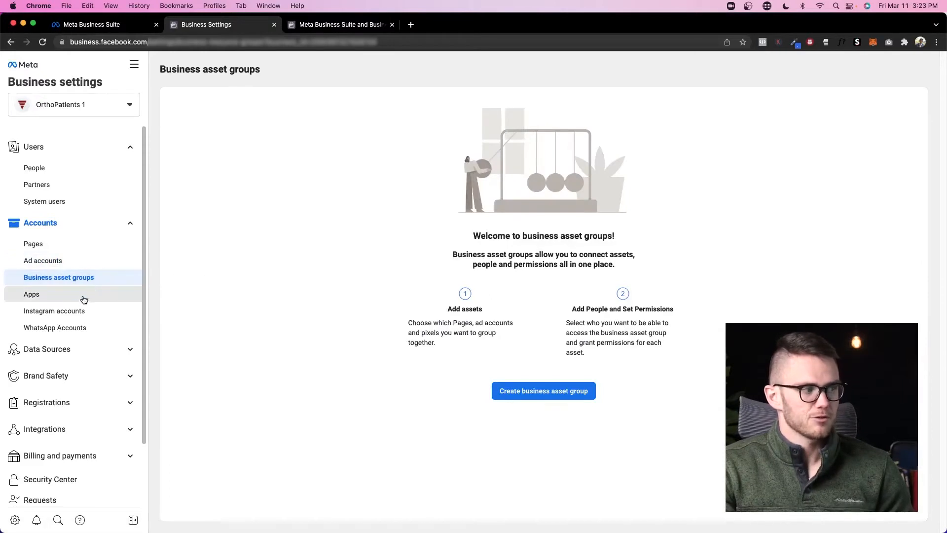
mouse_move(363, 355)
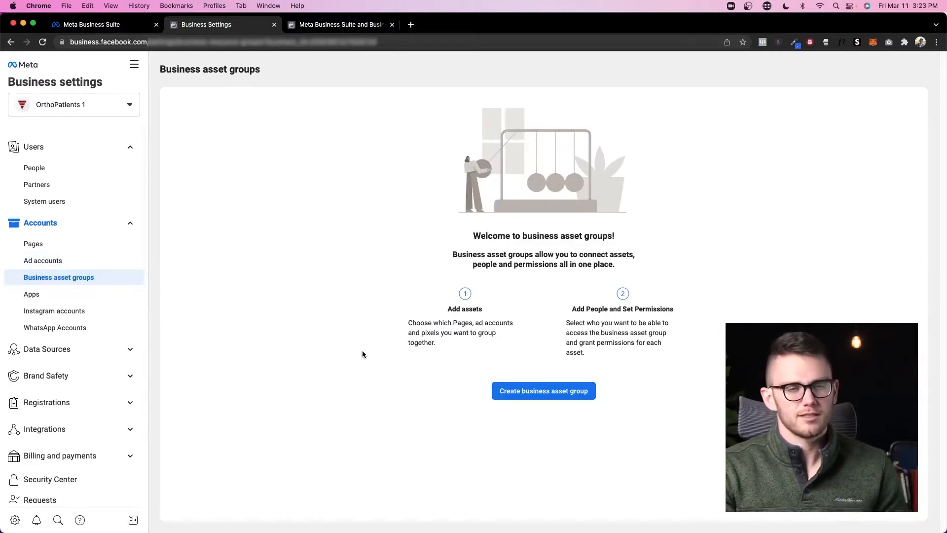
mouse_move(357, 355)
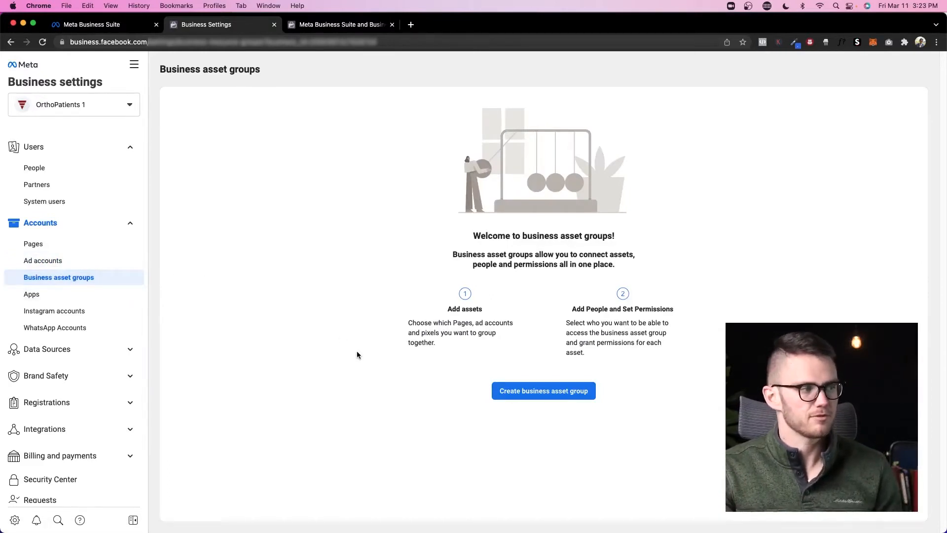
mouse_move(300, 324)
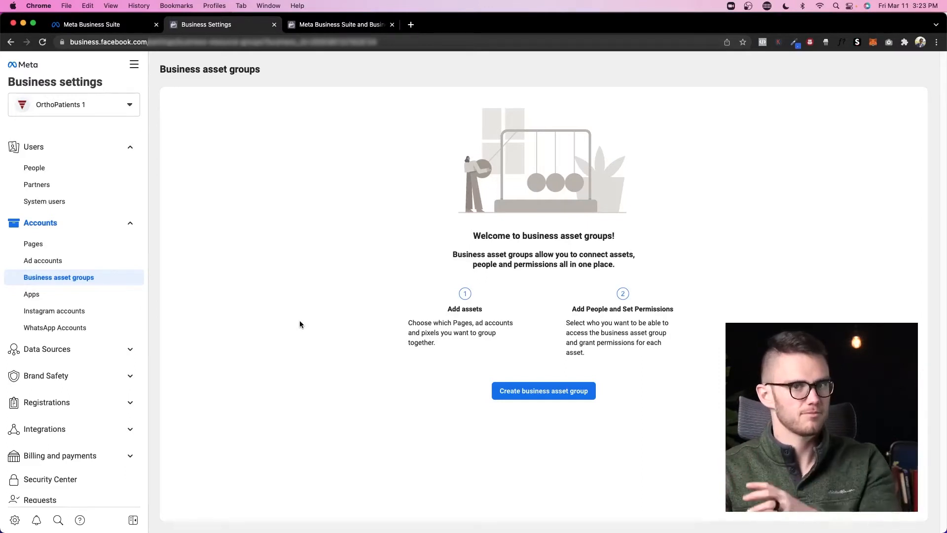
left_click(32, 294)
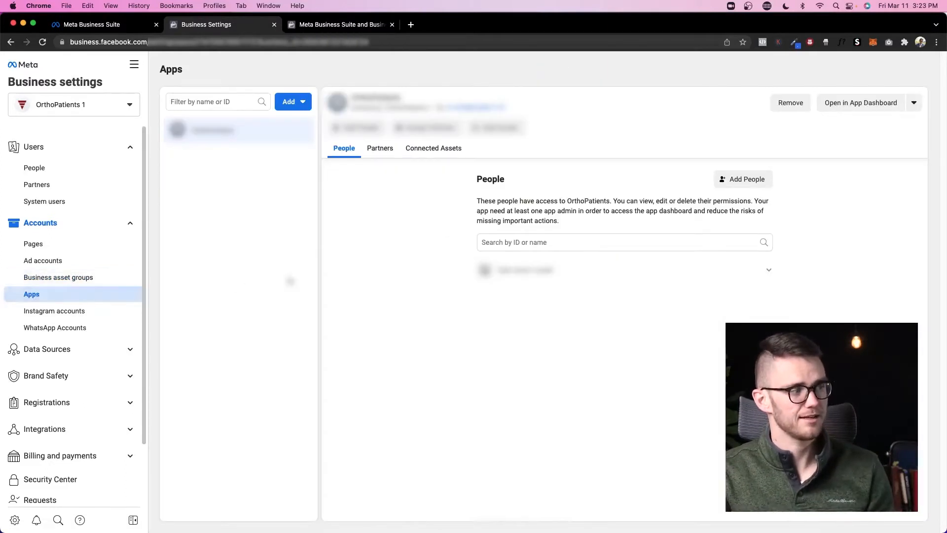
left_click(292, 102)
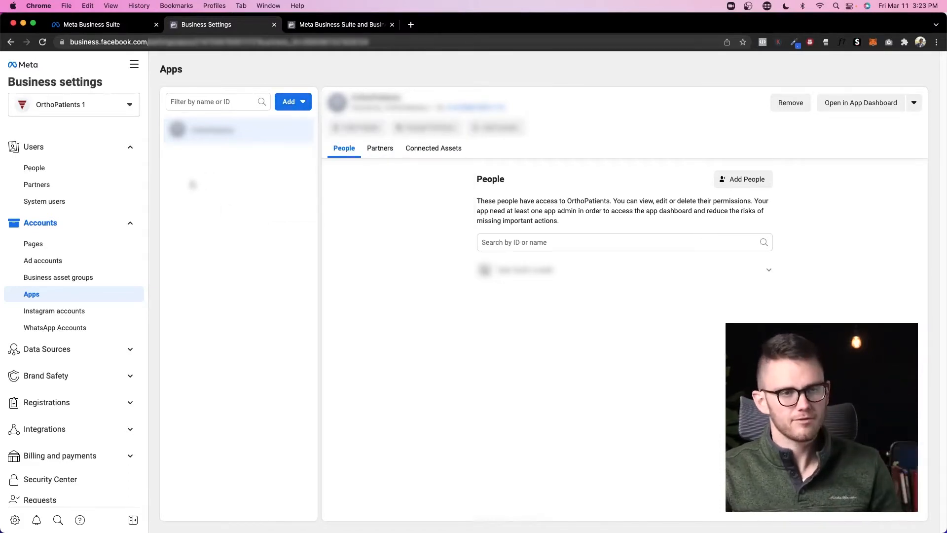
Check the Add an Instagram account option, dismiss it, and move to WhatsApp Accounts
left_click(53, 311)
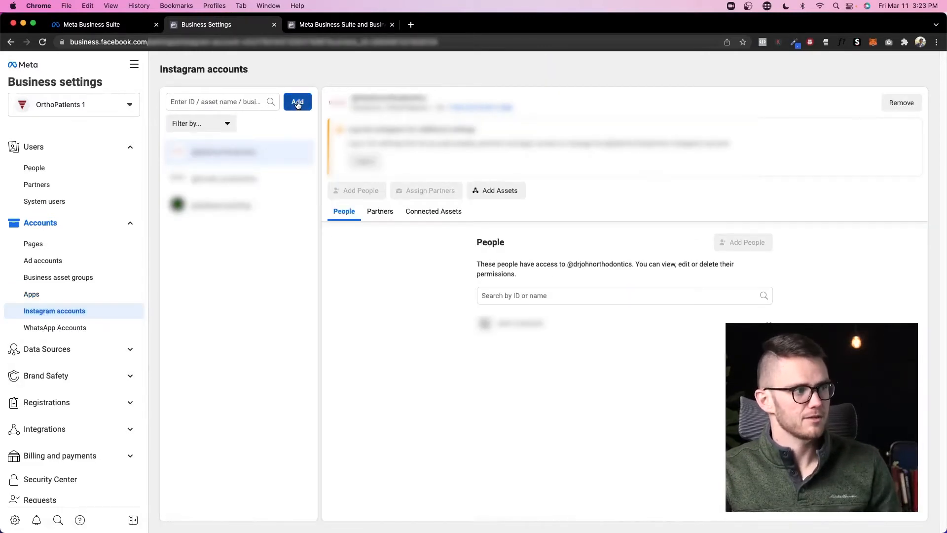
left_click(297, 102)
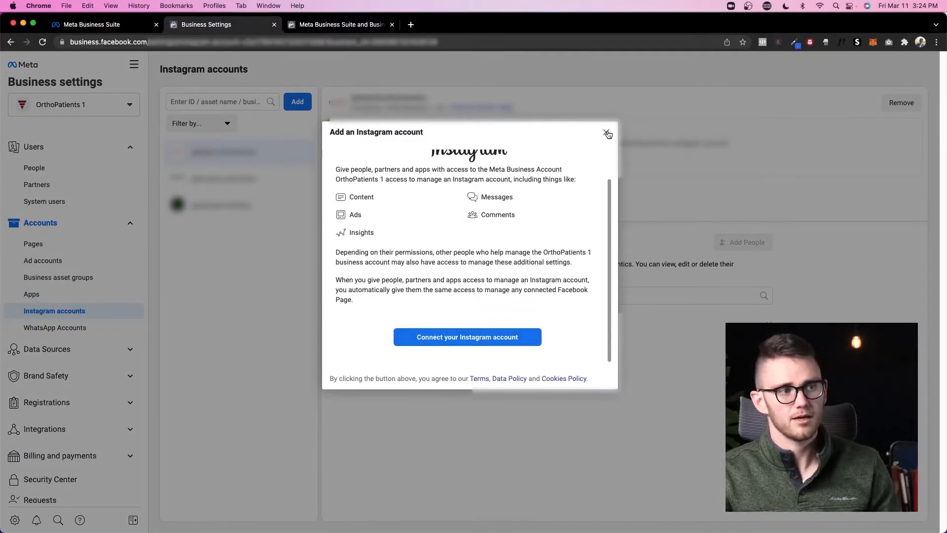
left_click(55, 327)
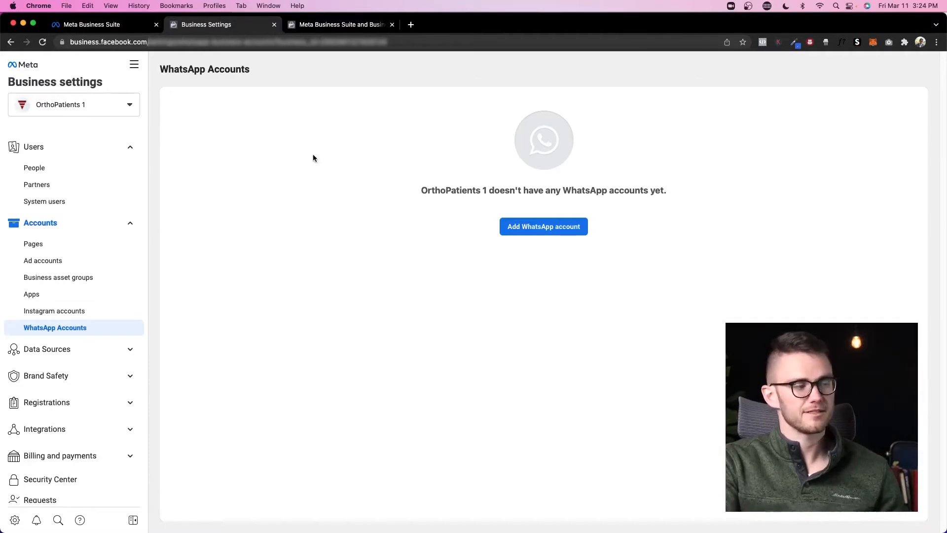
mouse_move(42, 261)
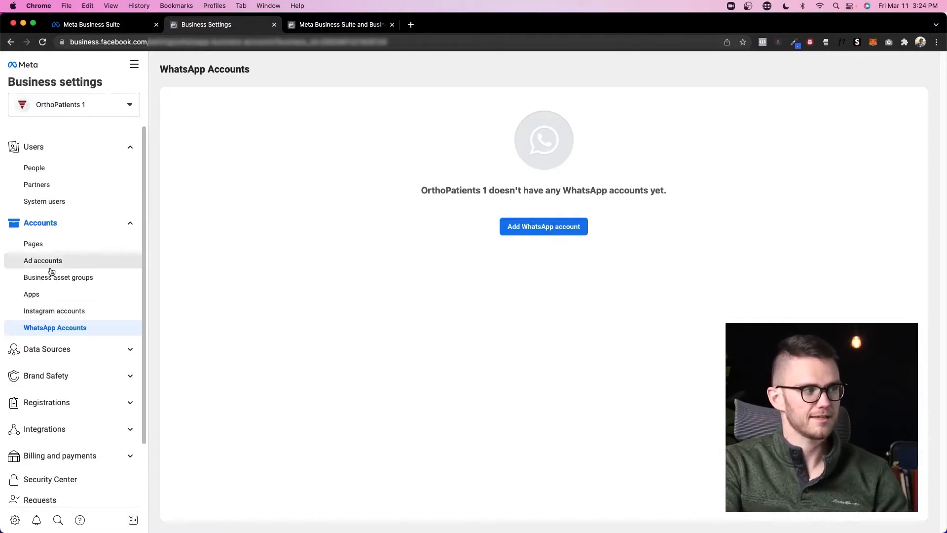
mouse_move(100, 264)
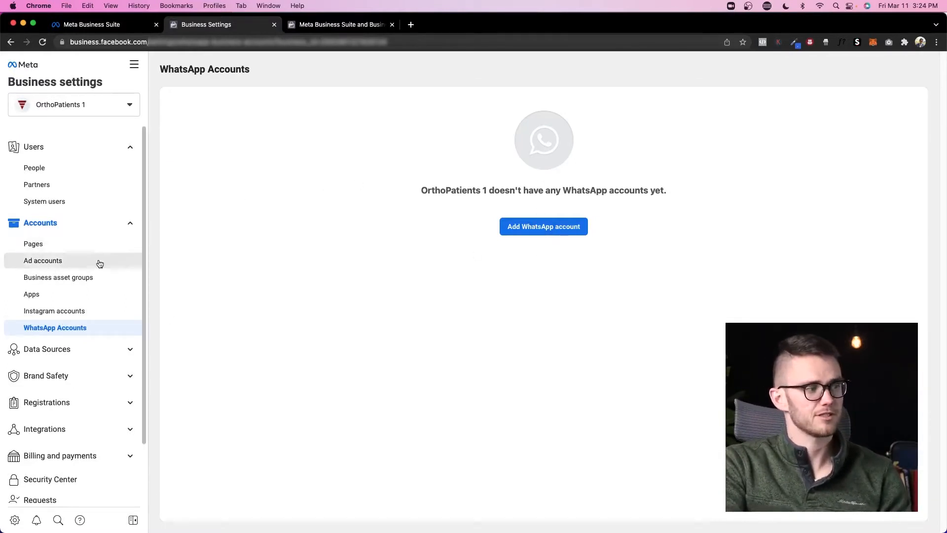
mouse_move(177, 307)
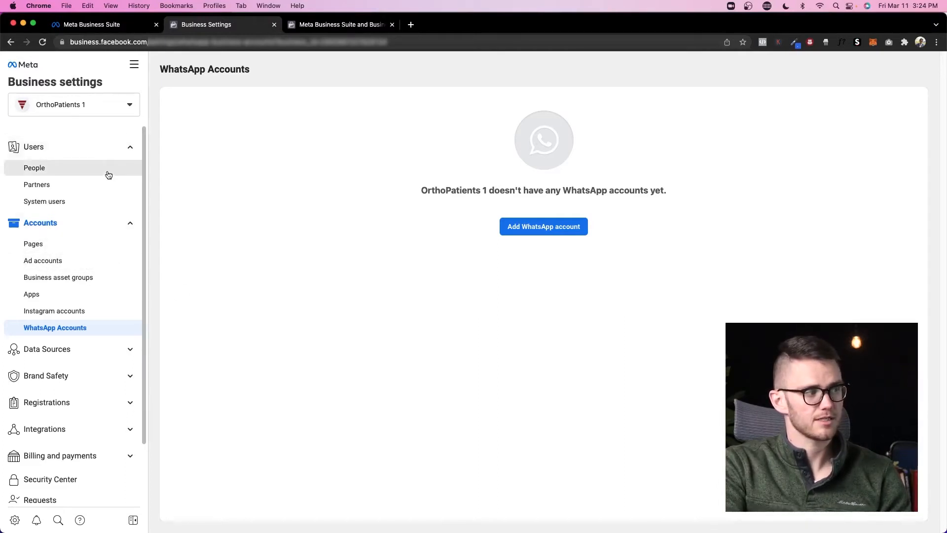
Invite a person via the suggested email address with Admin access switched on
left_click(34, 167)
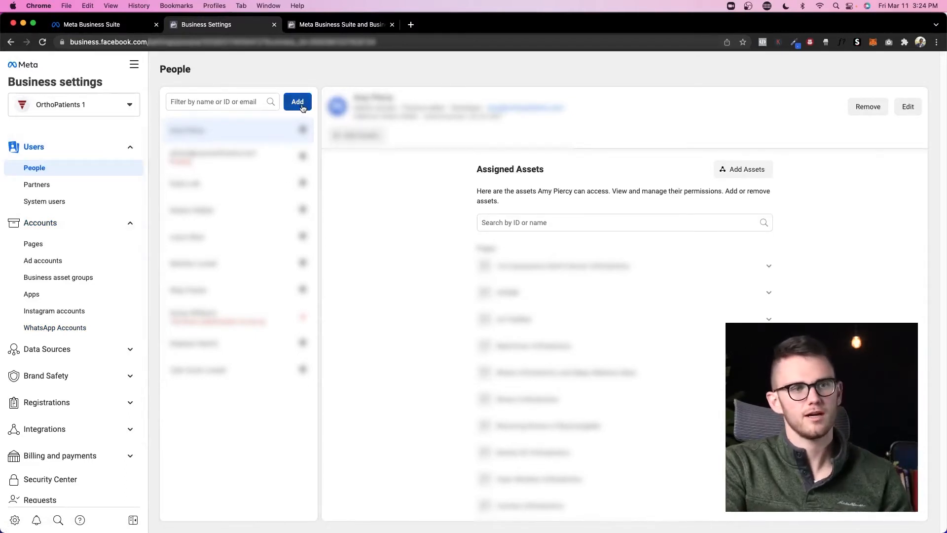
left_click(297, 102)
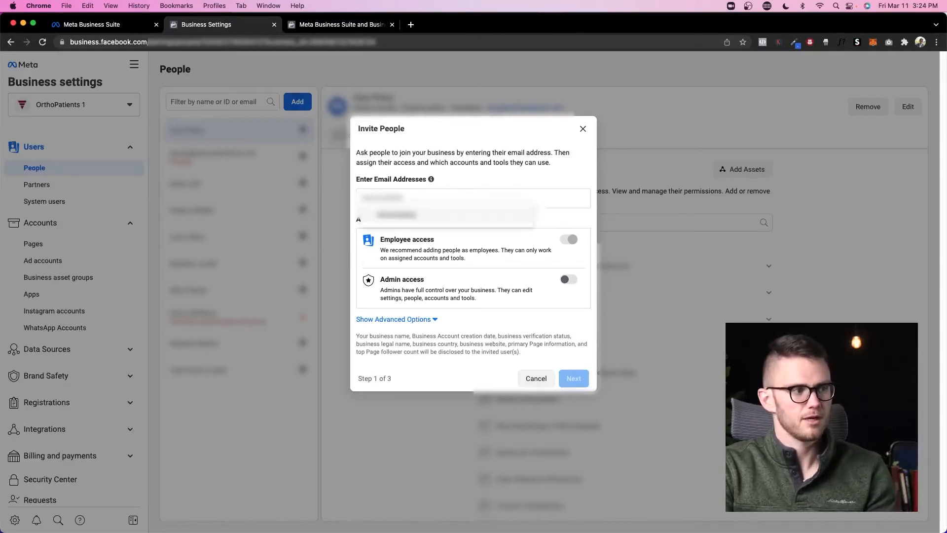
left_click(572, 378)
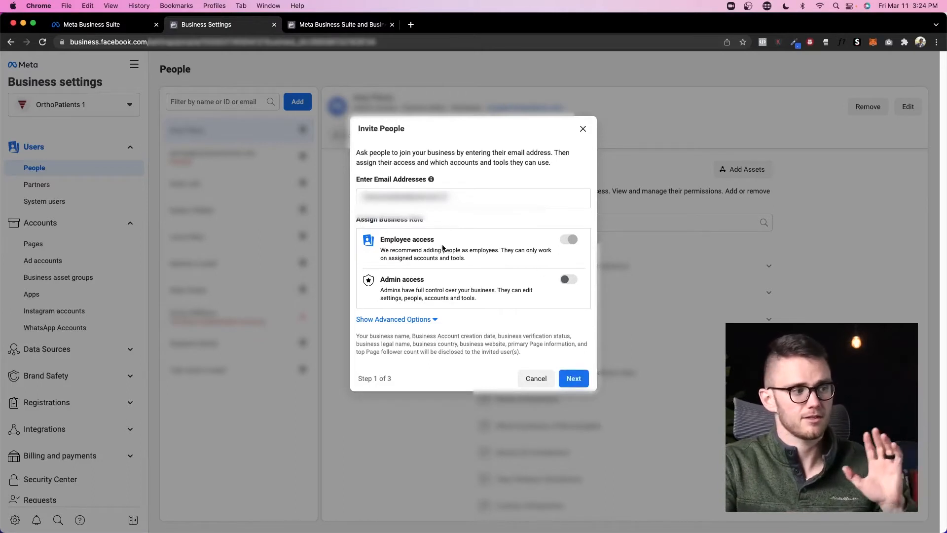
mouse_move(507, 260)
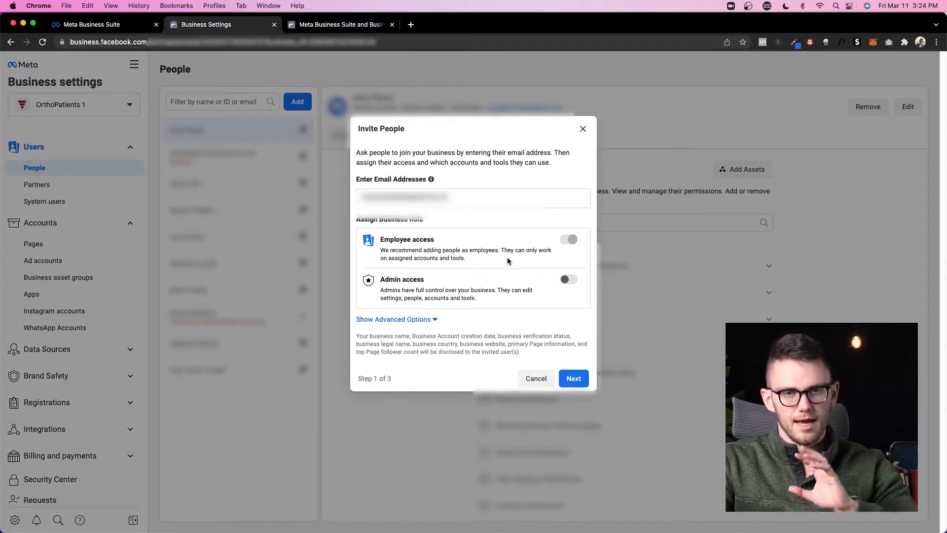
mouse_move(480, 228)
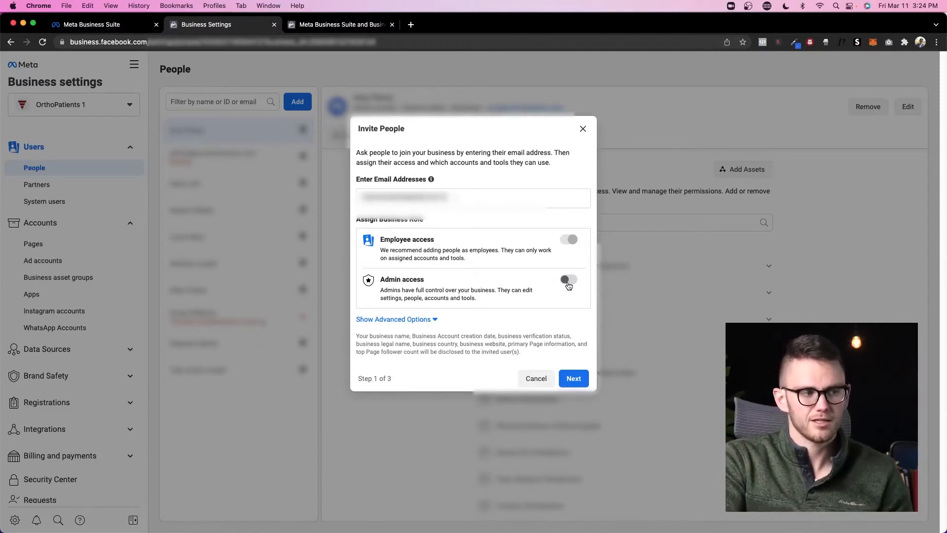
left_click(569, 285)
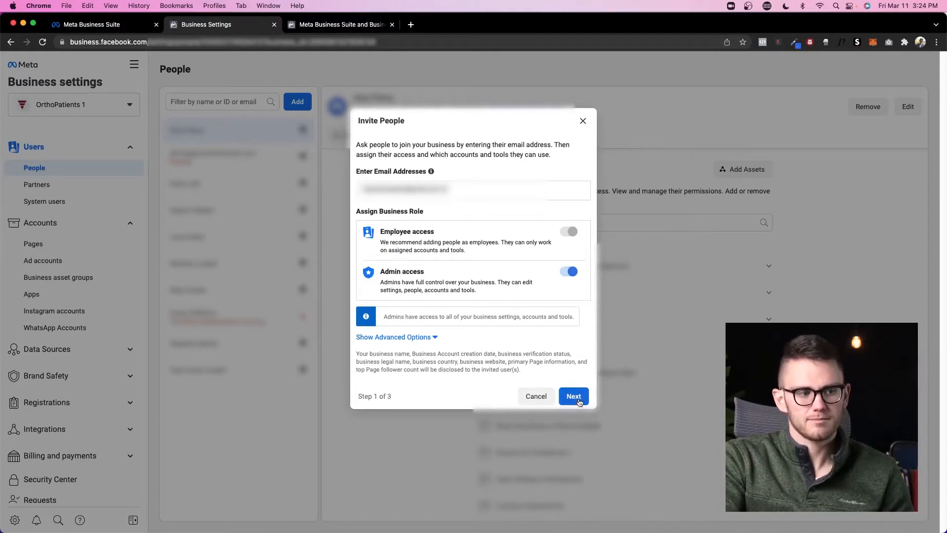
mouse_move(398, 260)
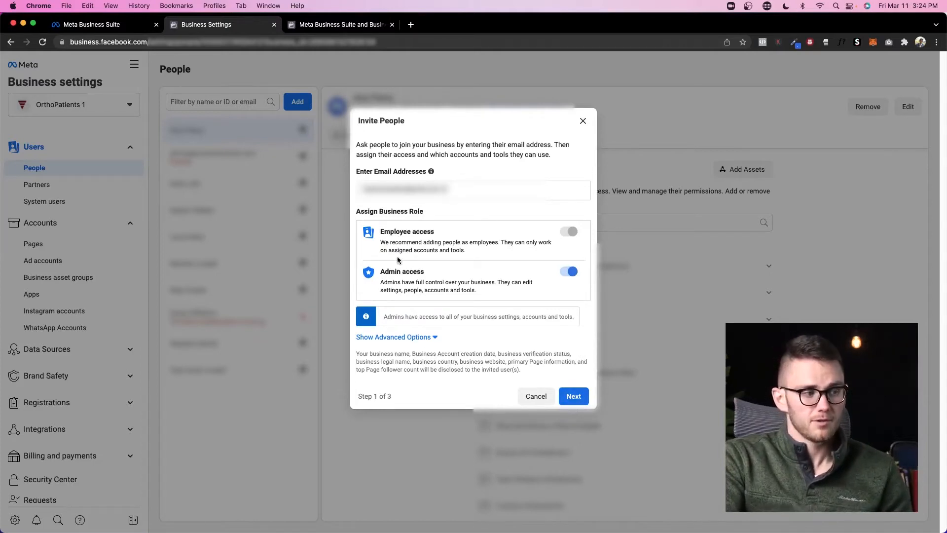
Continue to asset access, selecting a Page and ad accounts with full control
left_click(572, 396)
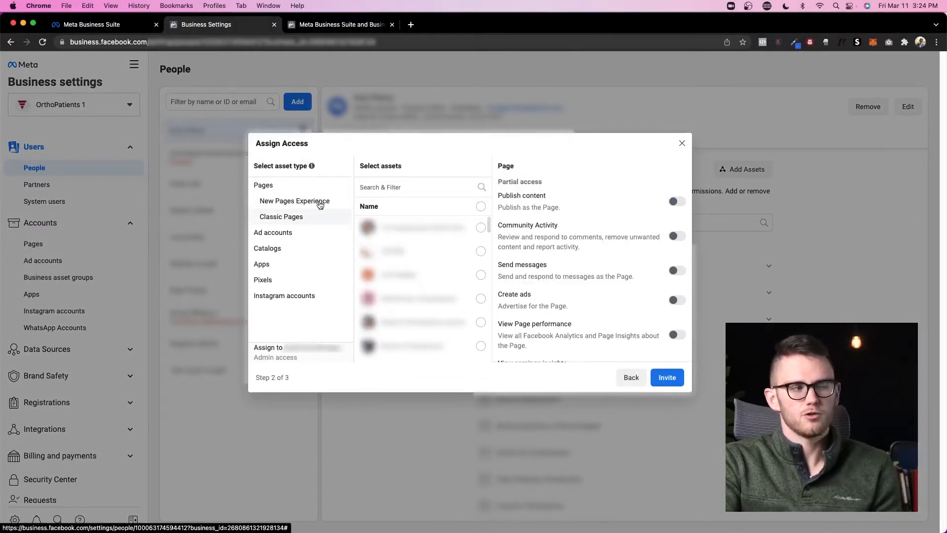
mouse_move(404, 287)
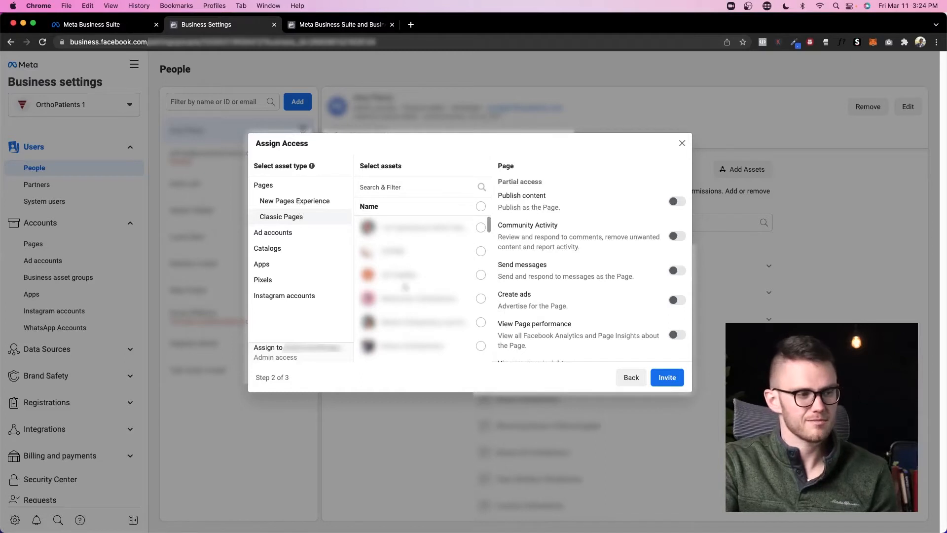
left_click(481, 274)
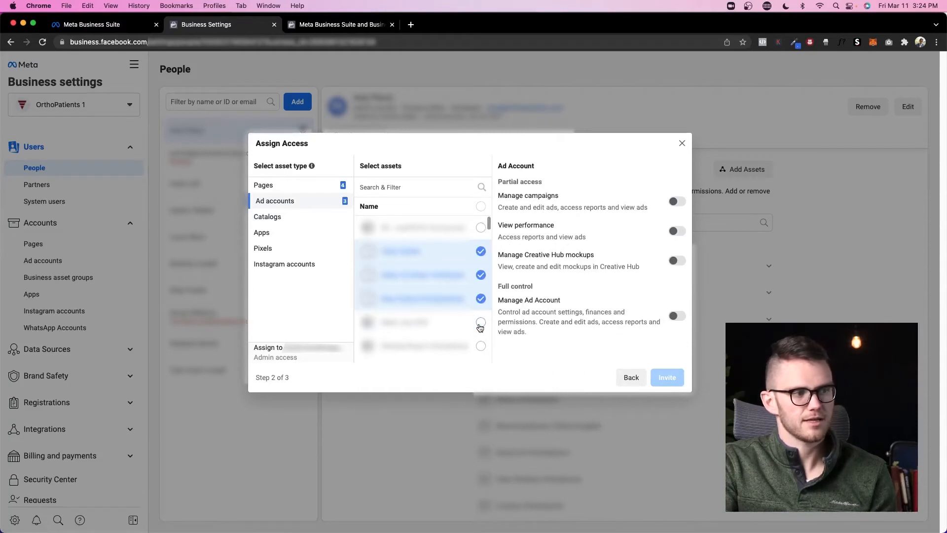
left_click(263, 185)
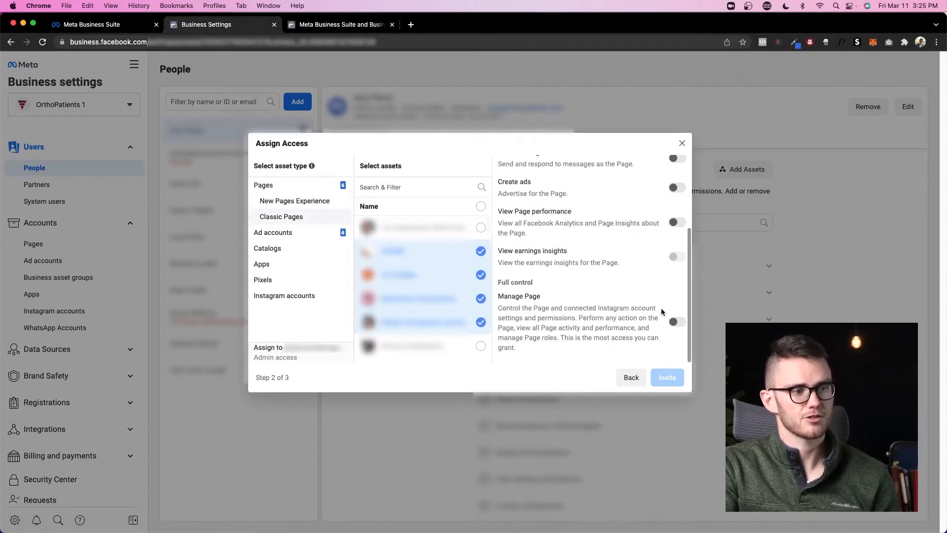
scroll("up", 3)
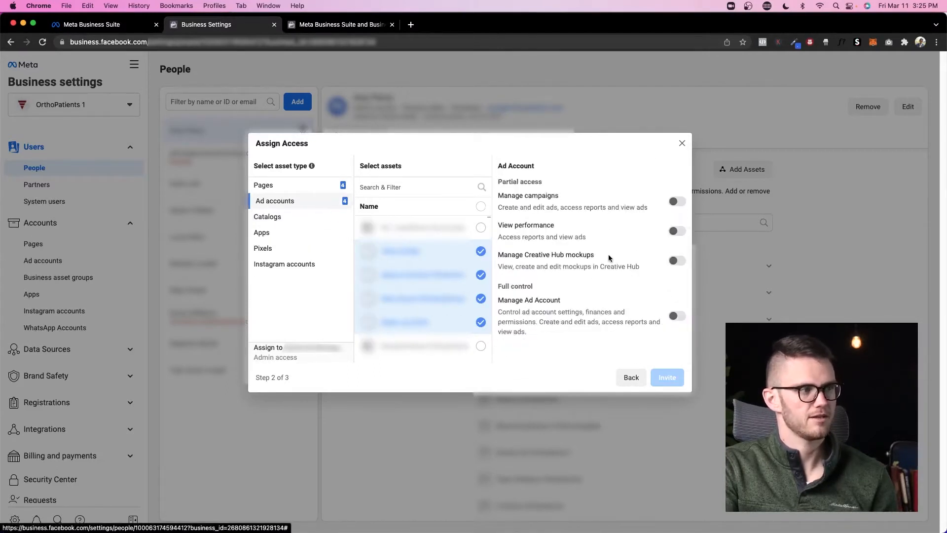
left_click(677, 315)
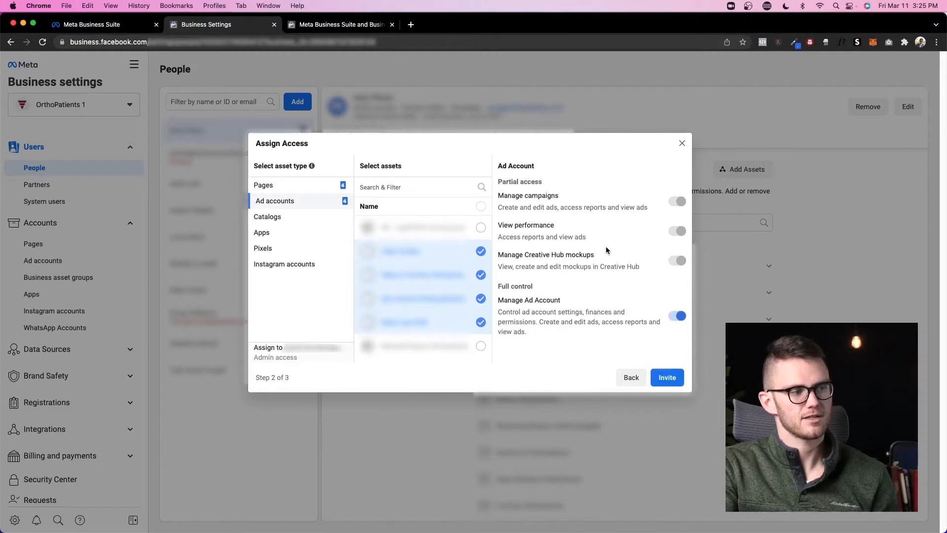
mouse_move(615, 320)
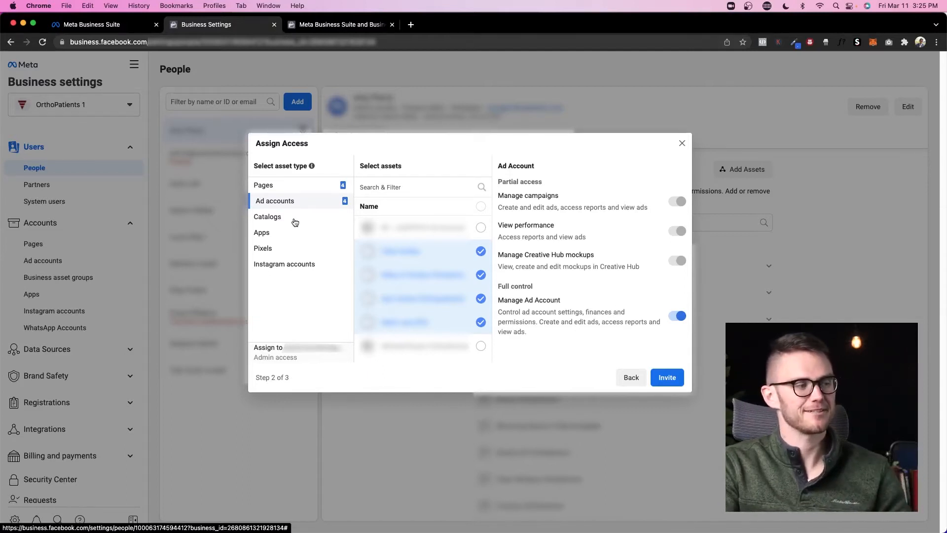
Look at Instagram account sharing, then close the Assign Access window without granting
left_click(284, 264)
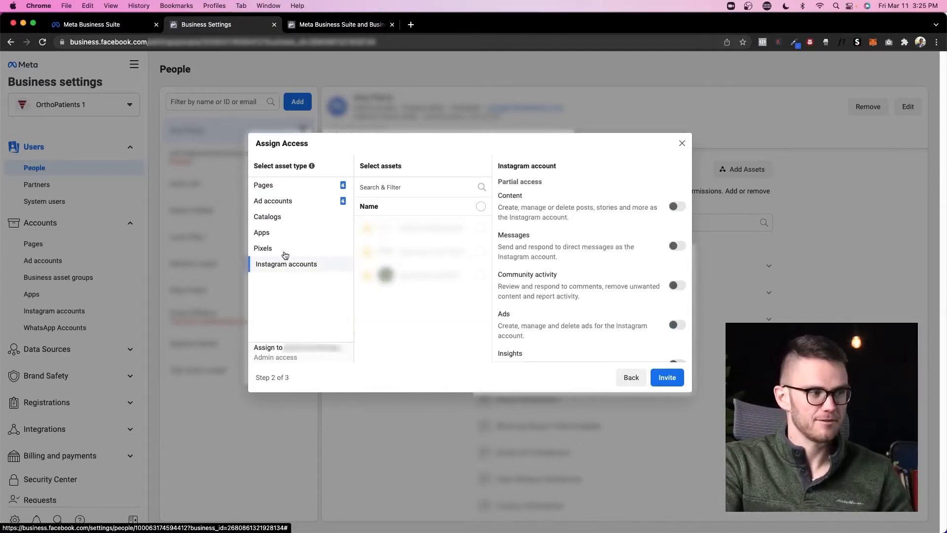
left_click(264, 247)
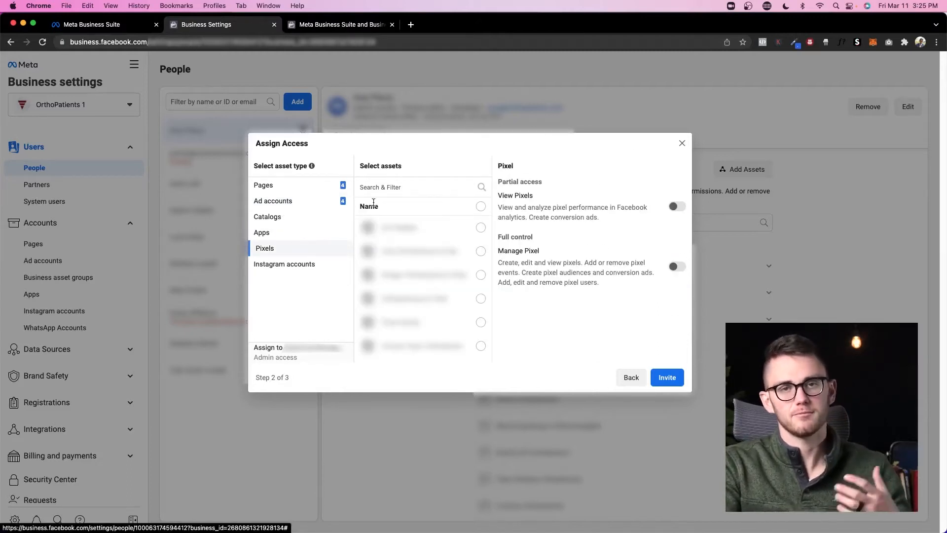
left_click(682, 143)
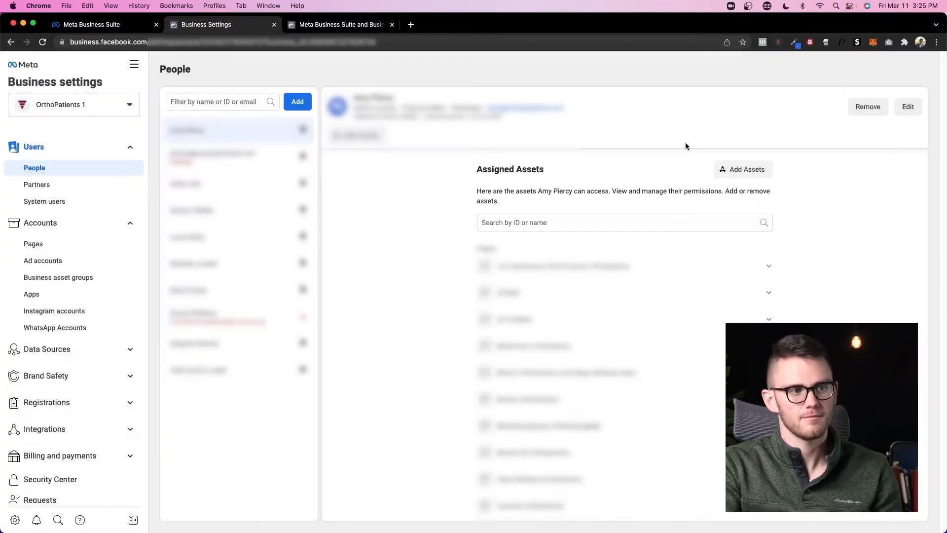
mouse_move(592, 135)
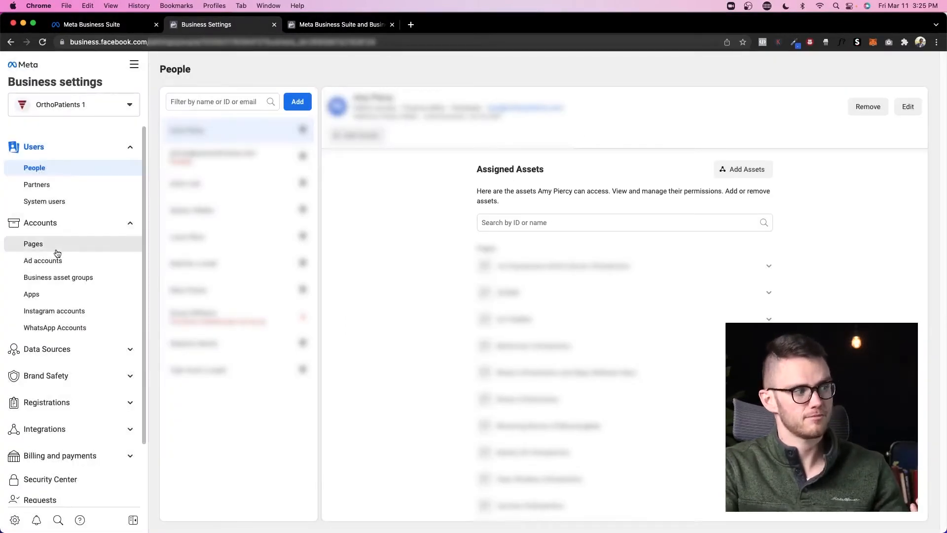
Show the Partners page with the options for adding a partner
left_click(36, 184)
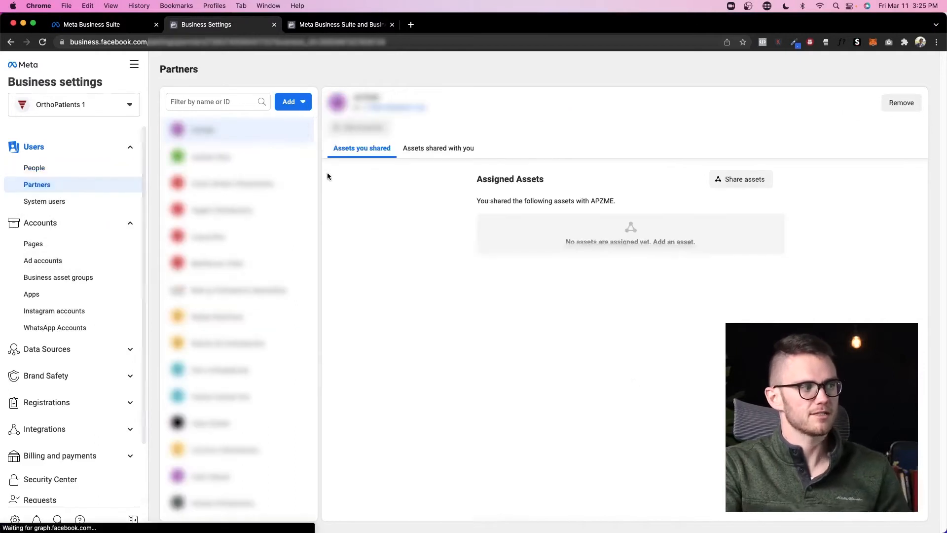
left_click(292, 102)
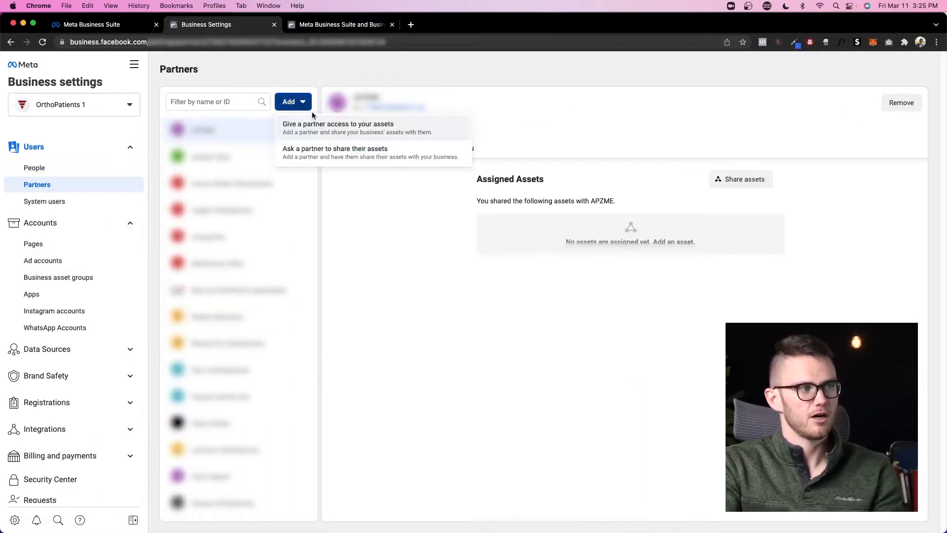
mouse_move(347, 138)
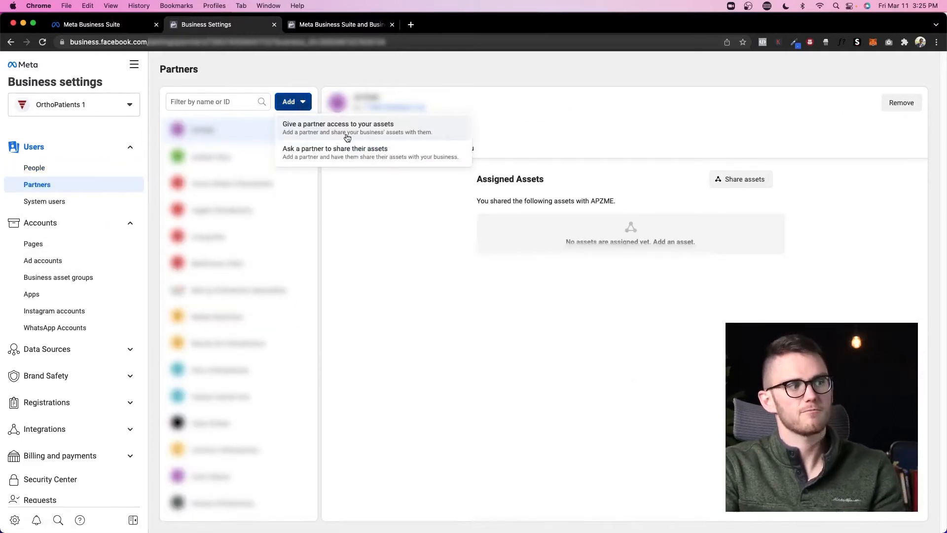
mouse_move(331, 159)
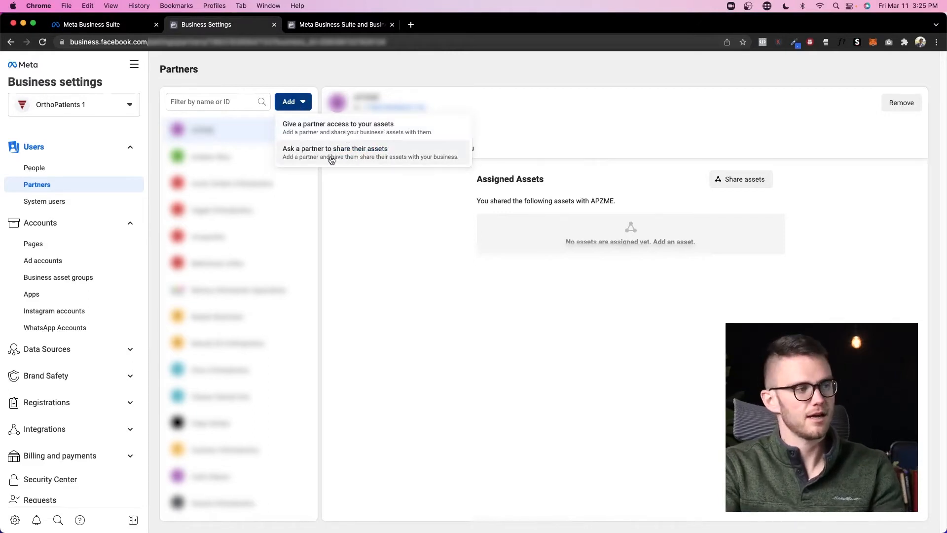
mouse_move(327, 158)
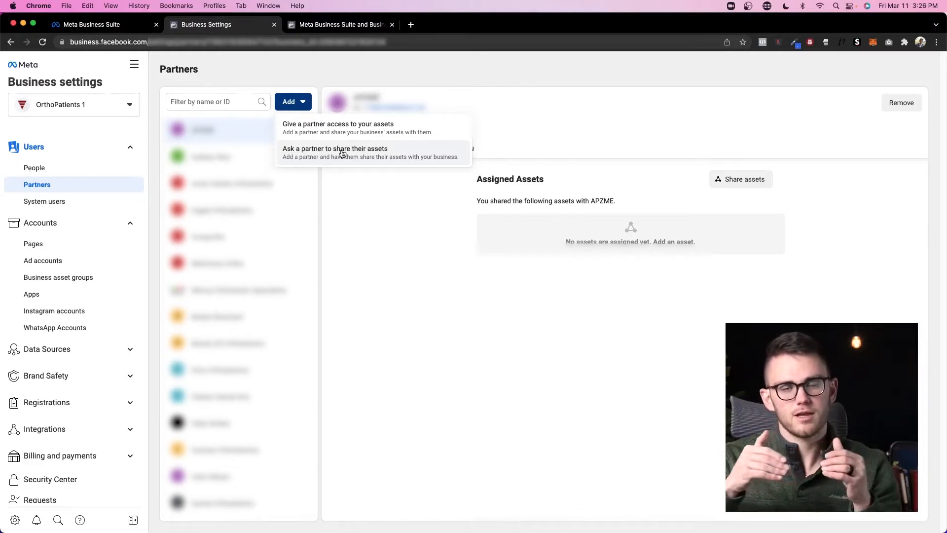
mouse_move(350, 127)
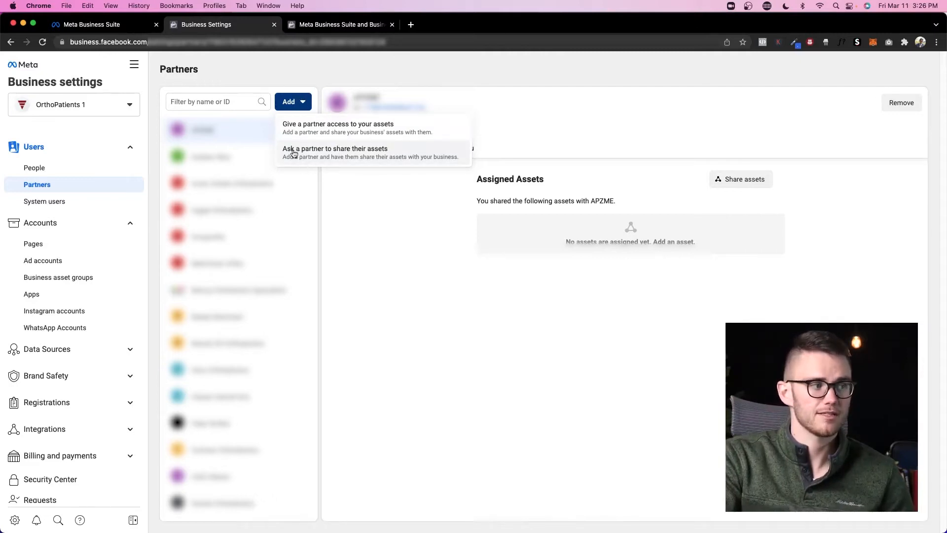
left_click(335, 148)
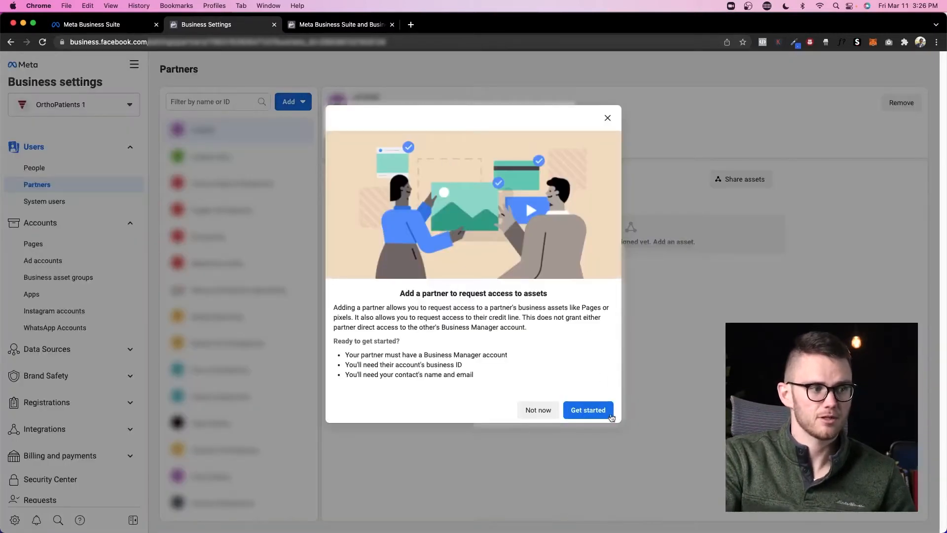
left_click(587, 410)
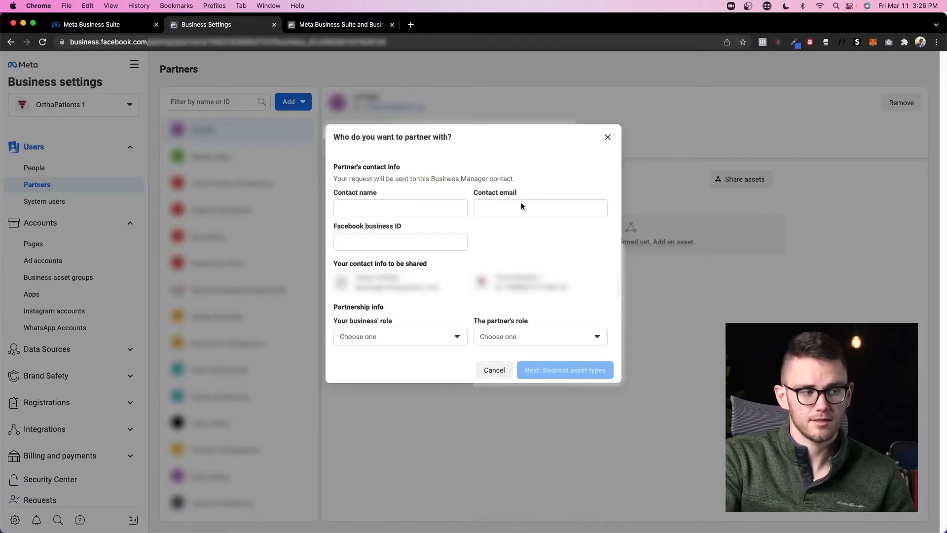
mouse_move(414, 341)
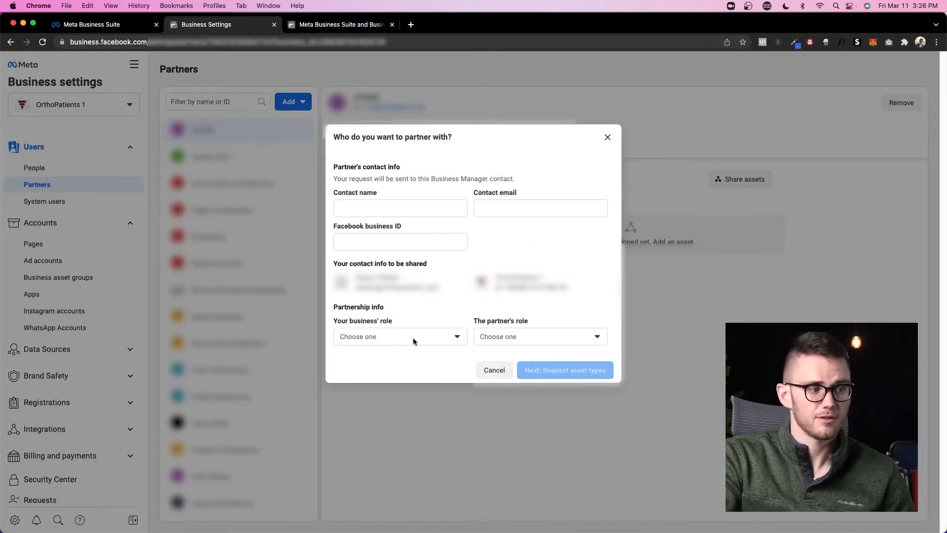
left_click(400, 337)
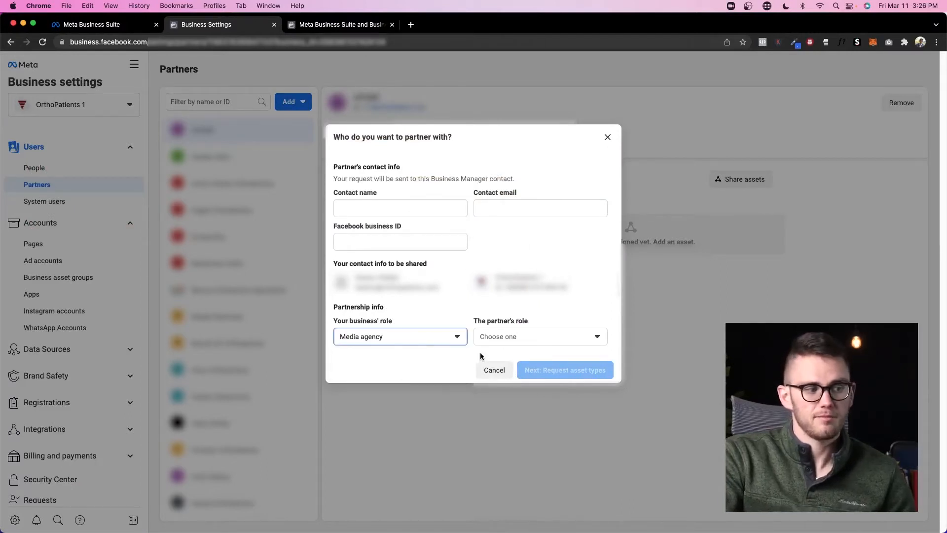
left_click(538, 337)
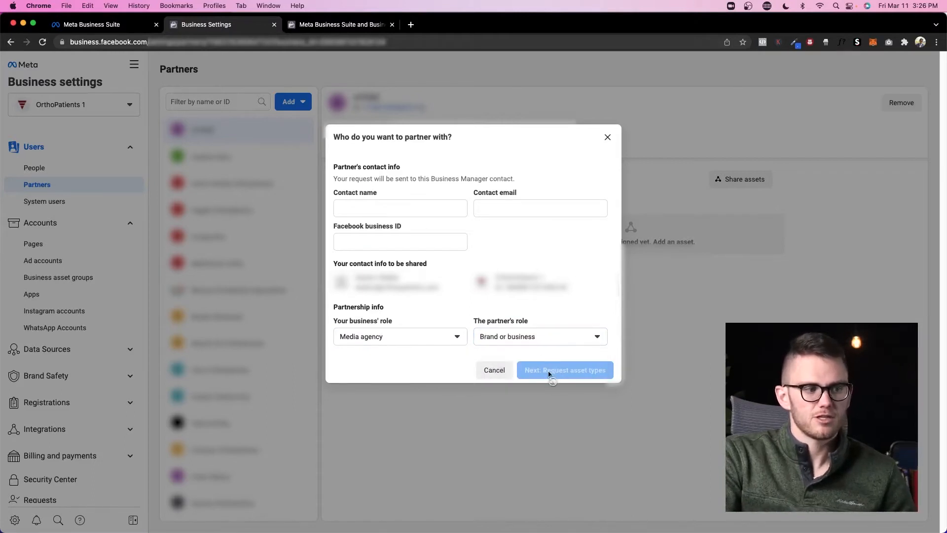
mouse_move(608, 138)
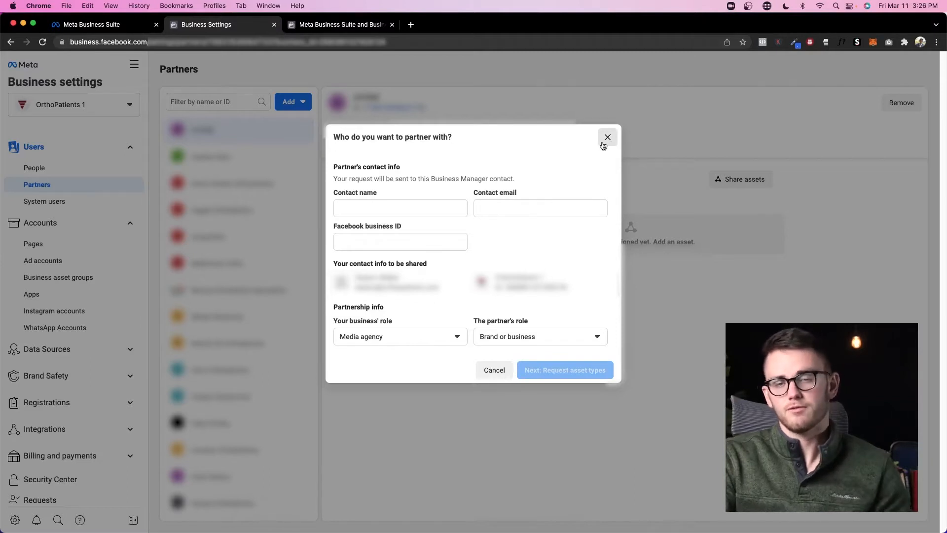
mouse_move(594, 143)
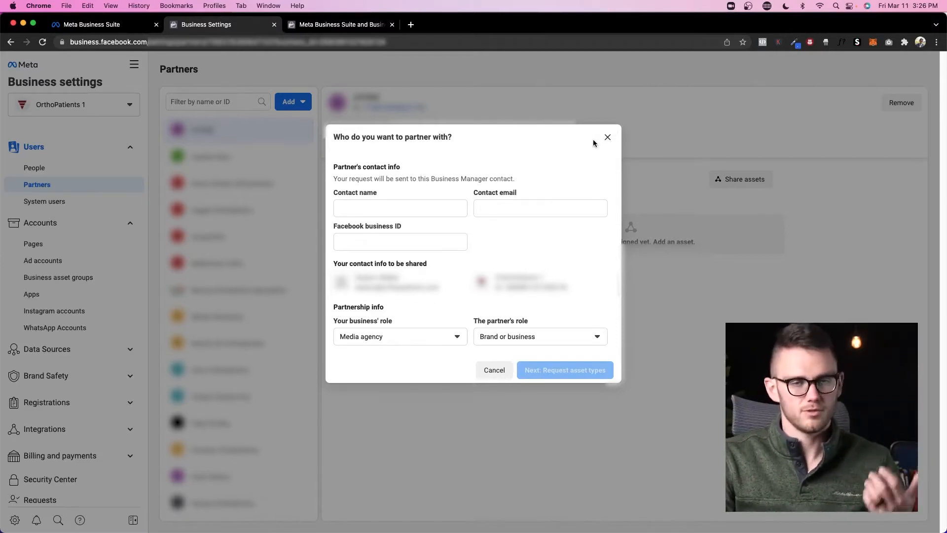
left_click(608, 137)
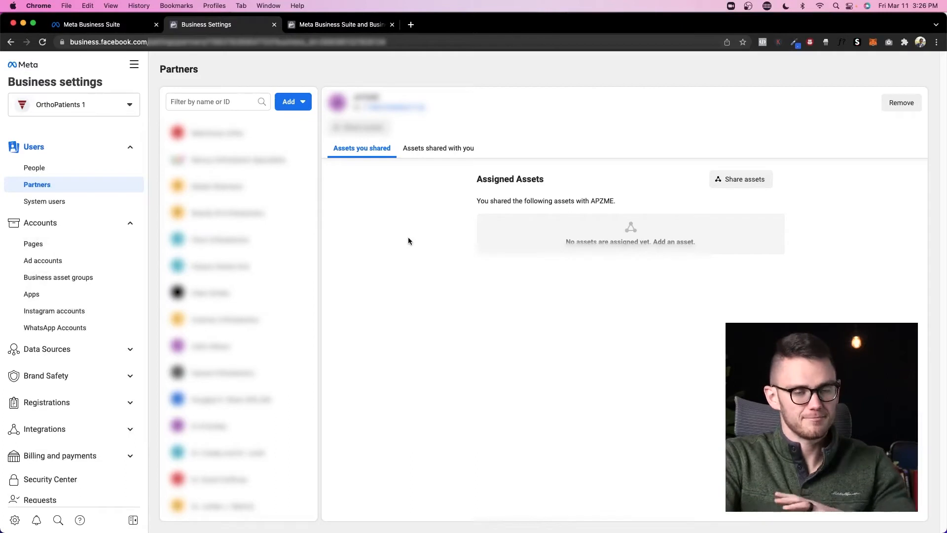
mouse_move(421, 243)
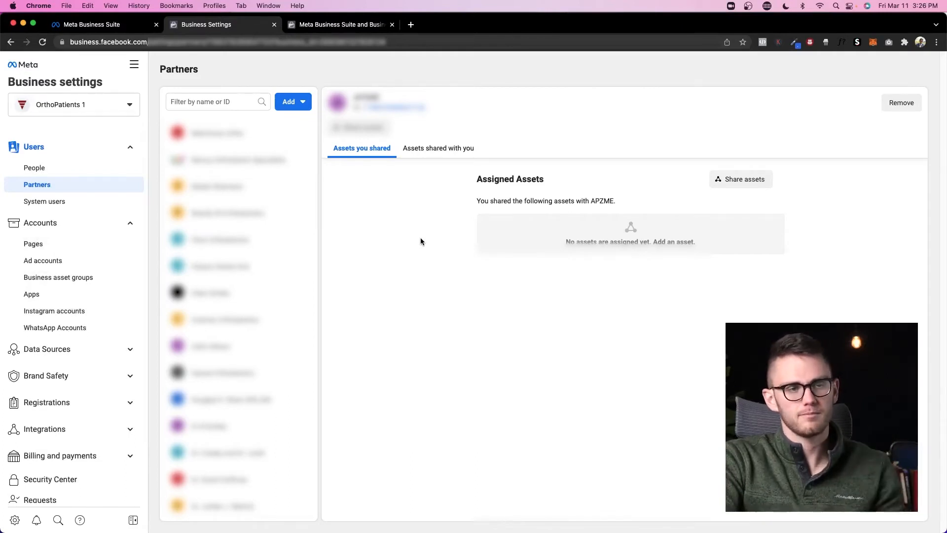
Expand Data Sources and show the Pixels list with one pixel's People access
scroll("down", 3)
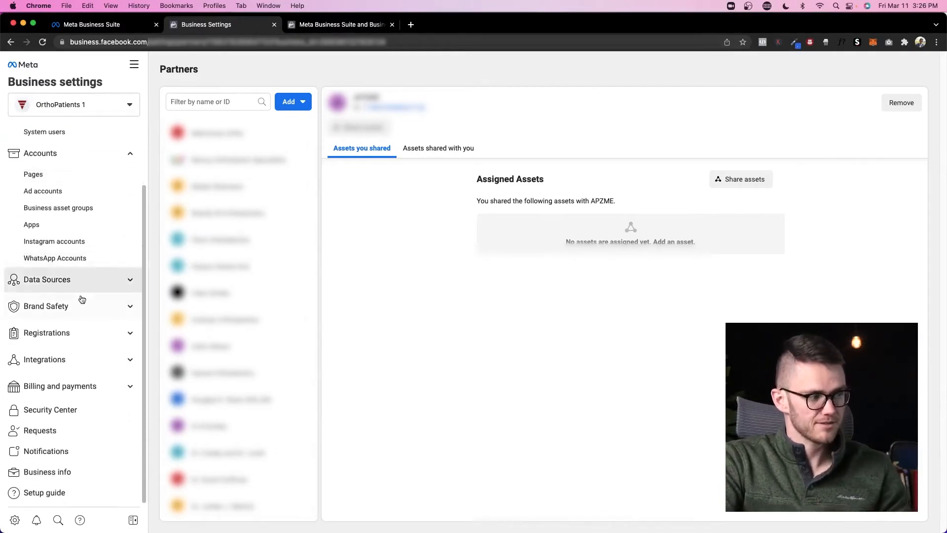
mouse_move(30, 224)
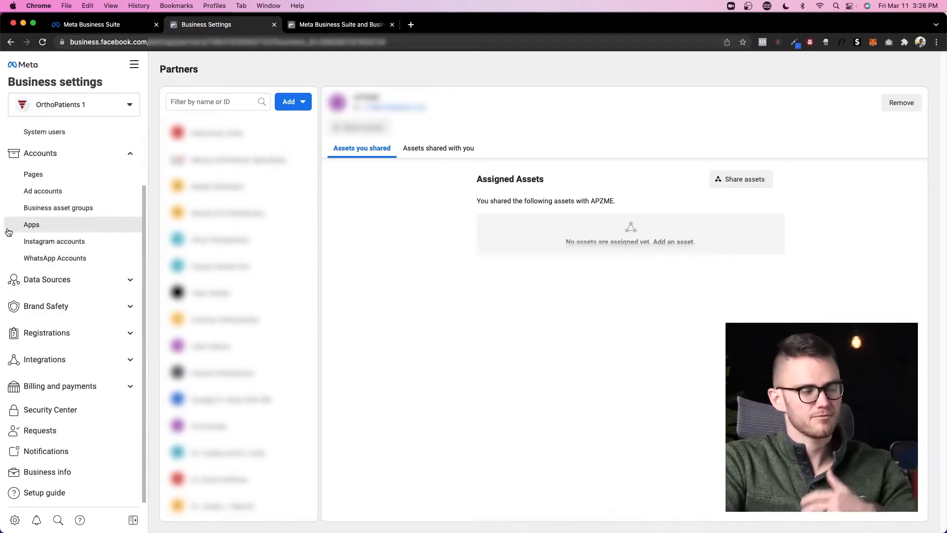
left_click(47, 280)
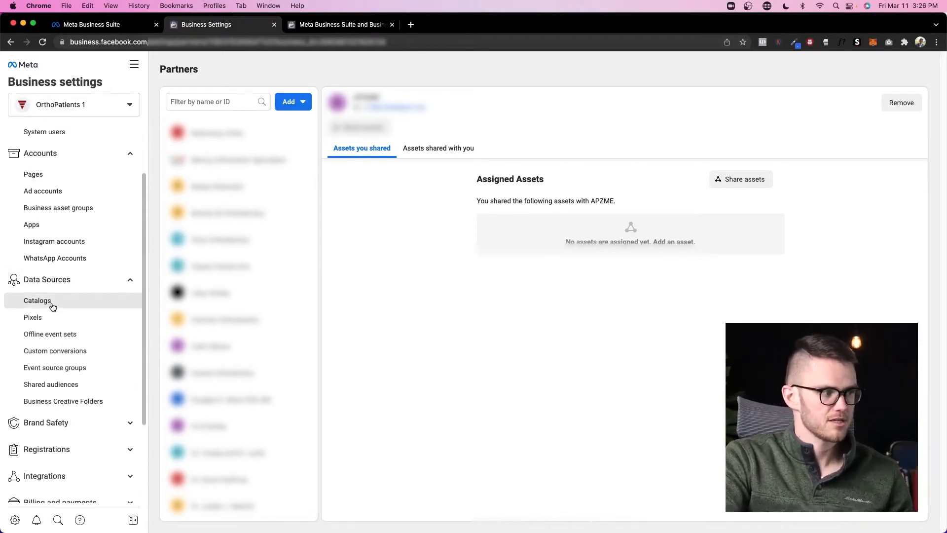
mouse_move(56, 337)
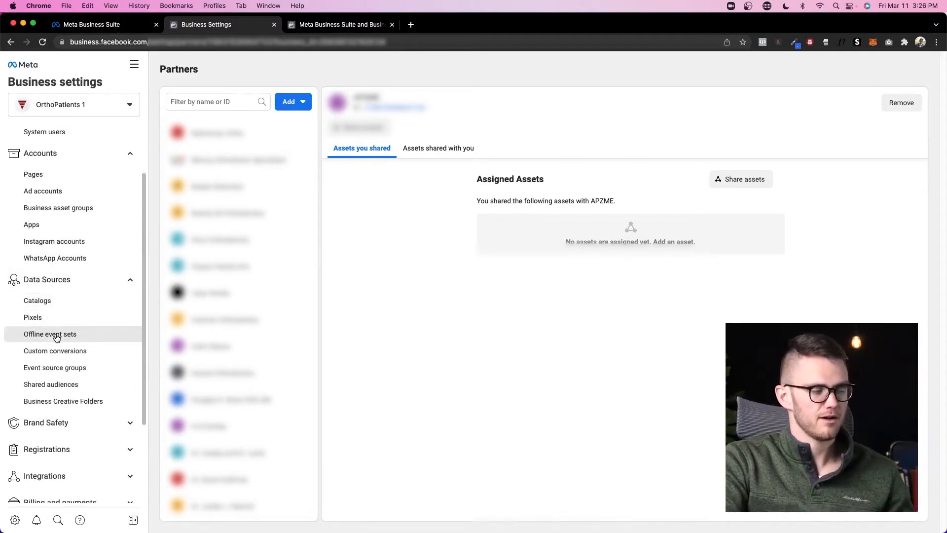
mouse_move(54, 367)
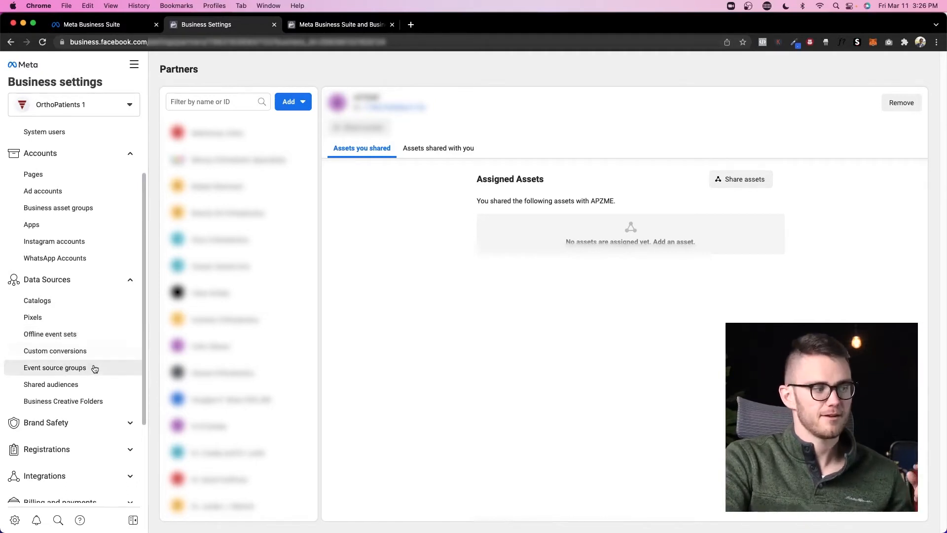
mouse_move(106, 408)
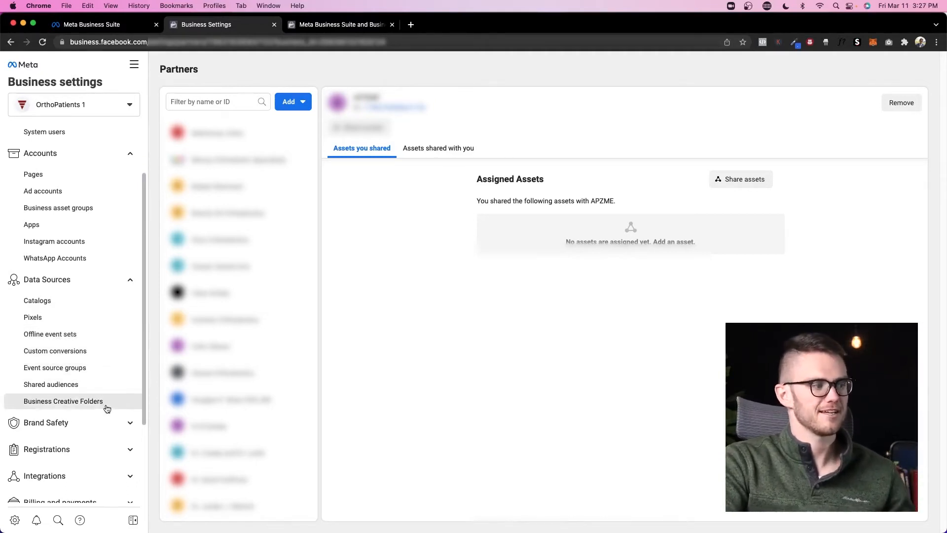
mouse_move(37, 300)
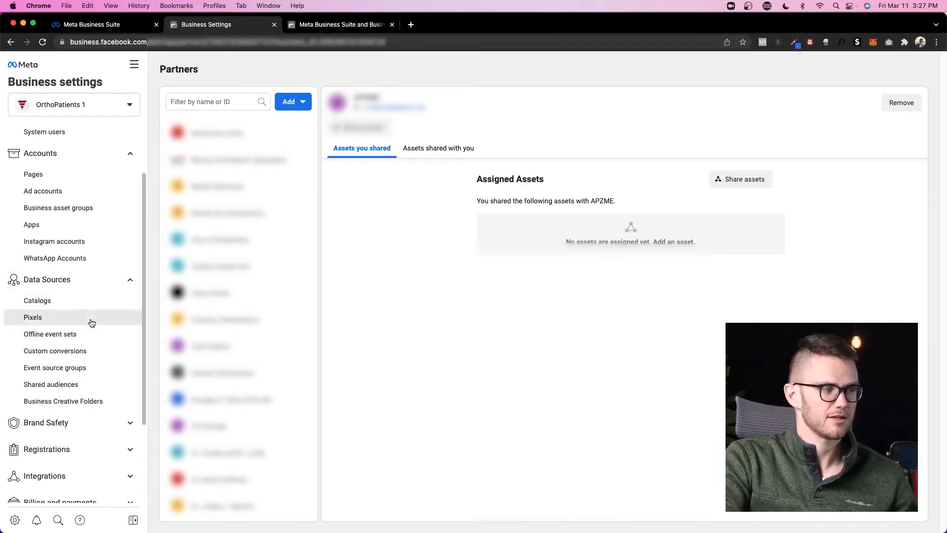
mouse_move(93, 337)
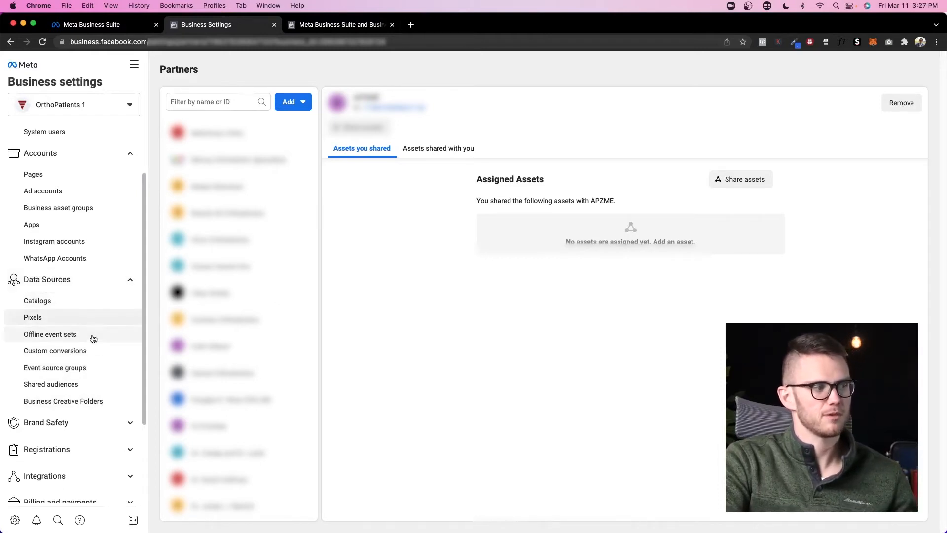
mouse_move(68, 321)
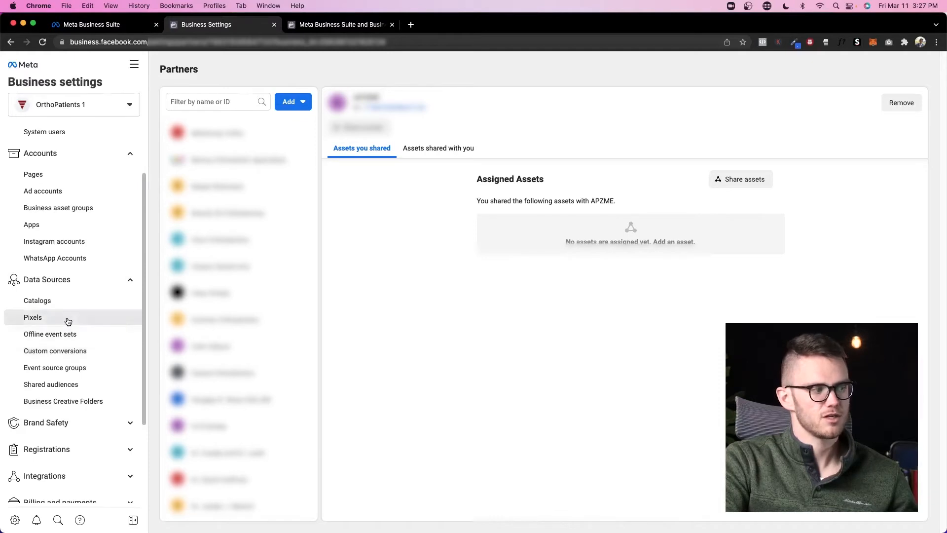
left_click(33, 316)
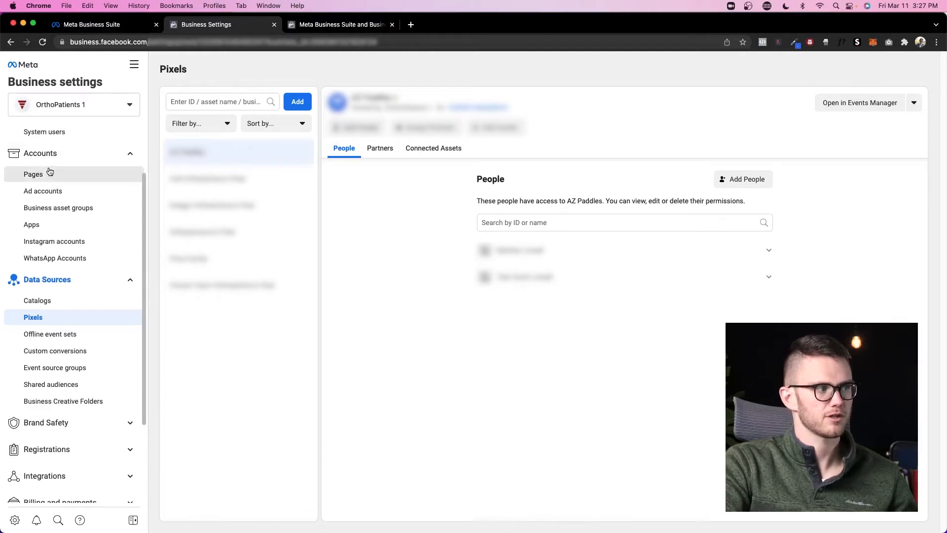
left_click(34, 131)
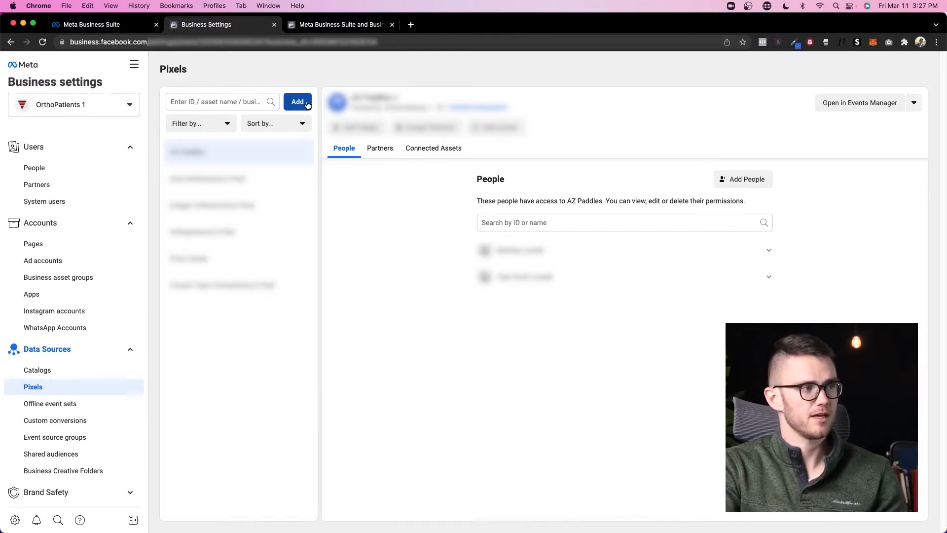
left_click(297, 102)
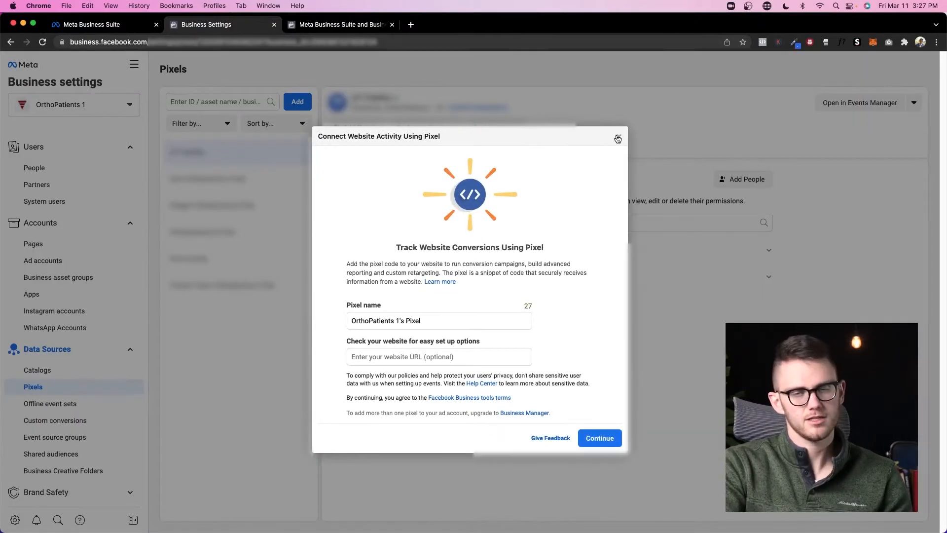
mouse_move(618, 138)
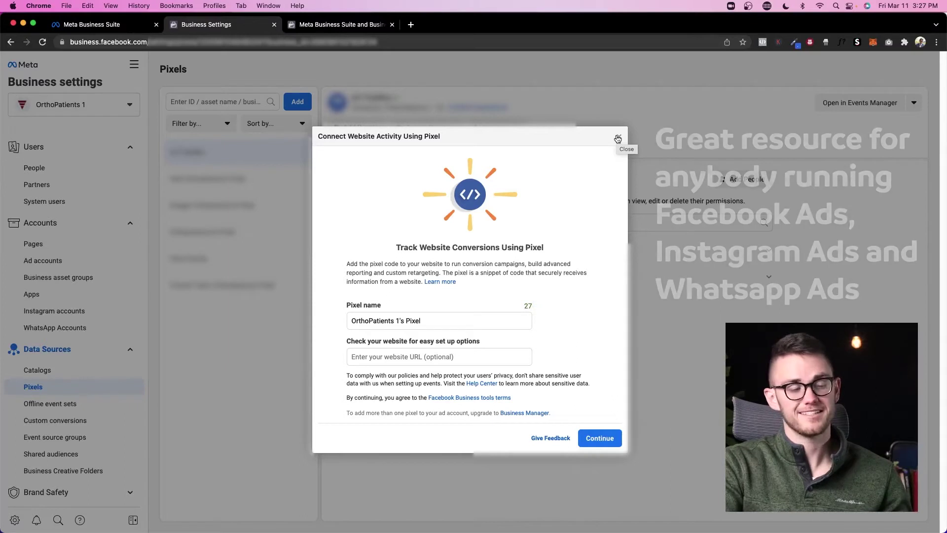
left_click(618, 138)
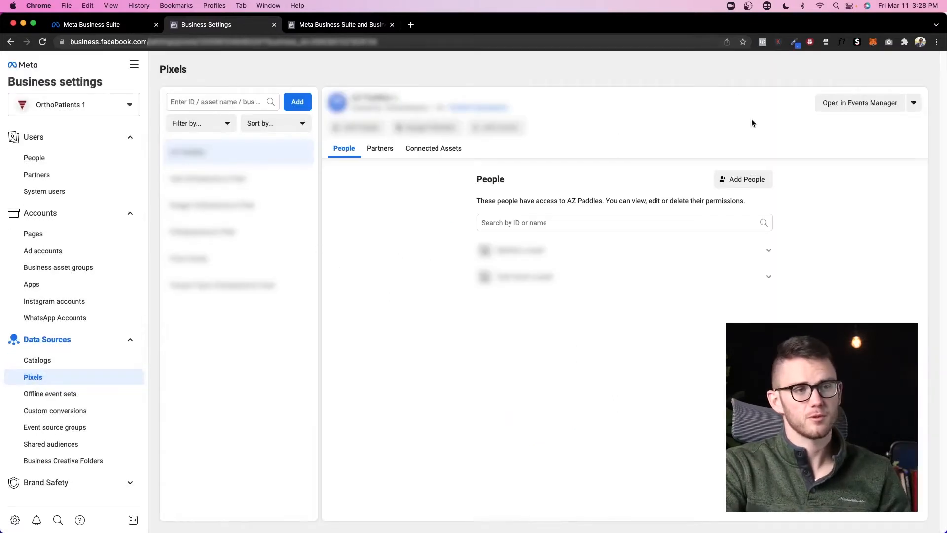
mouse_move(615, 98)
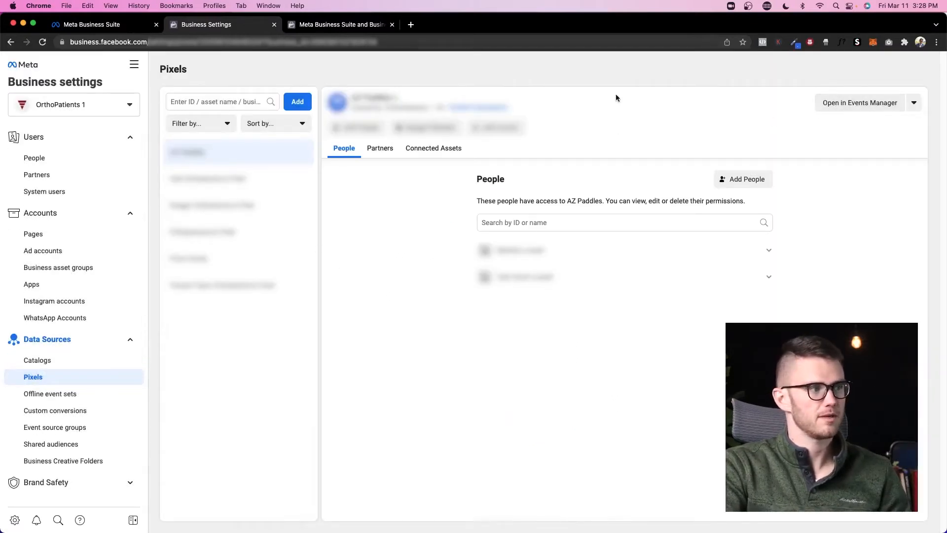
left_click(410, 24)
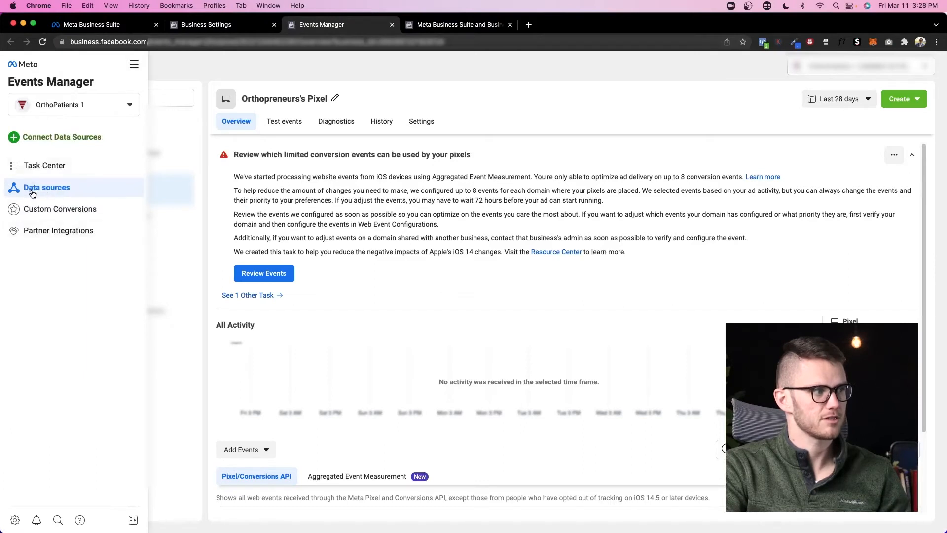
mouse_move(42, 215)
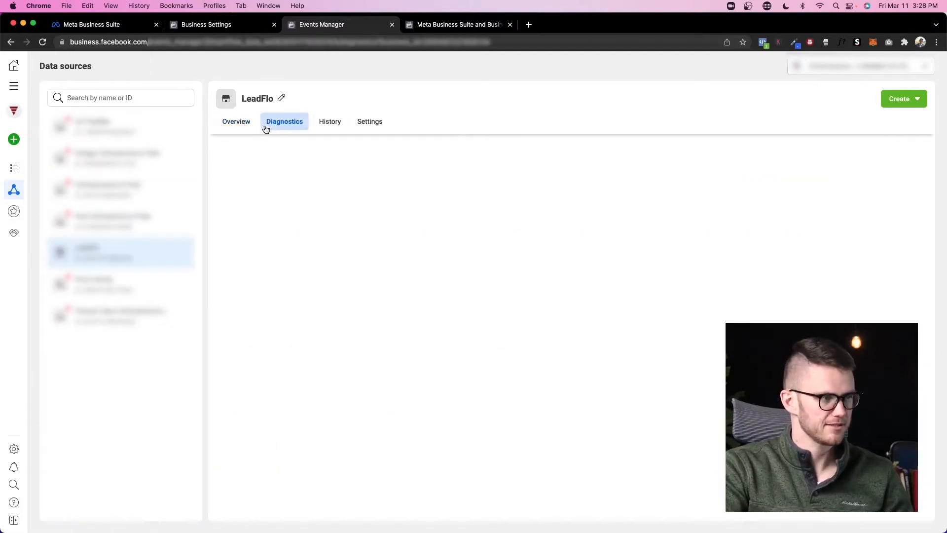
Review the LeadFlo event set's Settings and Overview, then return to Business Settings' Pixels page
left_click(369, 121)
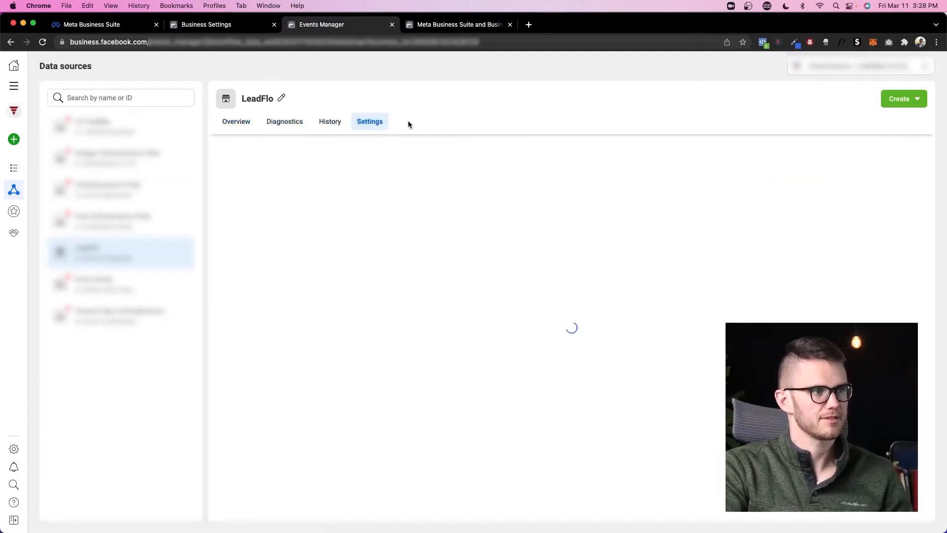
left_click(236, 122)
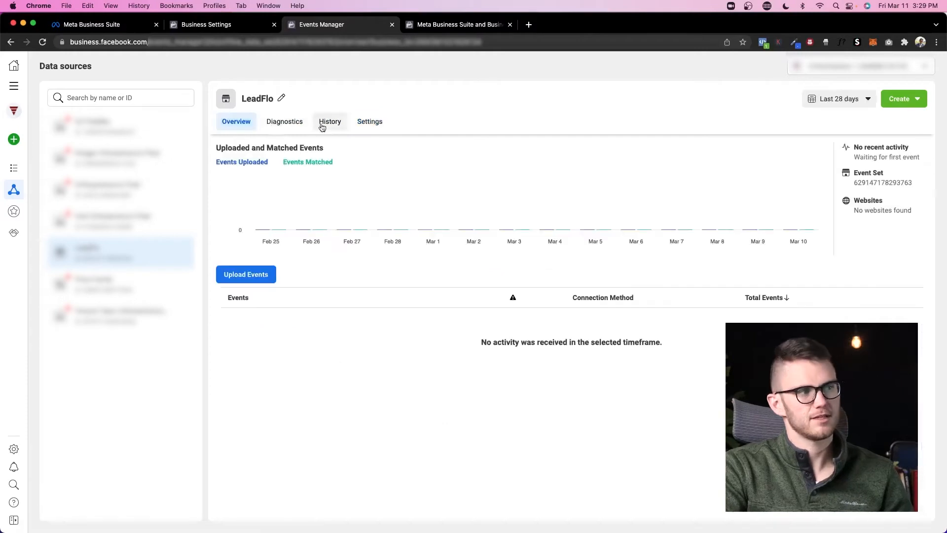
mouse_move(329, 102)
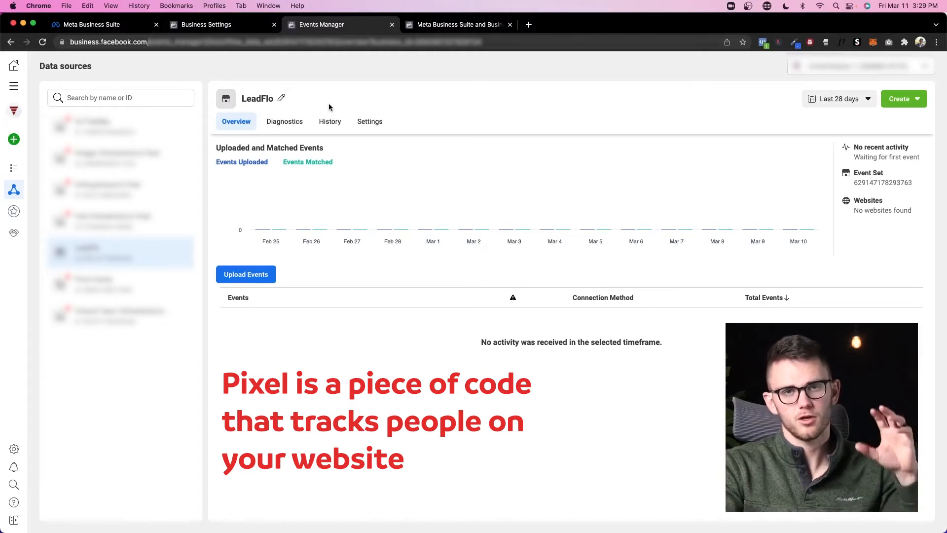
mouse_move(374, 59)
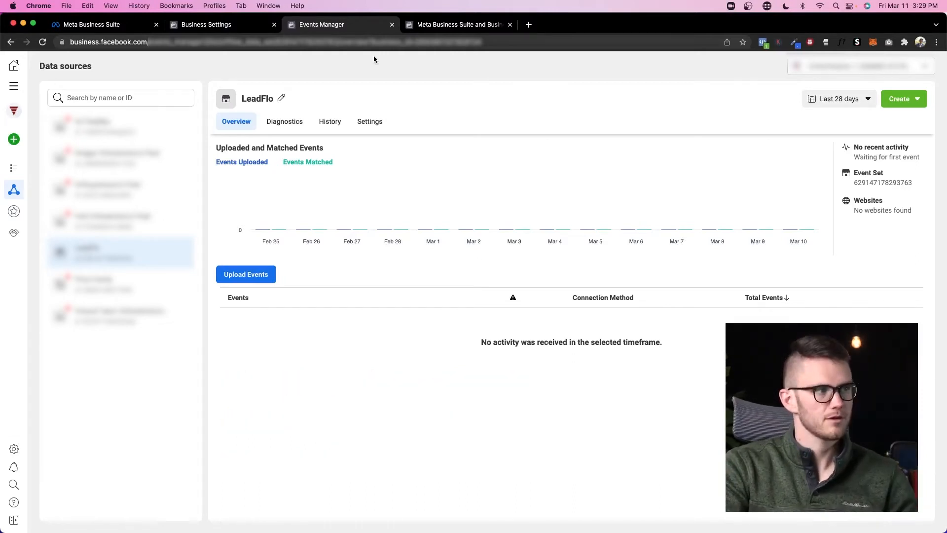
left_click(206, 24)
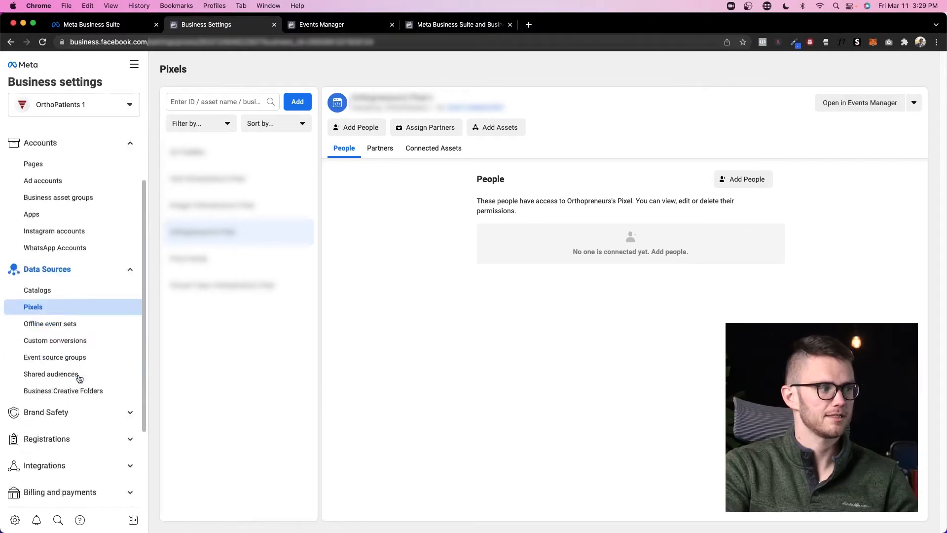
From Custom conversions, create a new custom conversion and choose its data source
left_click(55, 341)
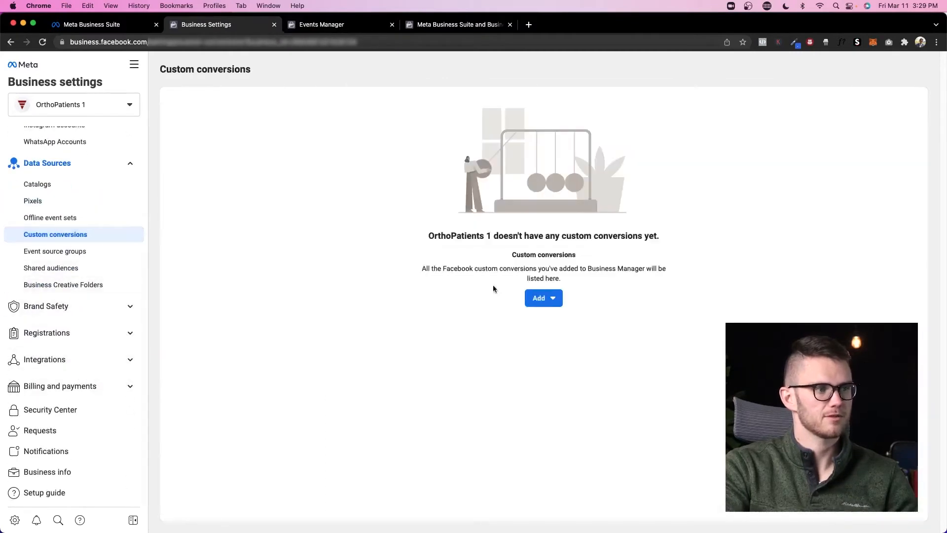
left_click(542, 298)
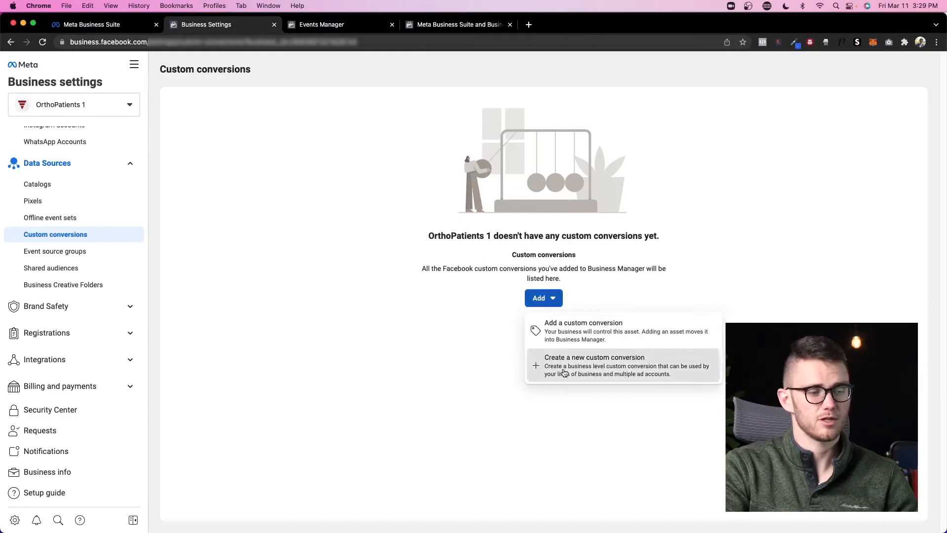
left_click(594, 357)
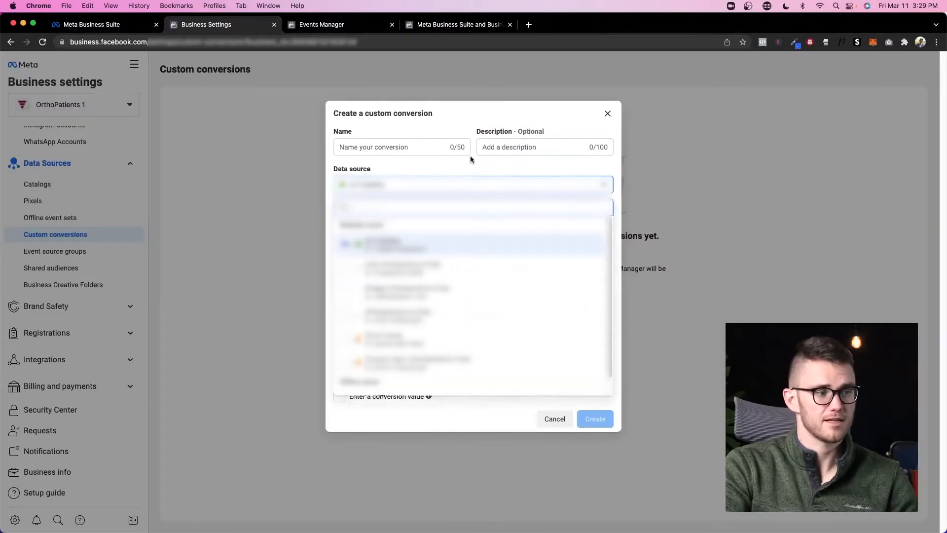
left_click(475, 244)
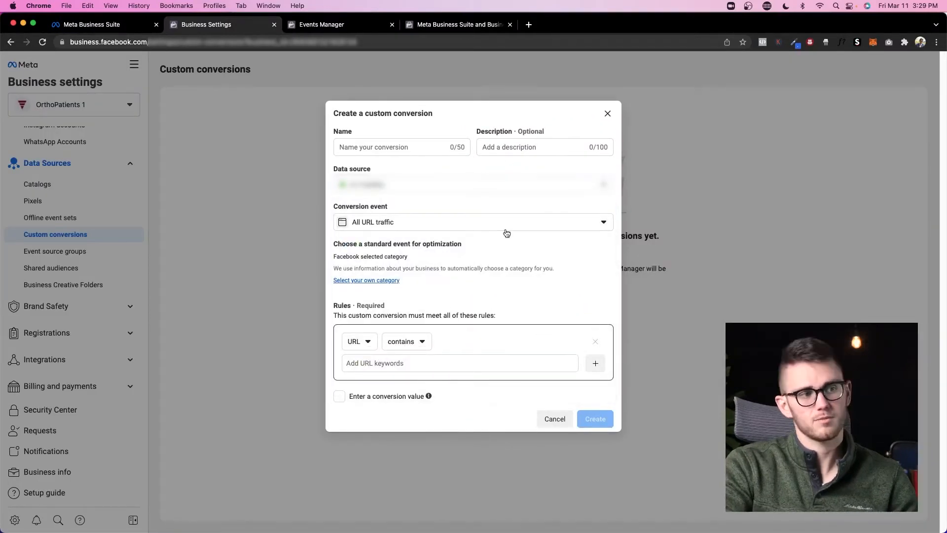
mouse_move(554, 266)
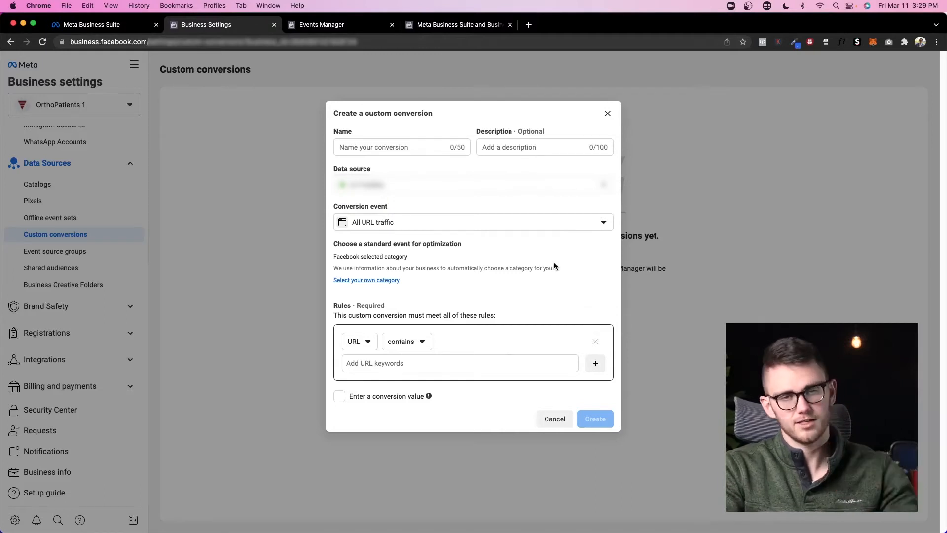
mouse_move(571, 172)
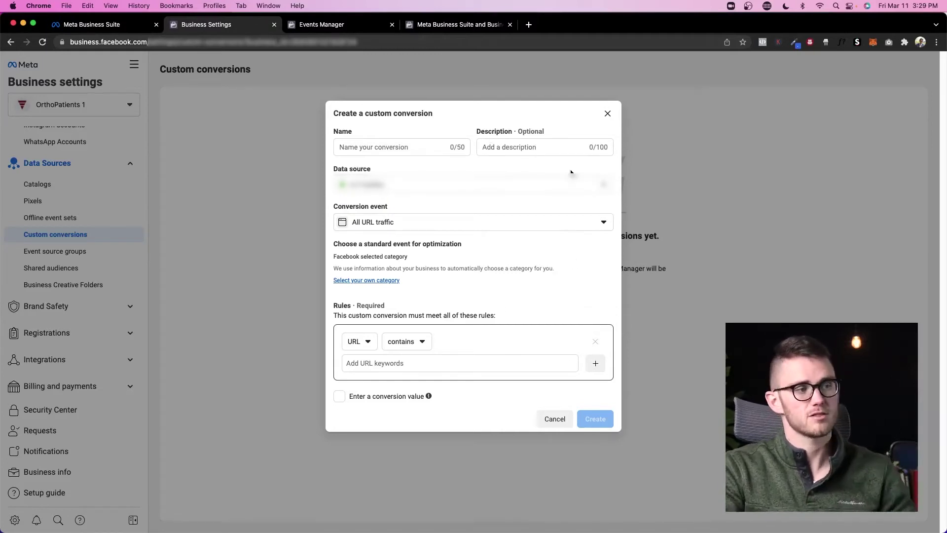
mouse_move(582, 269)
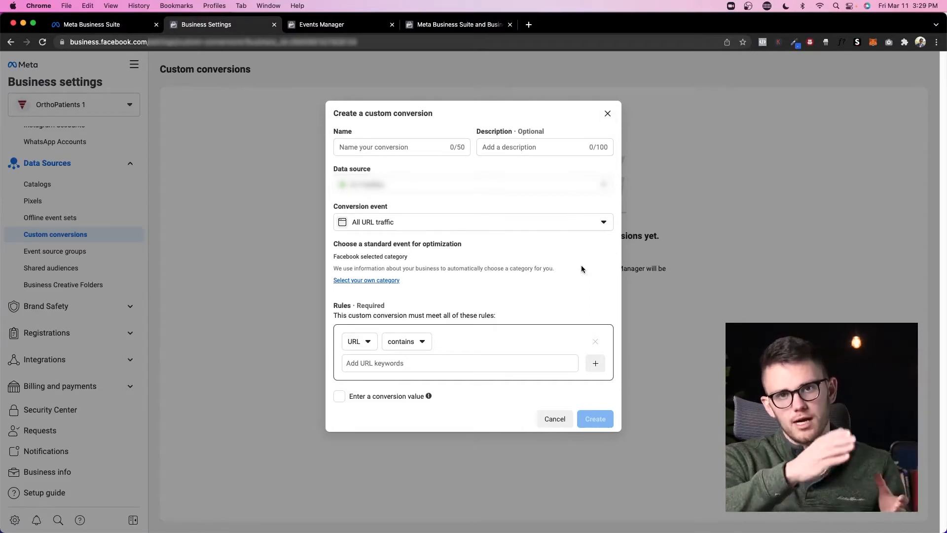
mouse_move(540, 243)
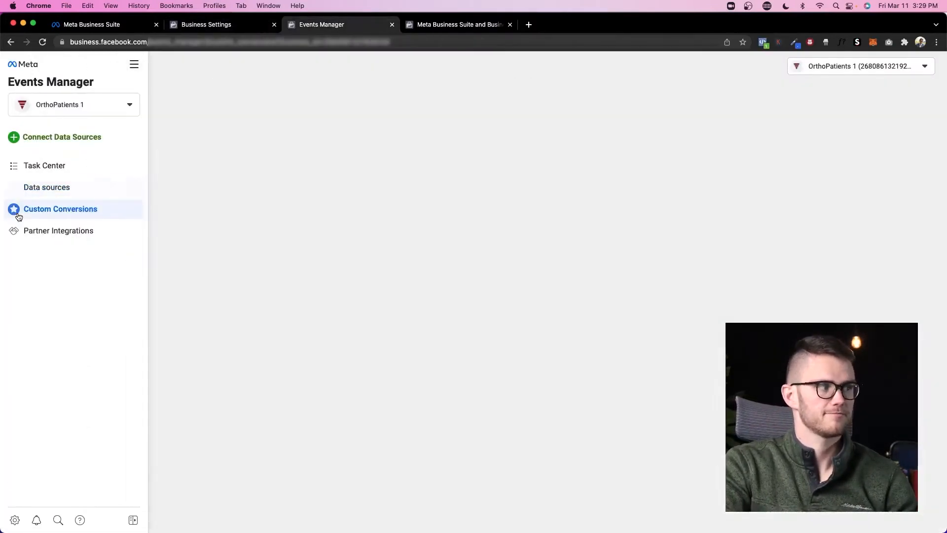
View the Custom Conversions section in the Events Manager sidebar
left_click(60, 209)
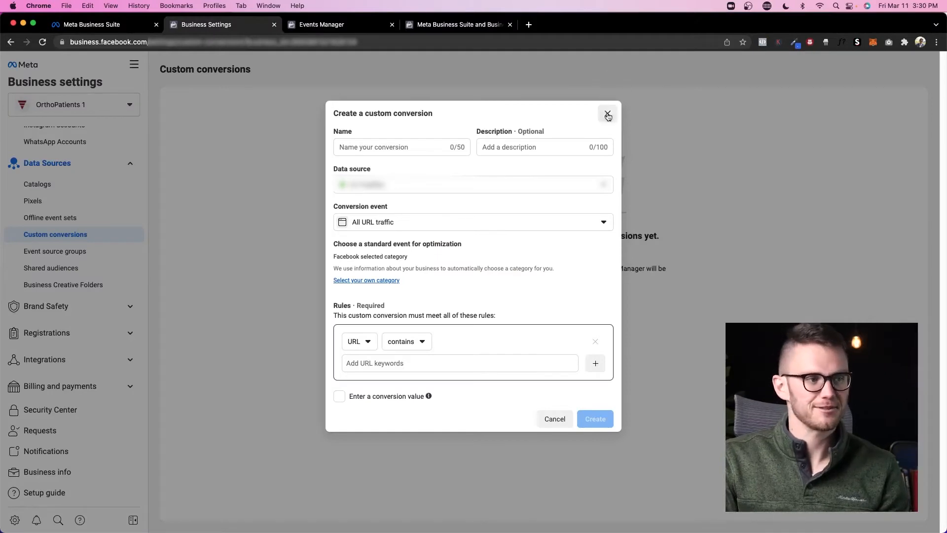
Discard the draft conversion and view the business's Domains and Block lists under Brand Safety
left_click(608, 114)
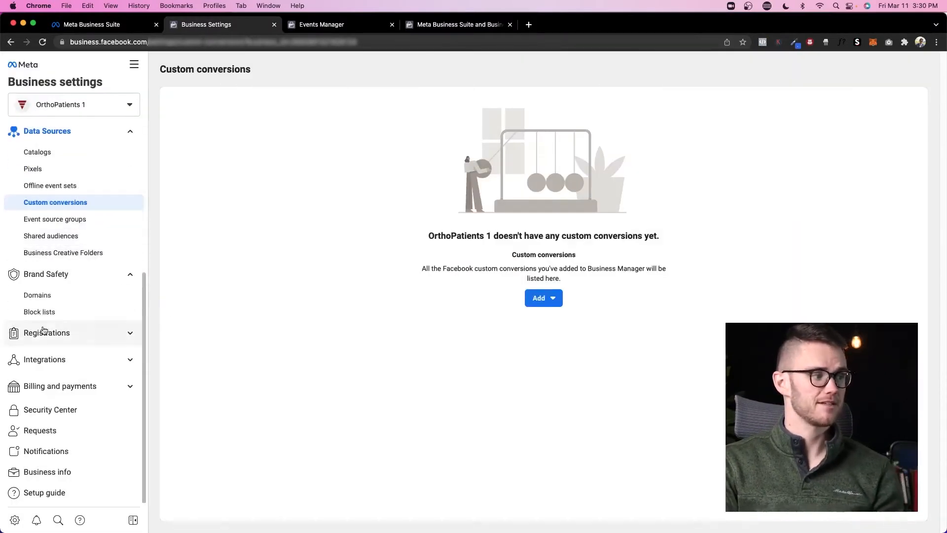
left_click(37, 295)
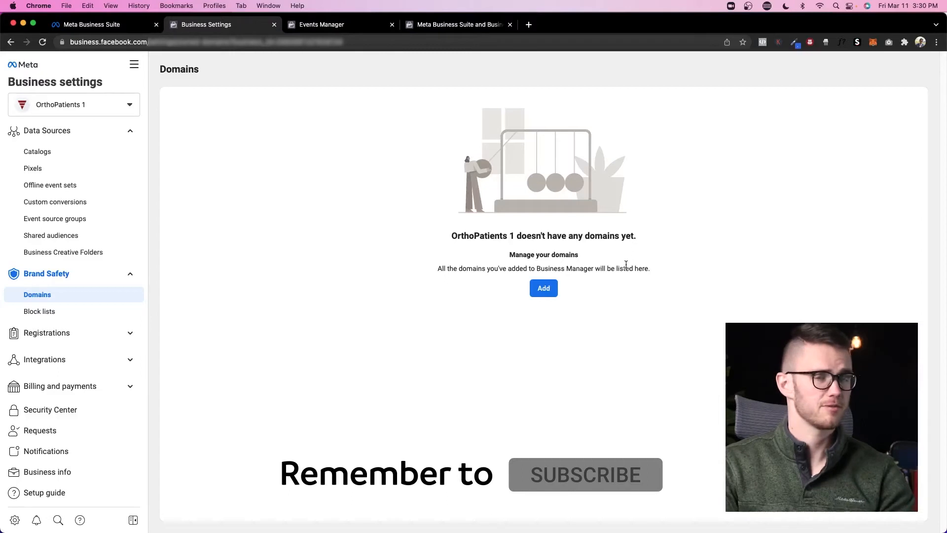
left_click(39, 311)
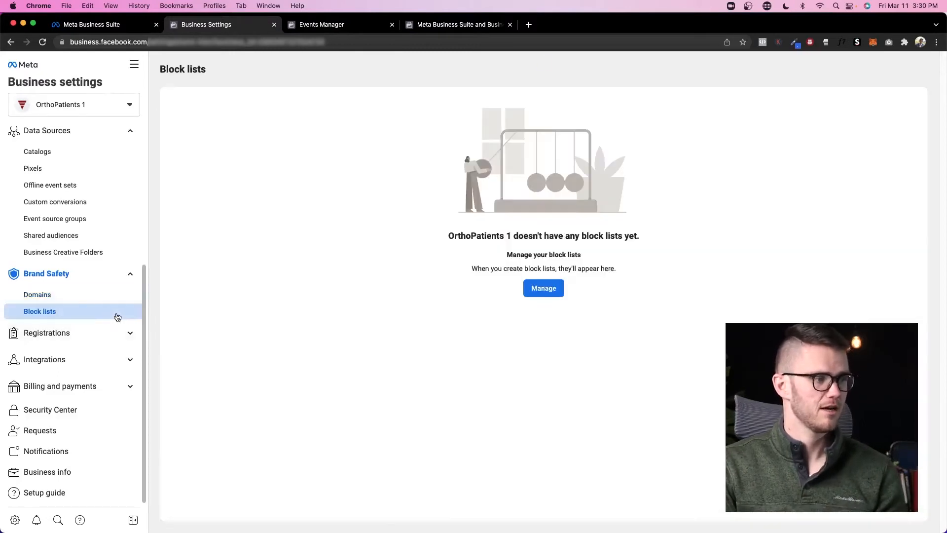
left_click(46, 332)
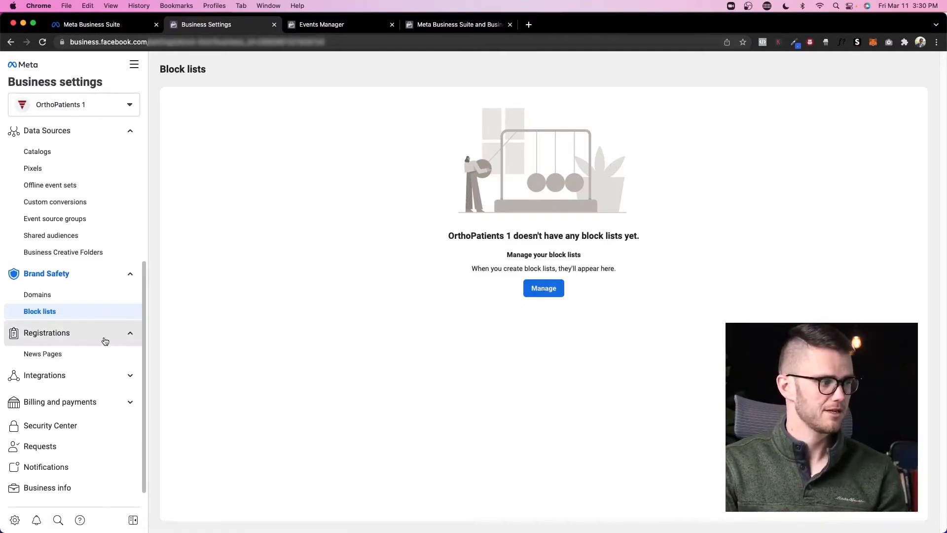
View News Pages registrations, then the Leads Access page under Integrations
left_click(43, 353)
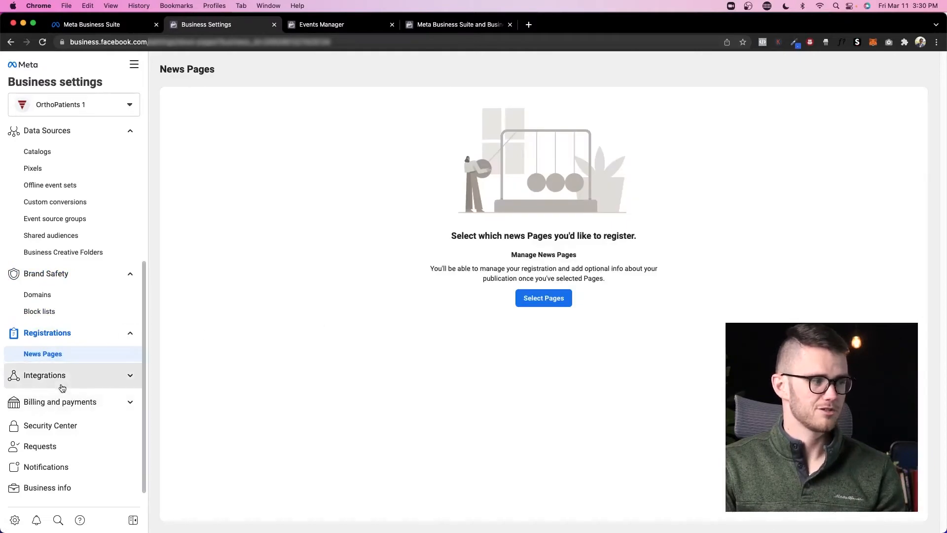
left_click(45, 375)
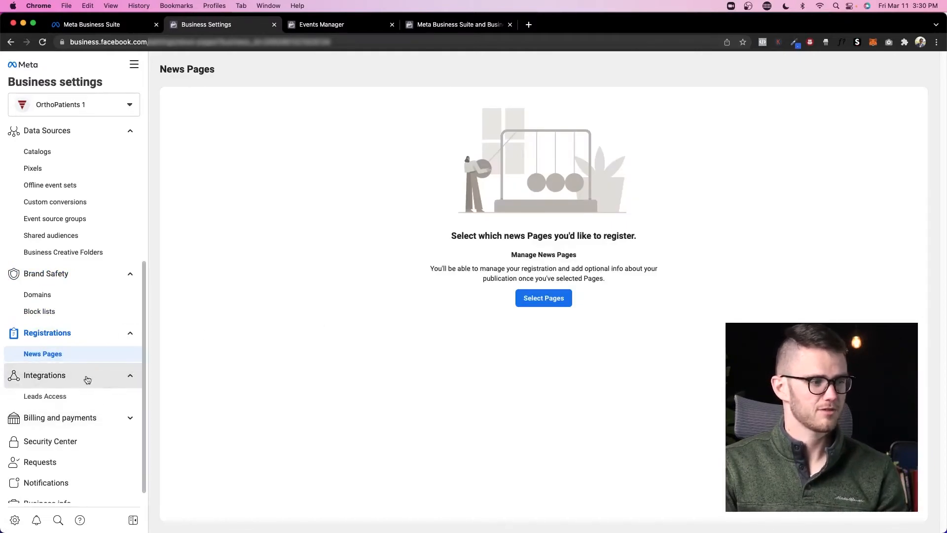
left_click(44, 396)
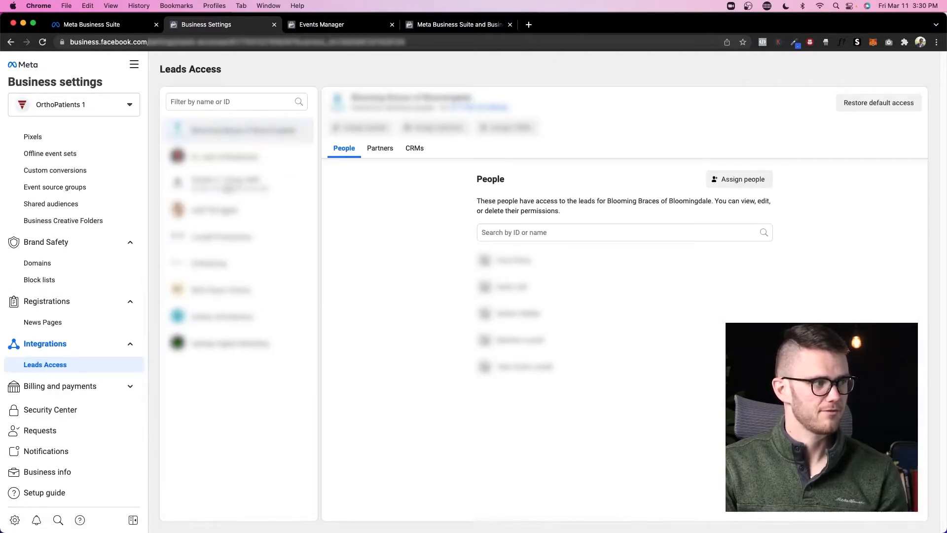
mouse_move(905, 119)
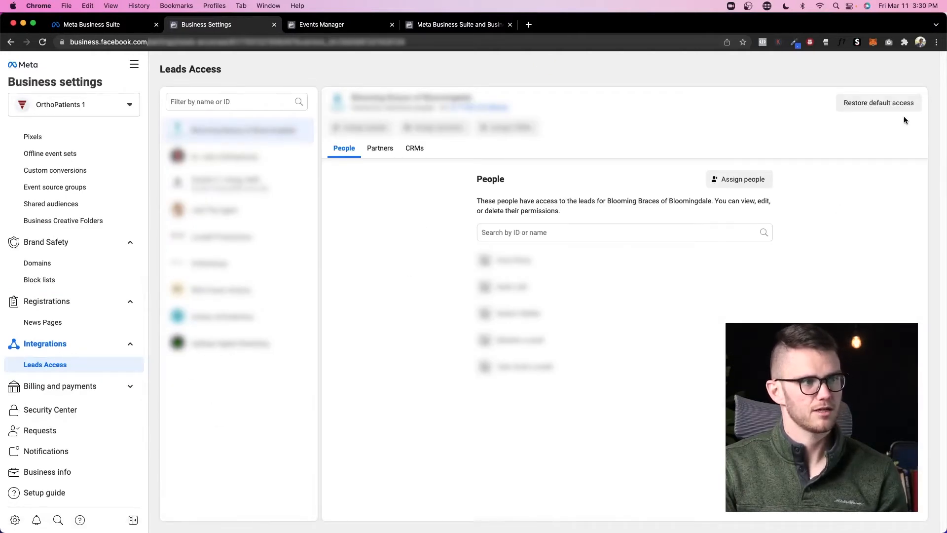
mouse_move(438, 347)
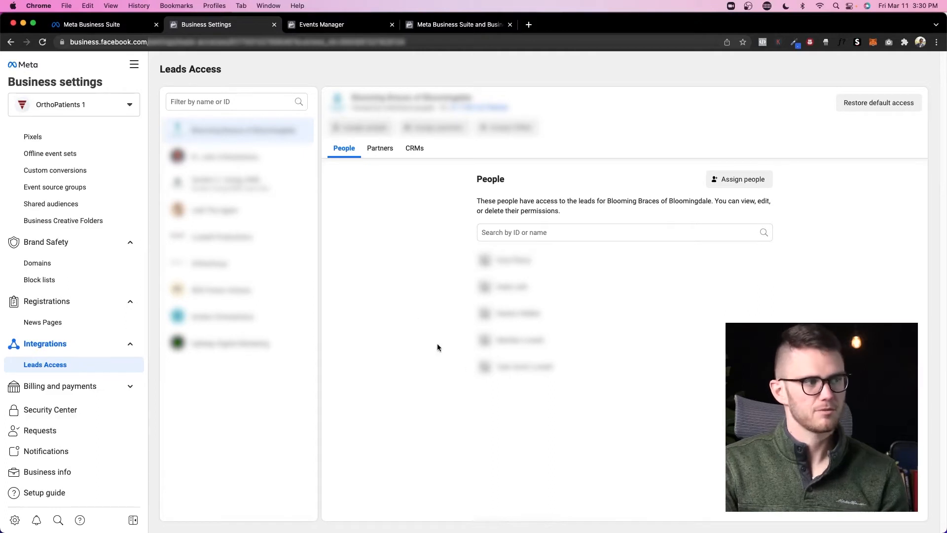
mouse_move(409, 308)
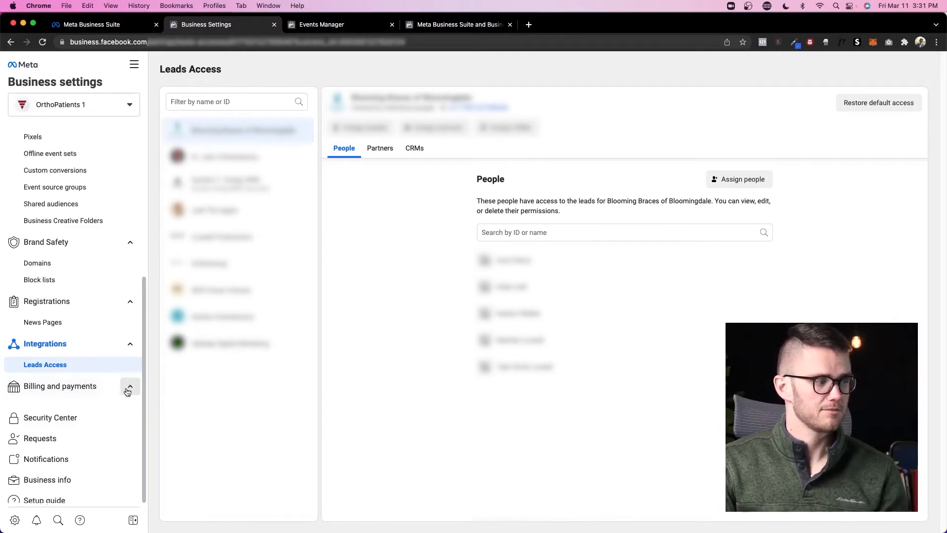
Open Payment Methods under Billing and payments
left_click(60, 386)
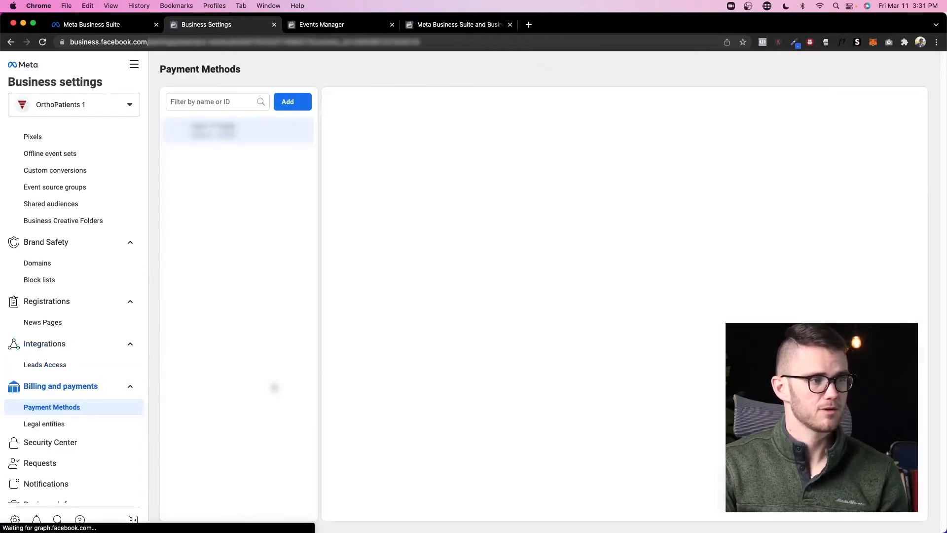
Check the ways to add a payment method, view Legal entities, then the Requests page
left_click(238, 130)
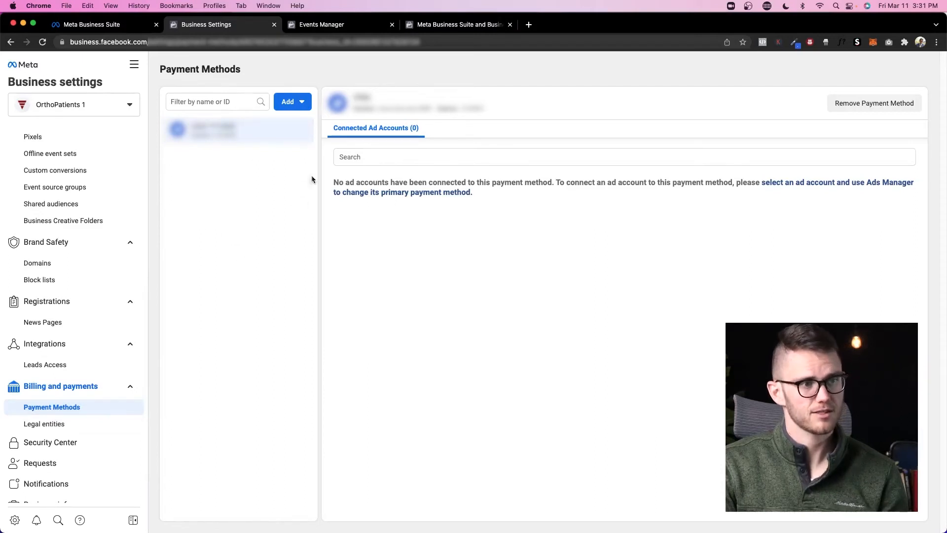
left_click(292, 101)
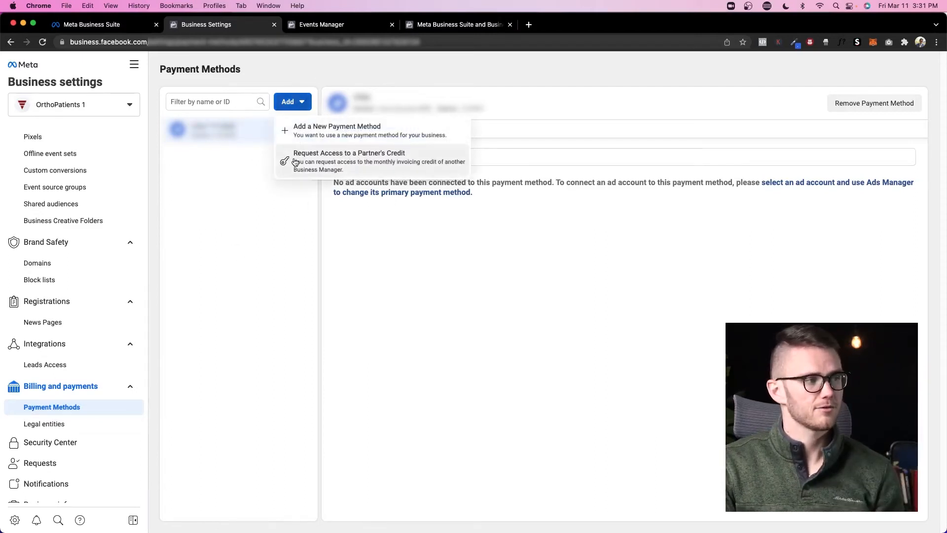
mouse_move(224, 188)
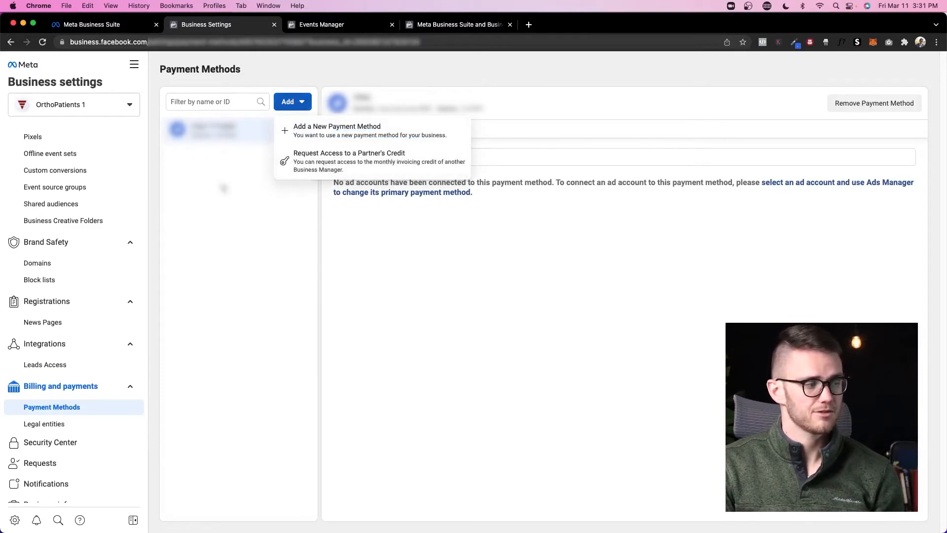
left_click(44, 424)
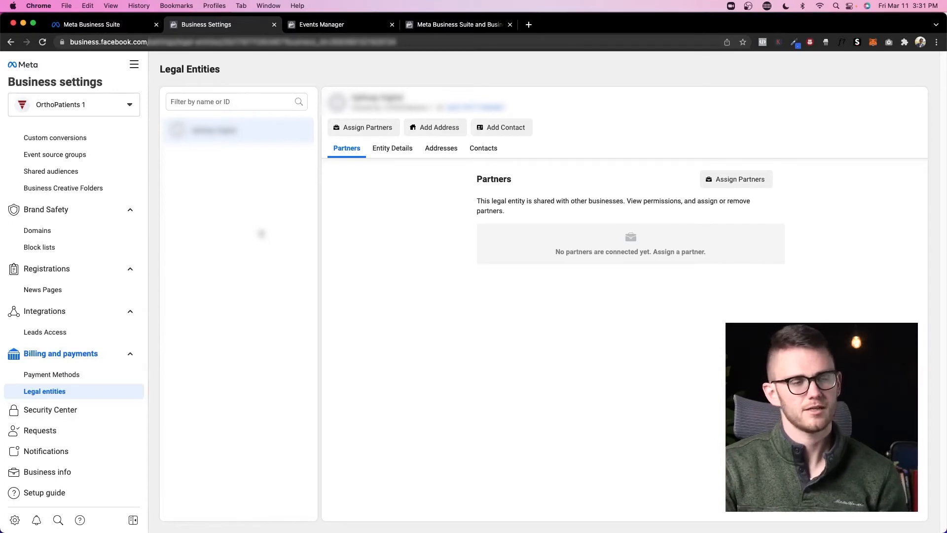
mouse_move(86, 353)
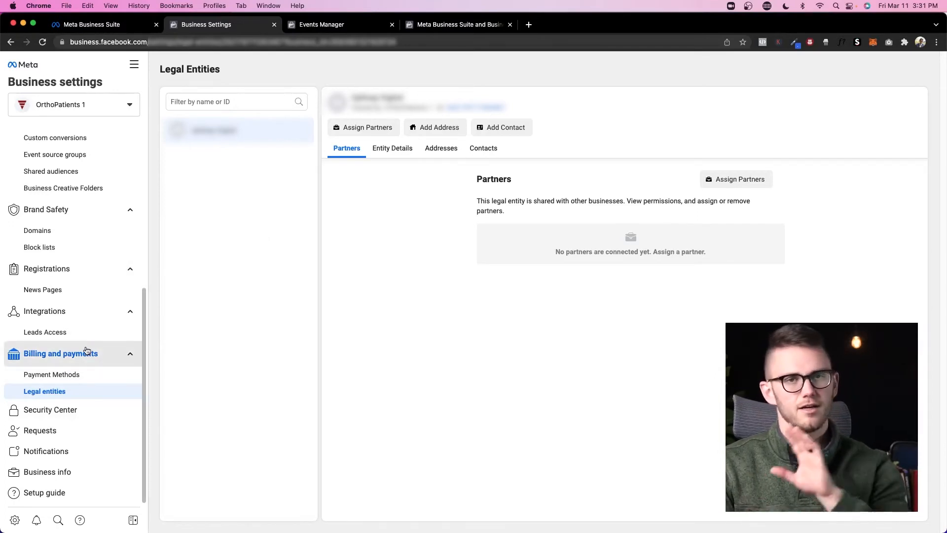
mouse_move(50, 409)
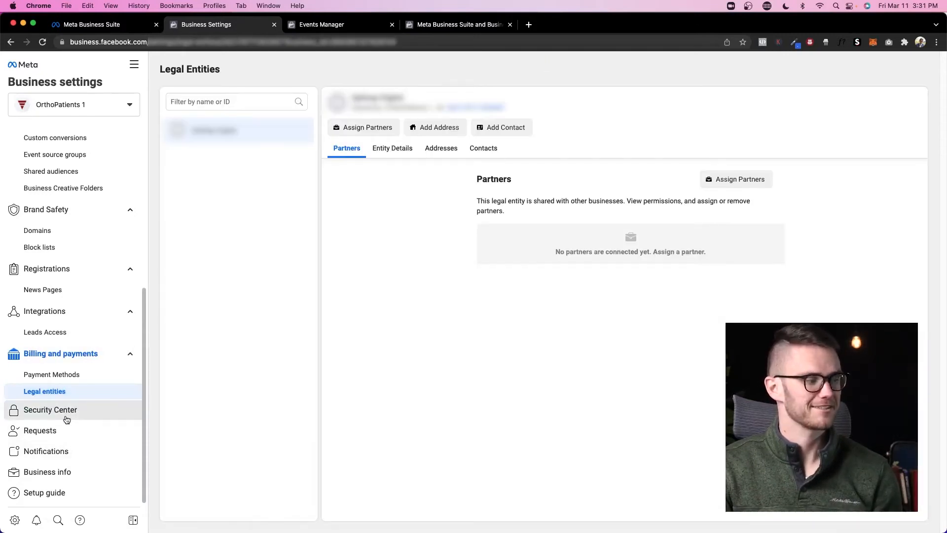
left_click(40, 430)
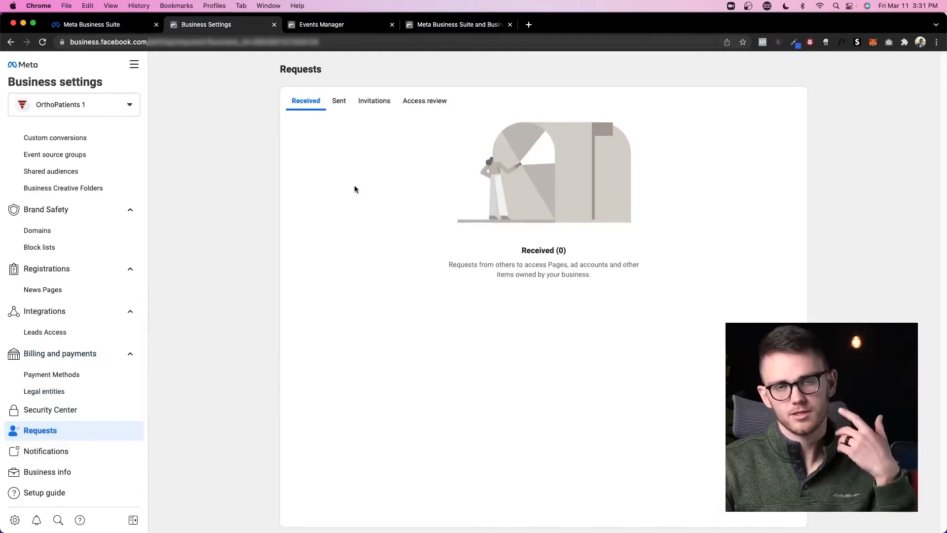
mouse_move(367, 174)
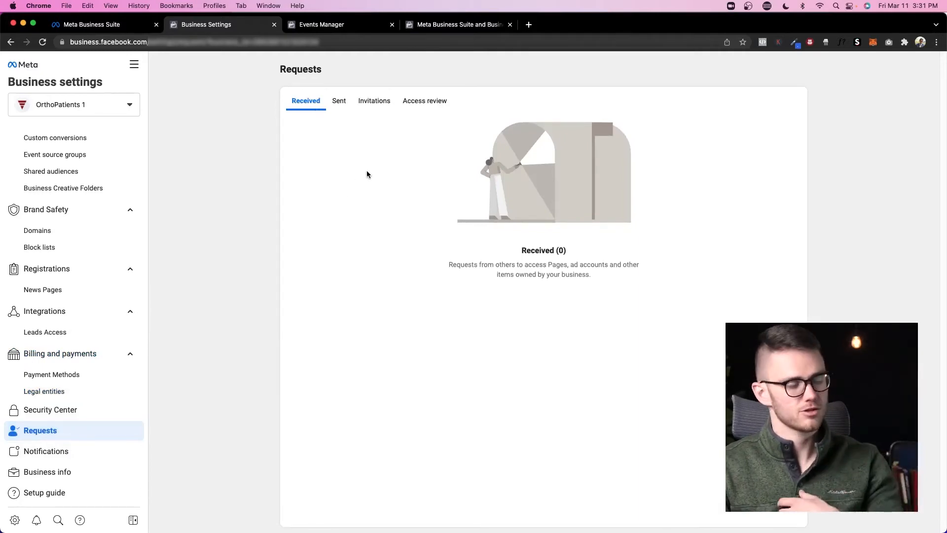
View the Notifications and Business info pages, ending on the Setup guide of key tasks
left_click(46, 451)
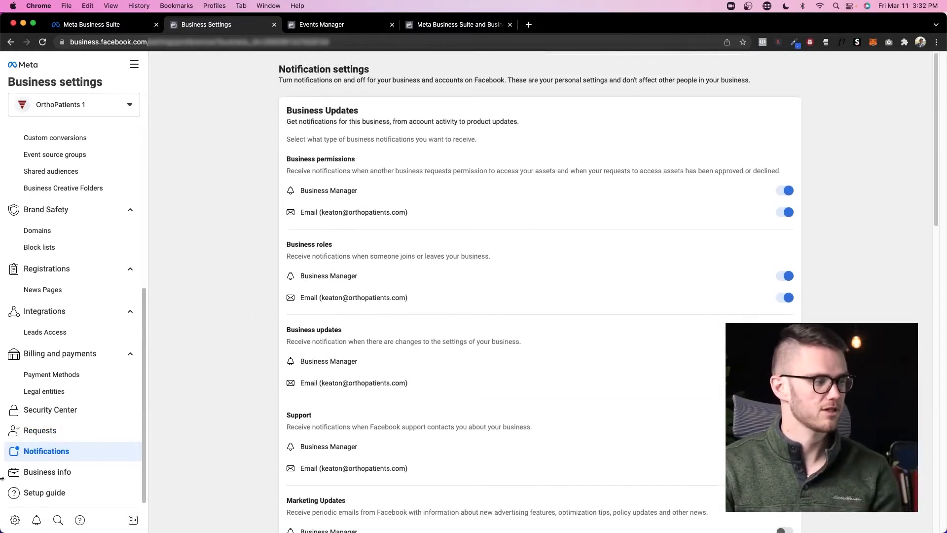
left_click(47, 471)
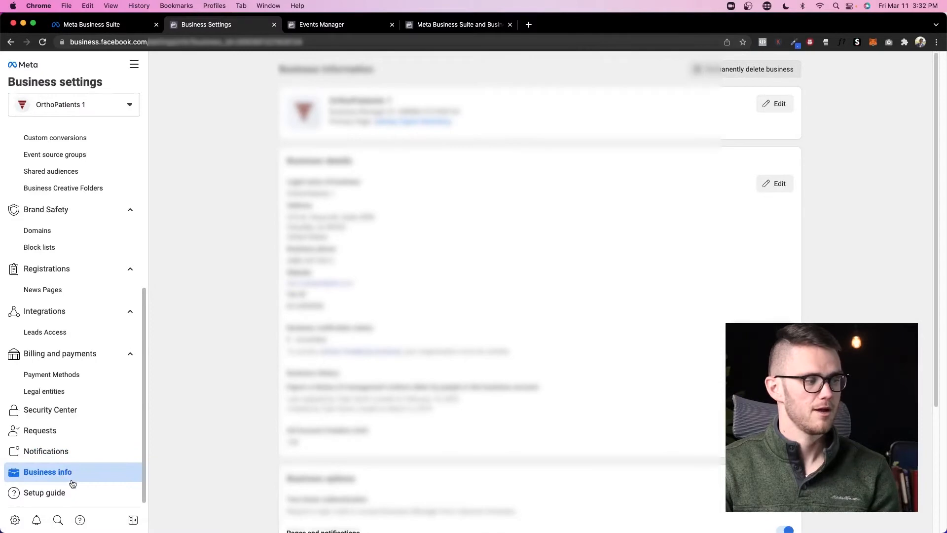
mouse_move(259, 364)
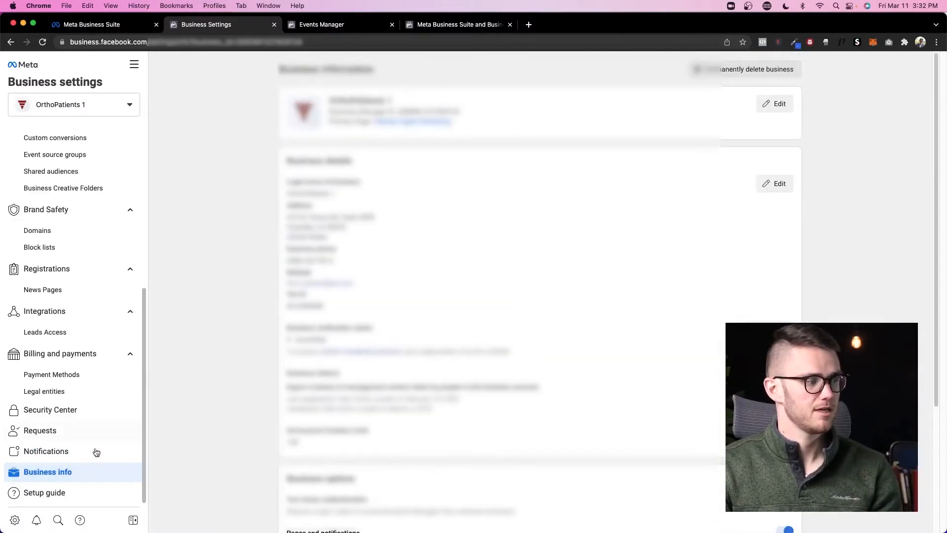
left_click(44, 493)
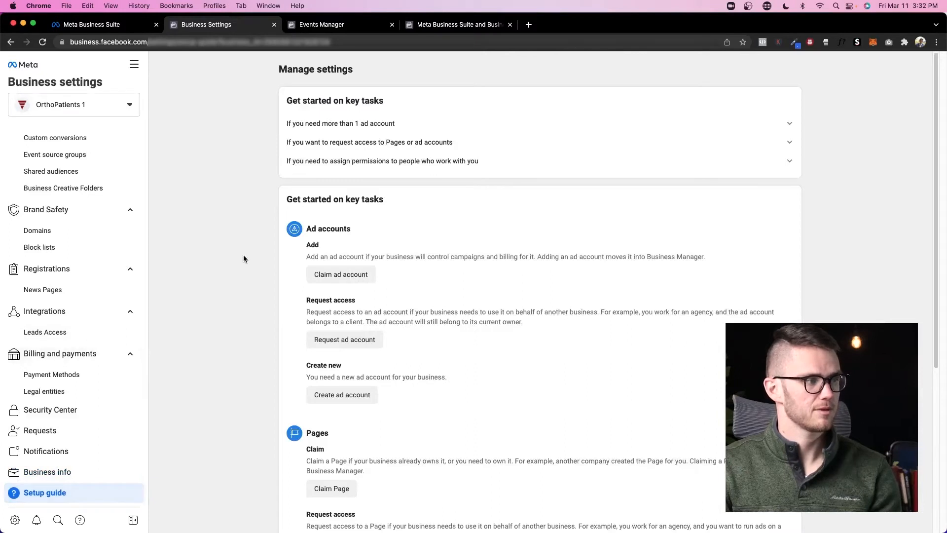
mouse_move(240, 245)
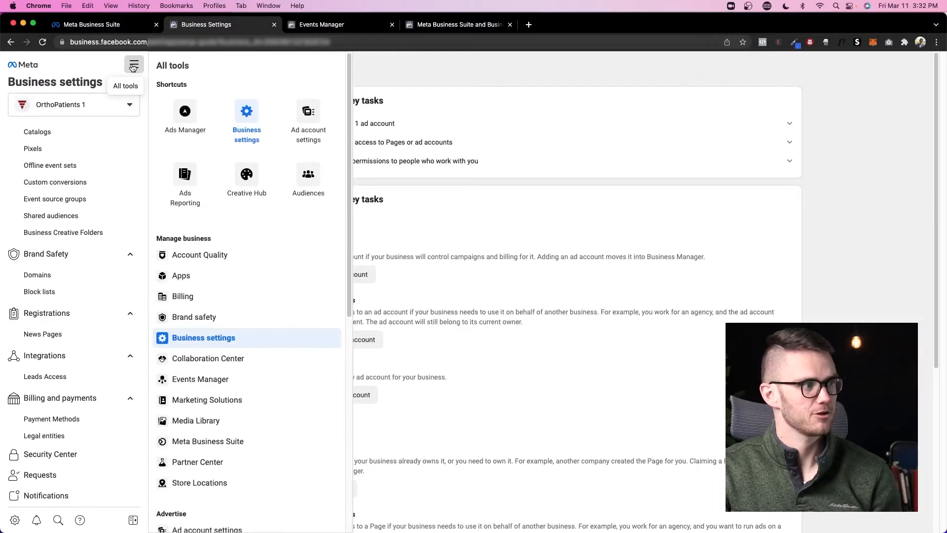
mouse_move(308, 178)
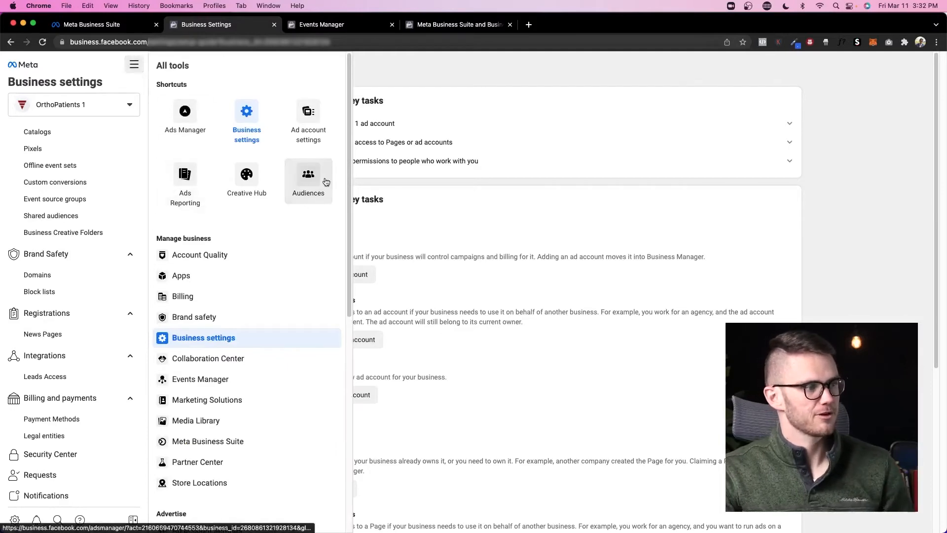
Scroll through the All tools menu's Manage business, Advertise and Analyze sections and back up
scroll("down", 3)
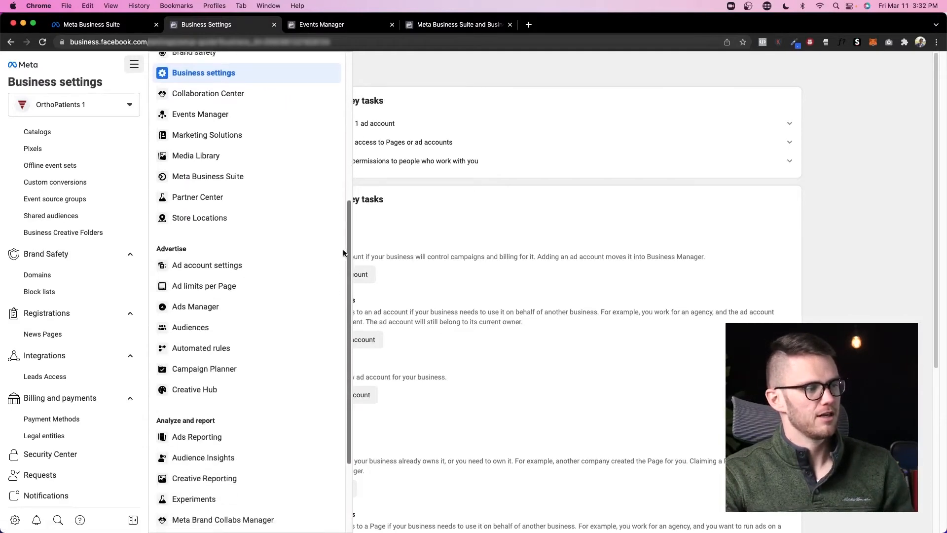
scroll("up", 3)
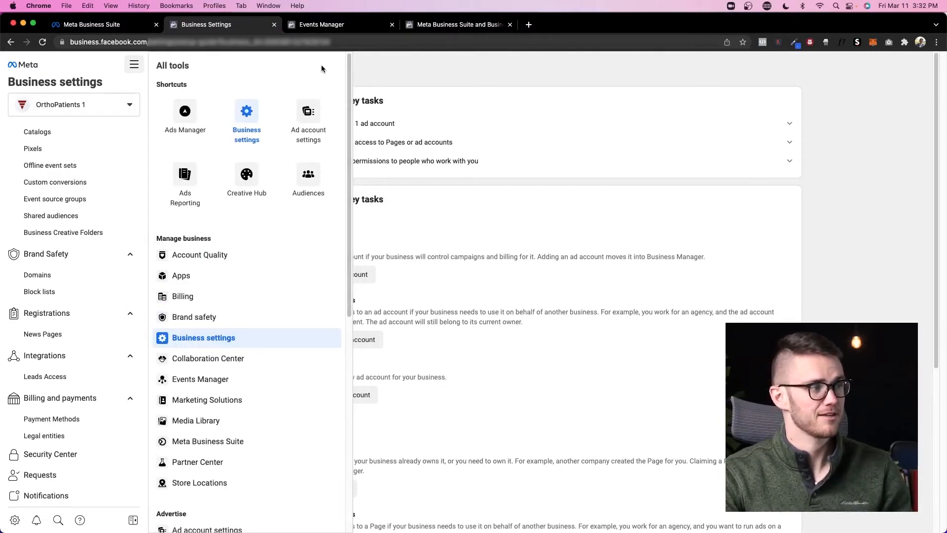
mouse_move(245, 124)
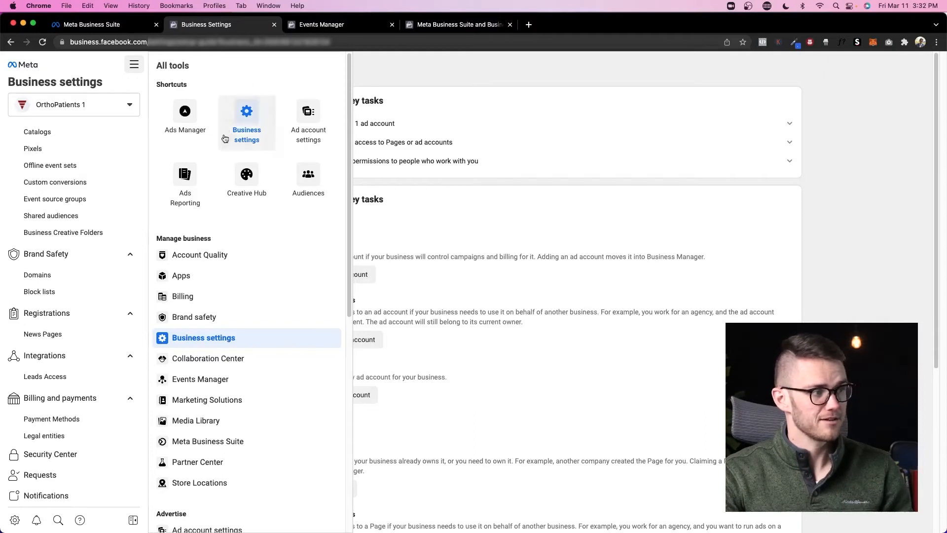
mouse_move(308, 114)
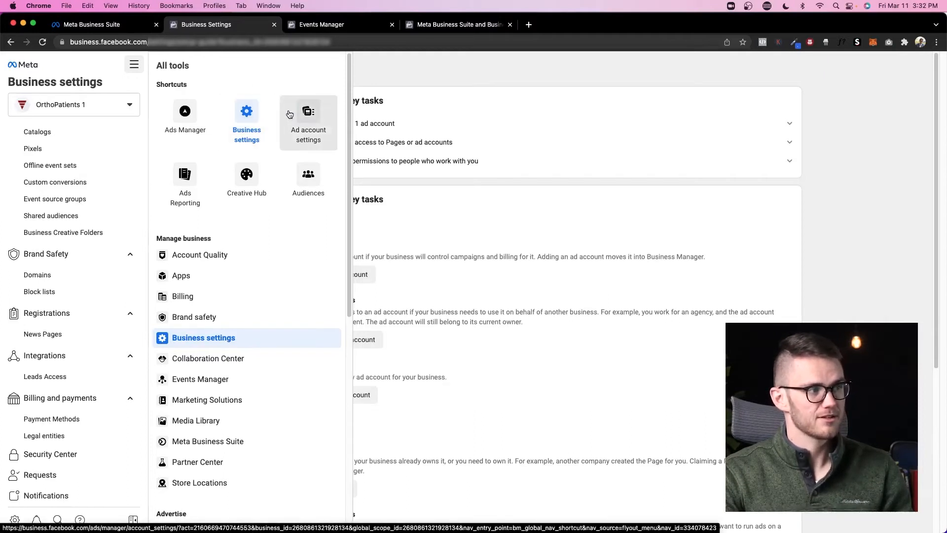
mouse_move(185, 185)
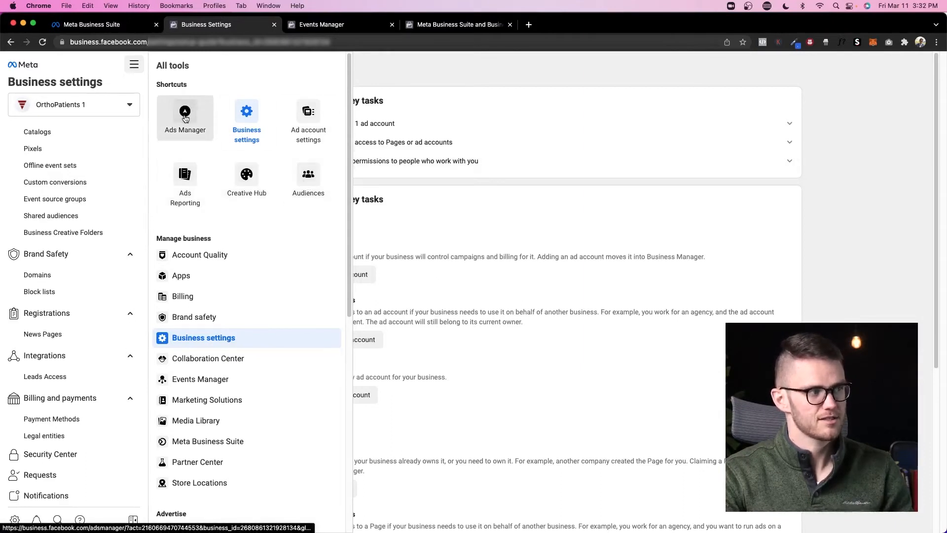
Launch Ads Manager from the All tools shortcuts and check the switchable ad accounts
left_click(391, 24)
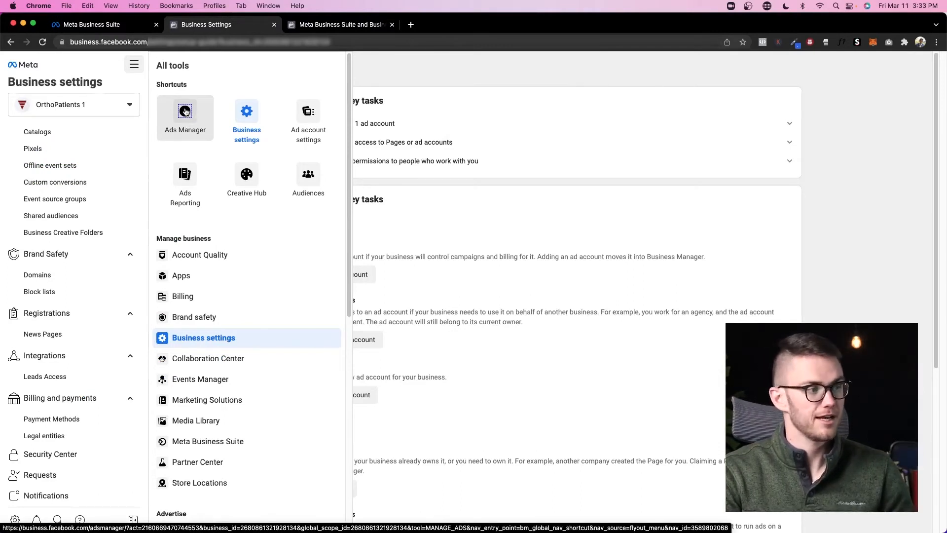
left_click(185, 114)
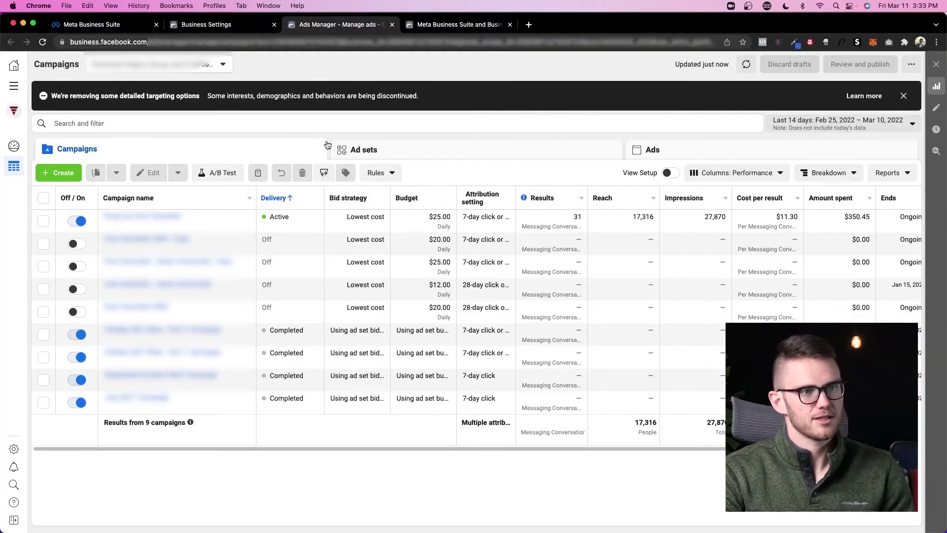
left_click(222, 64)
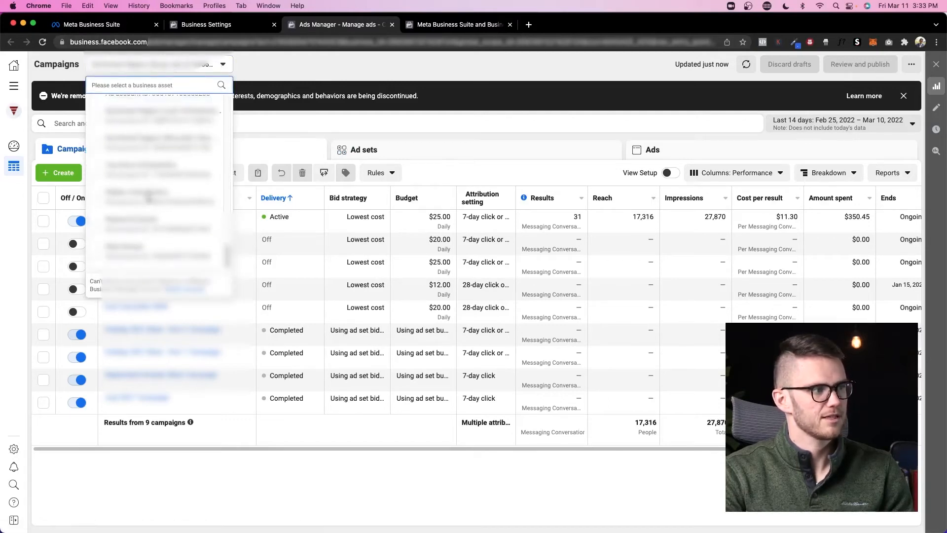
scroll("up", 3)
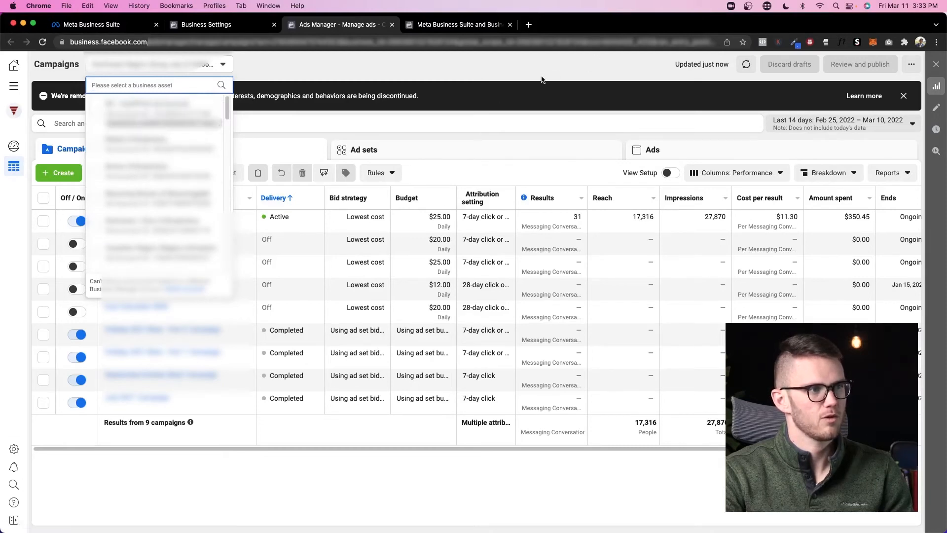
left_click(362, 79)
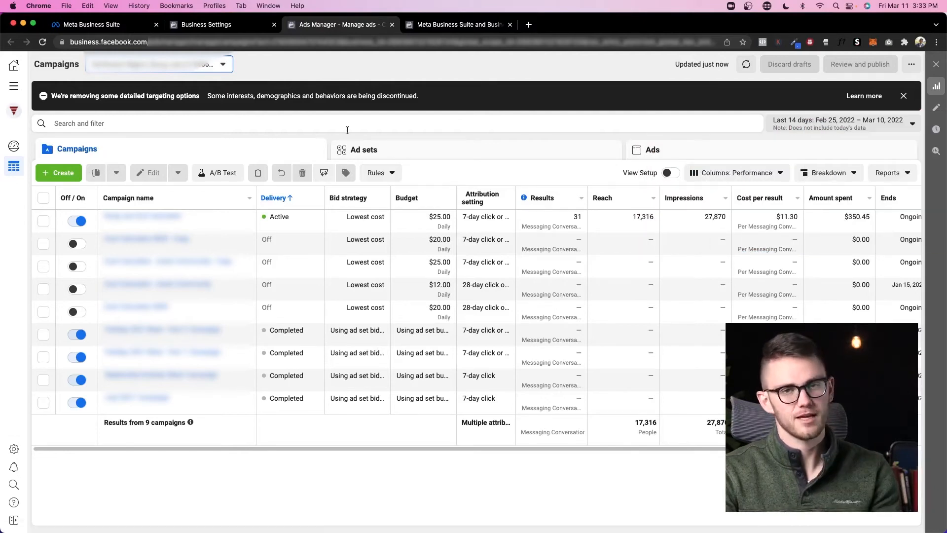
Select the active campaign in the nine-campaign table
left_click(43, 220)
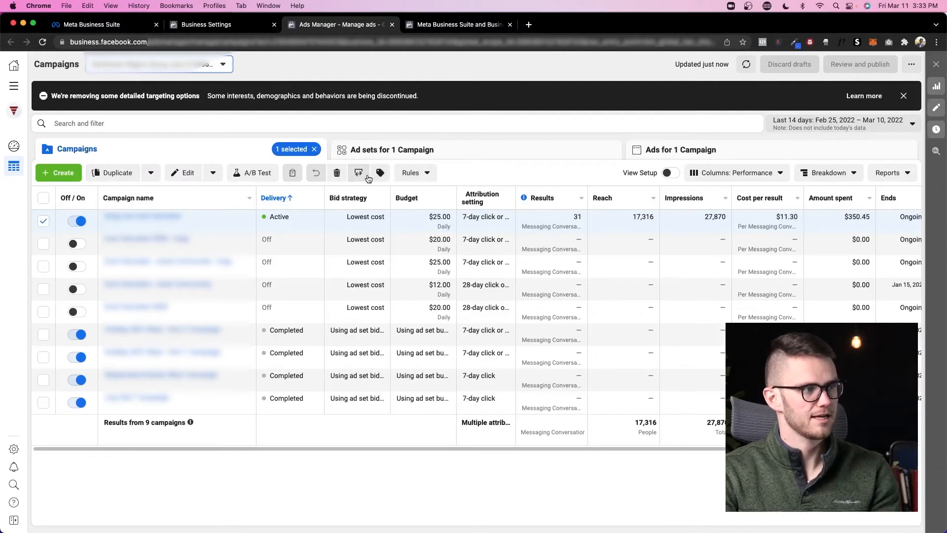
left_click(412, 173)
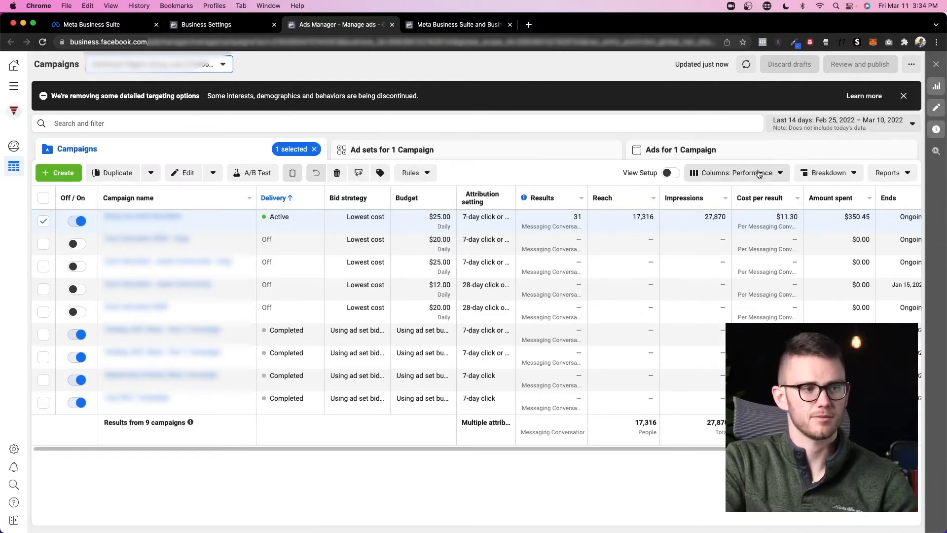
Add Post reactions from Page post engagement metrics as a custom column and scroll to it
left_click(735, 173)
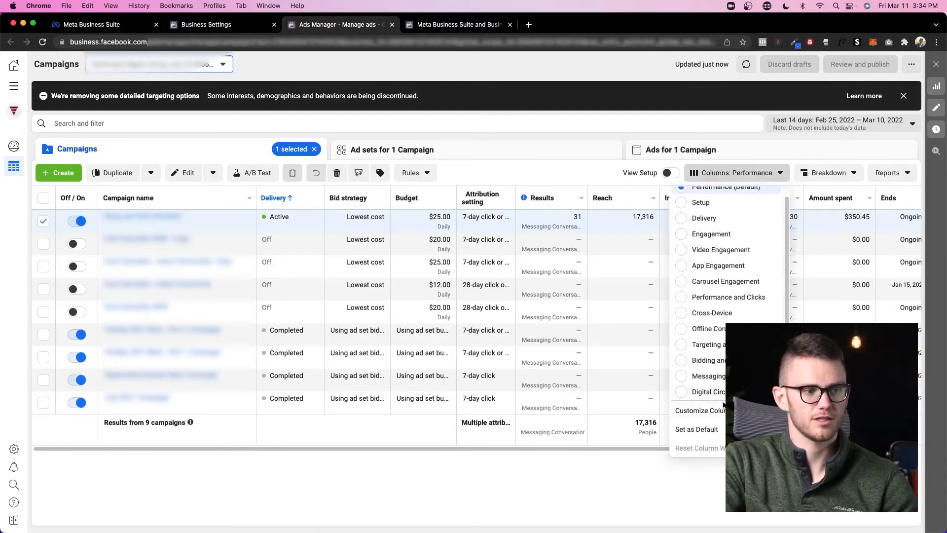
left_click(703, 411)
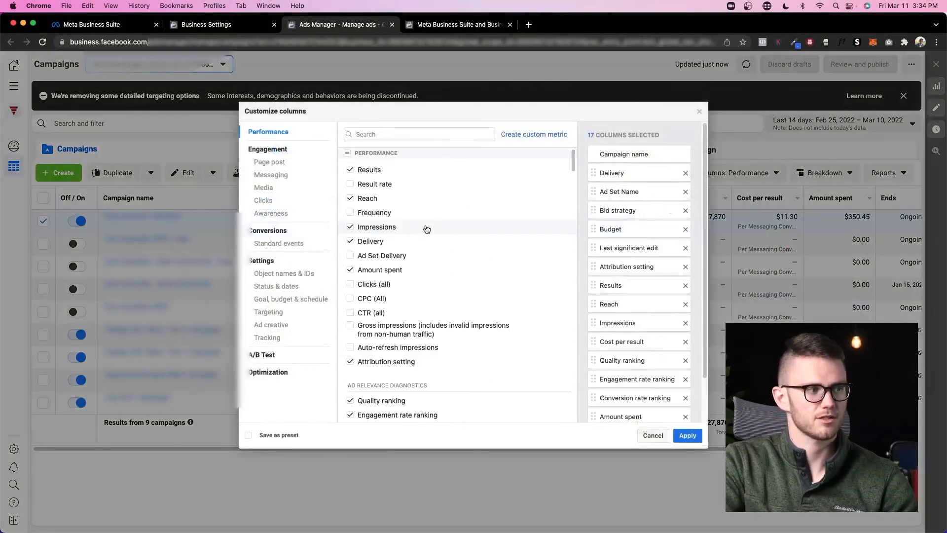
left_click(269, 161)
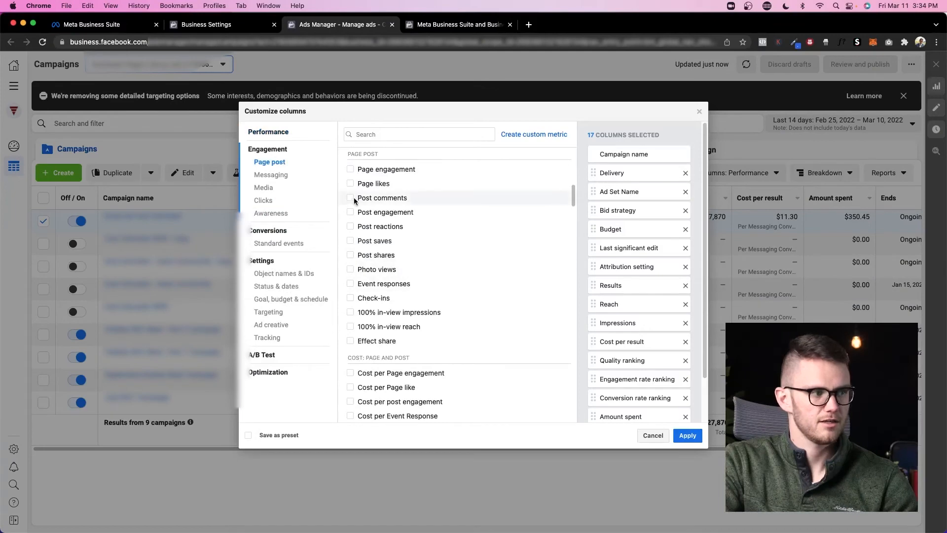
left_click(349, 225)
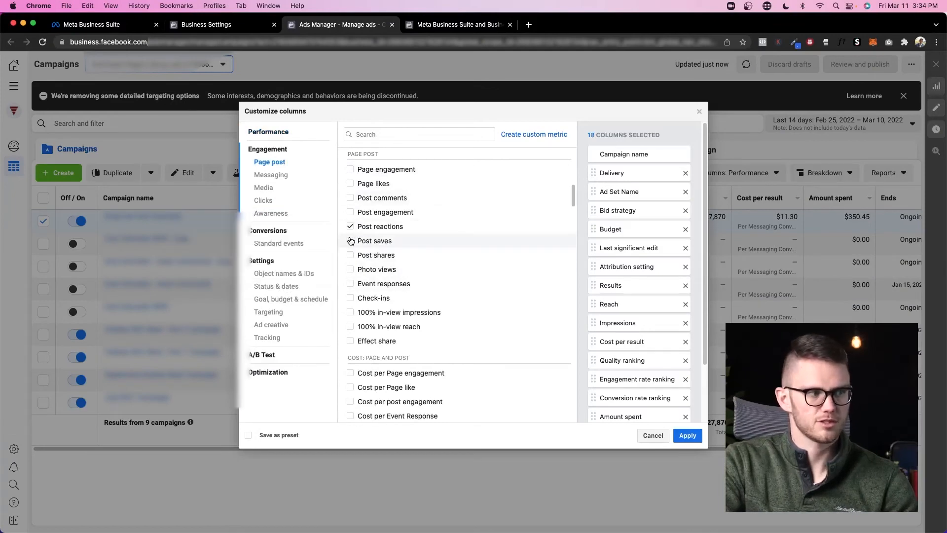
left_click(686, 435)
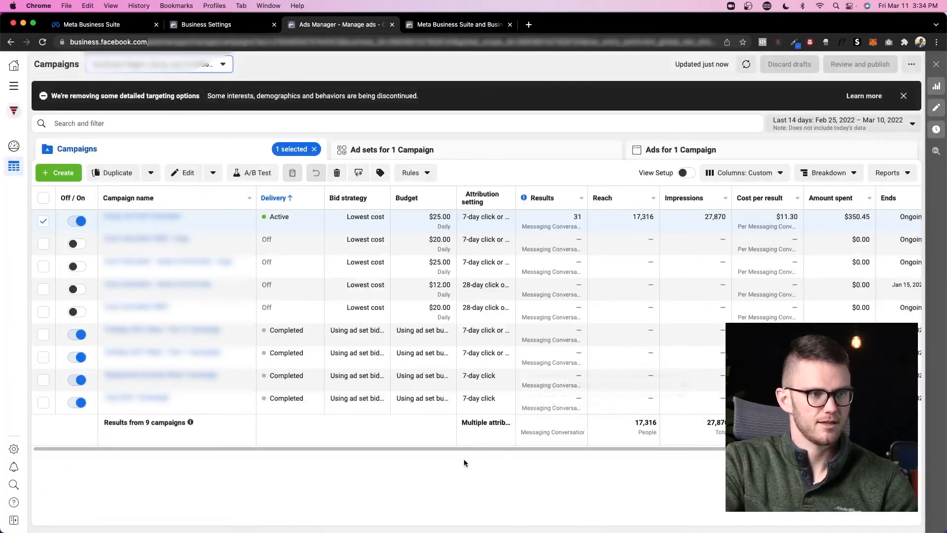
scroll("right", 3)
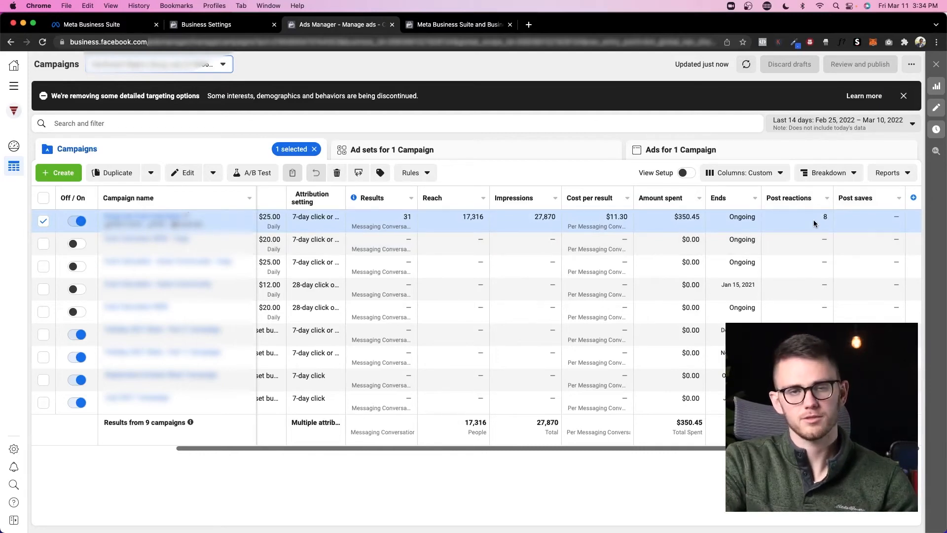
Switch the campaigns table back to the Performance (Default) column preset
left_click(743, 173)
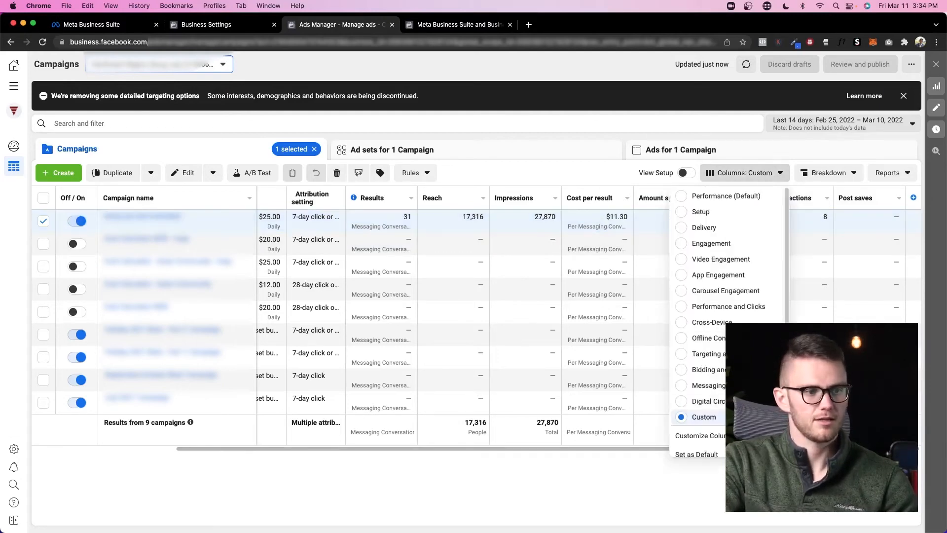
left_click(727, 195)
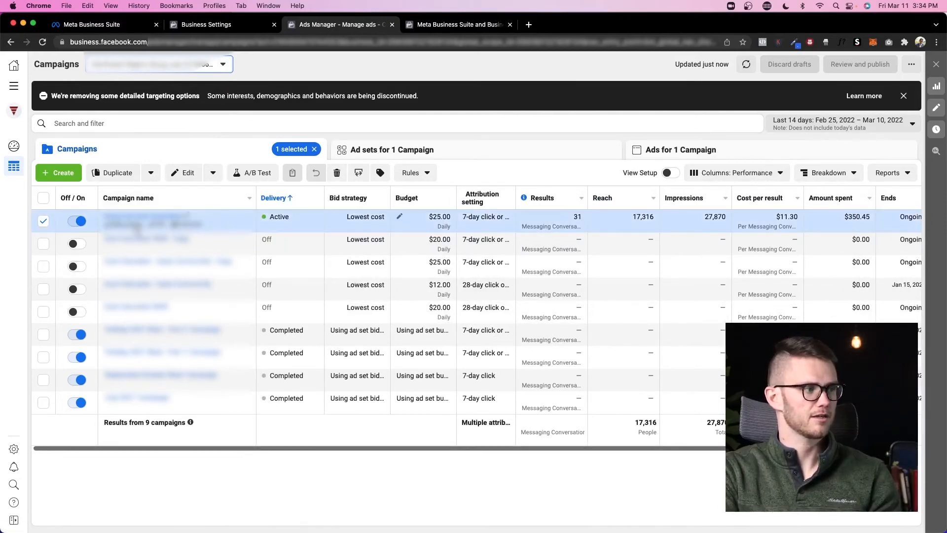
left_click(148, 216)
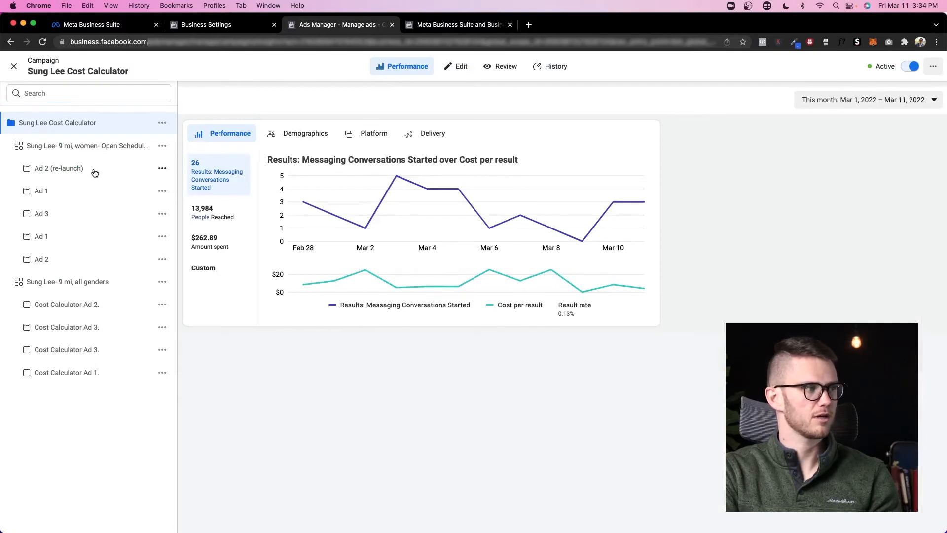
mouse_move(292, 216)
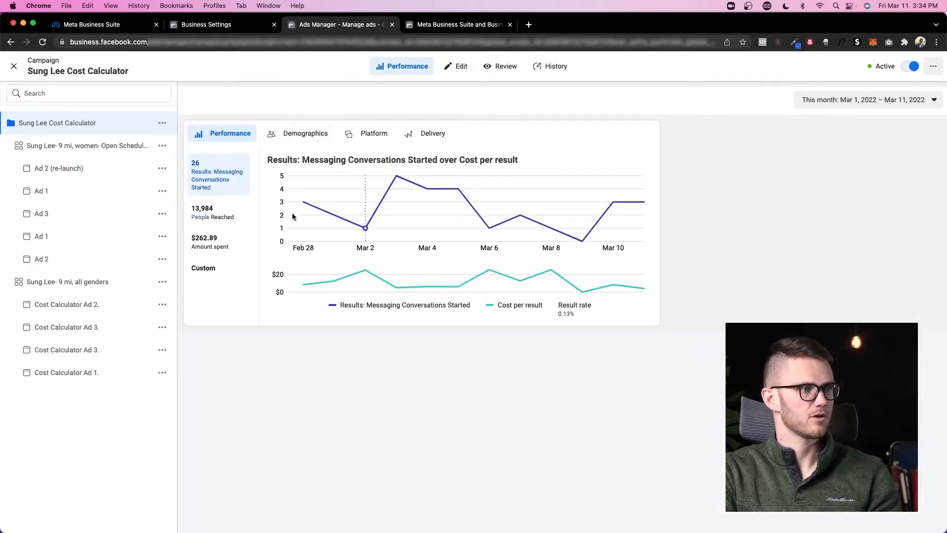
left_click(305, 133)
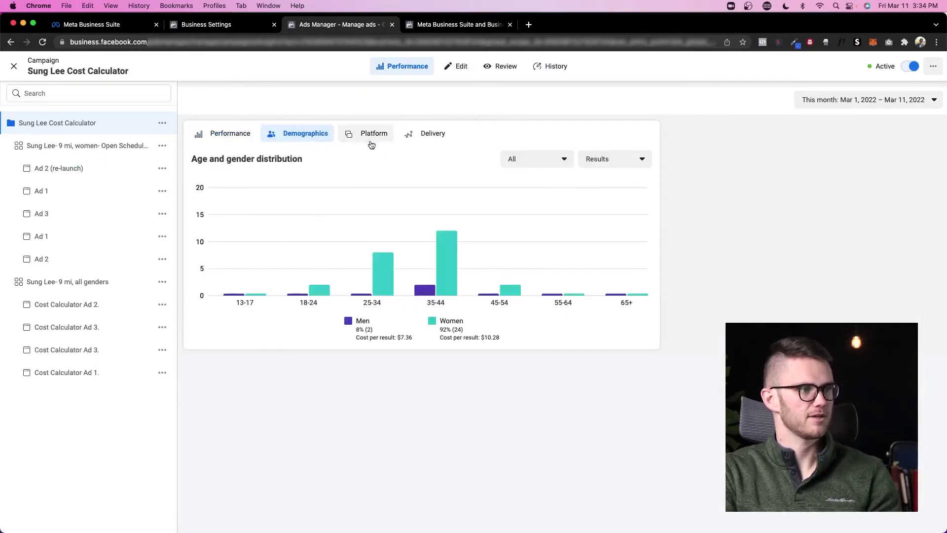
left_click(373, 133)
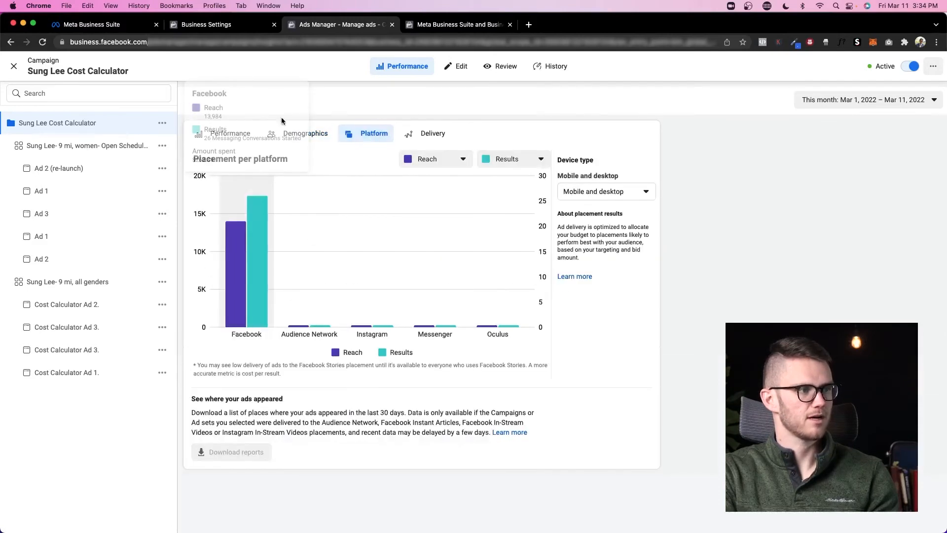
left_click(432, 133)
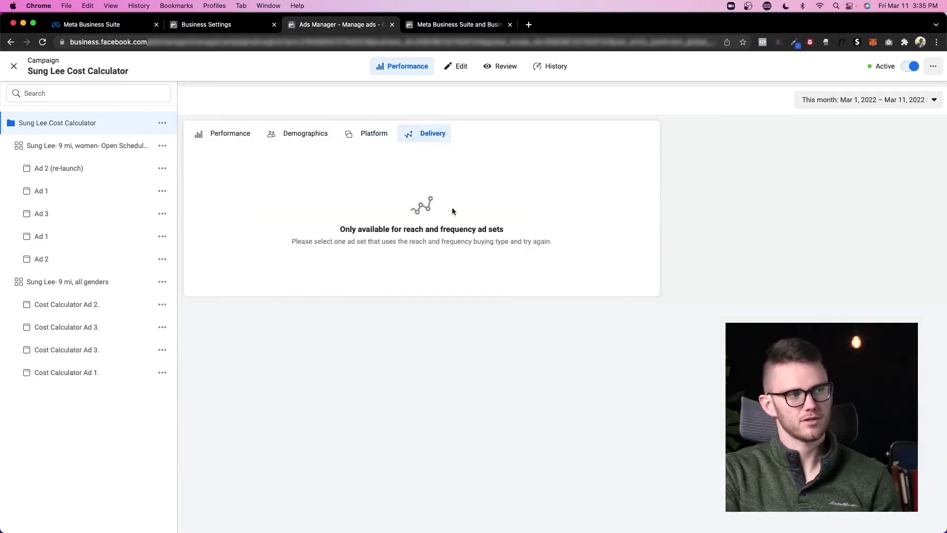
mouse_move(392, 188)
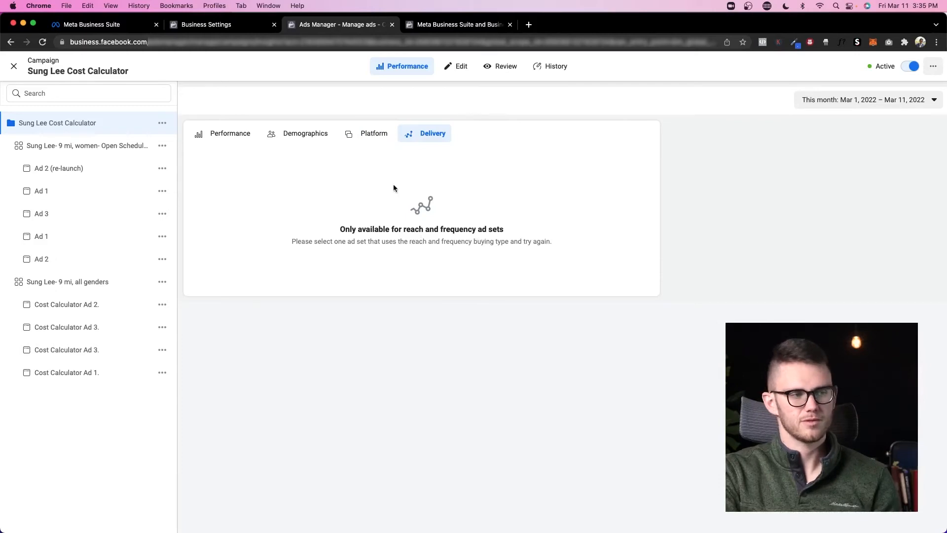
left_click(230, 134)
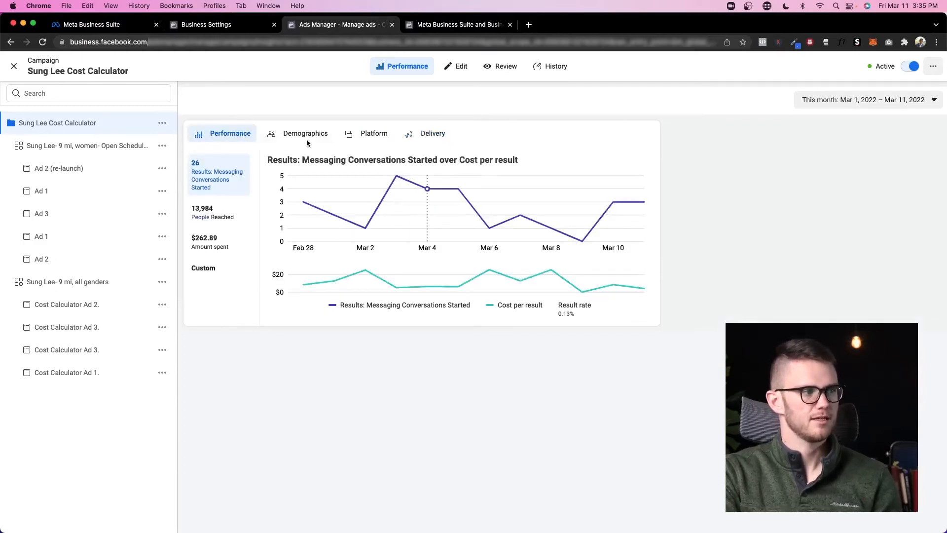
Return to the Business Settings All tools list
left_click(12, 66)
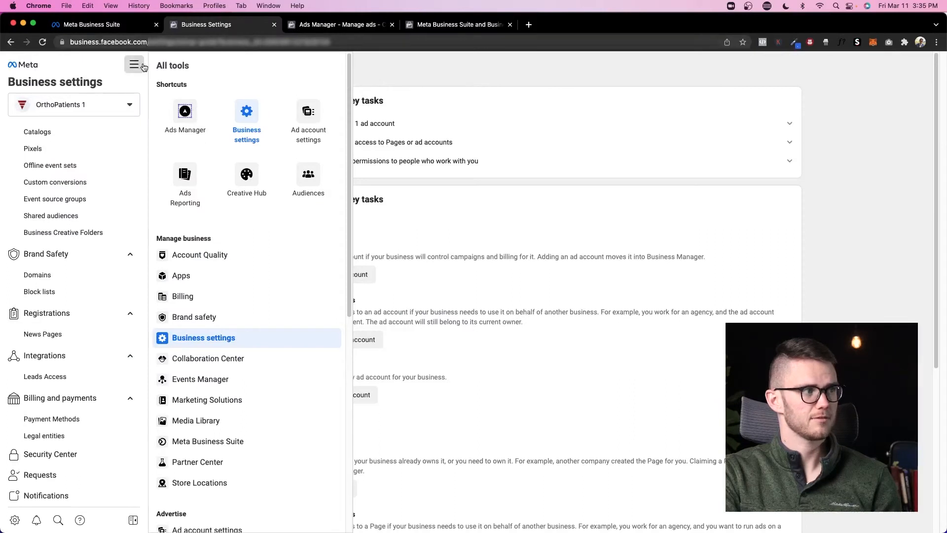
mouse_move(271, 158)
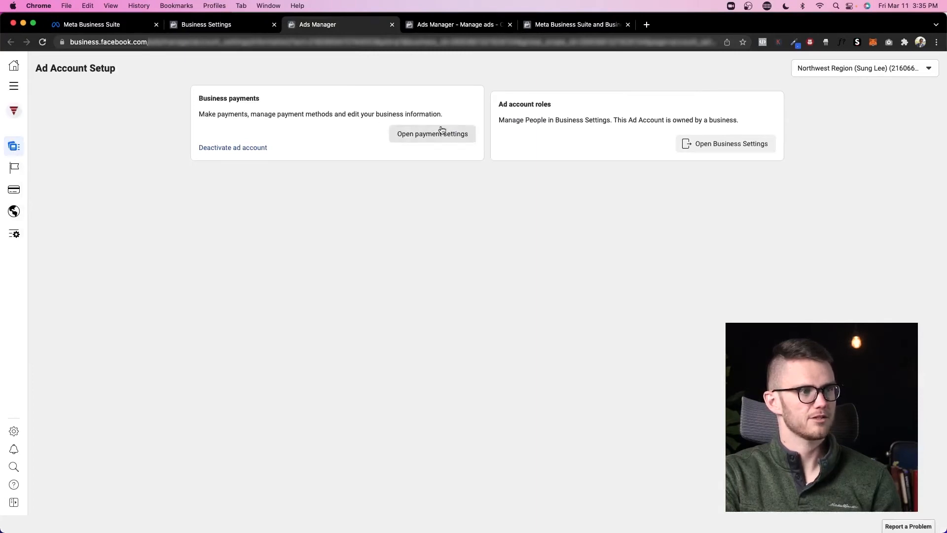
mouse_move(730, 144)
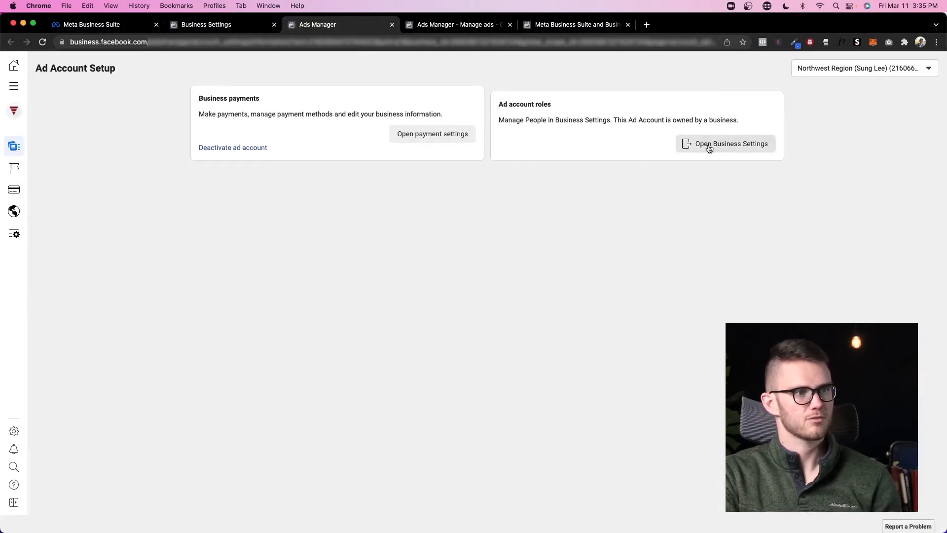
Open the ad account's Business Settings and payment settings in new tabs from Ad Account Setup
left_click(730, 144)
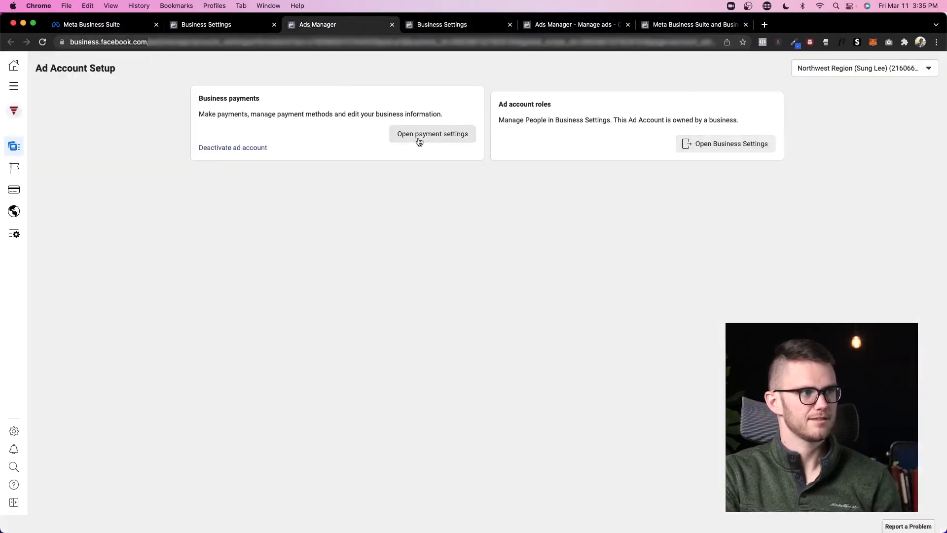
left_click(433, 134)
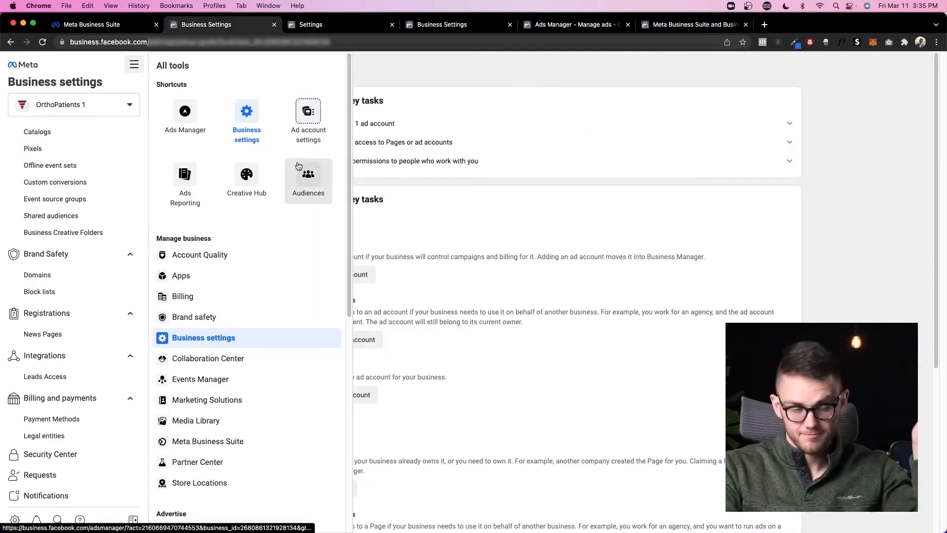
mouse_move(185, 182)
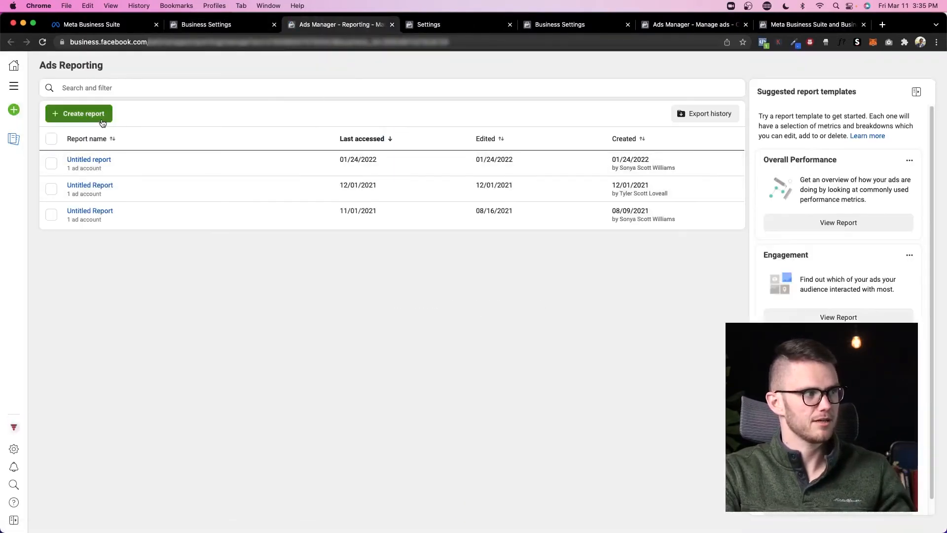
View Ads Reporting's Create report options and go back to the All tools list
left_click(79, 114)
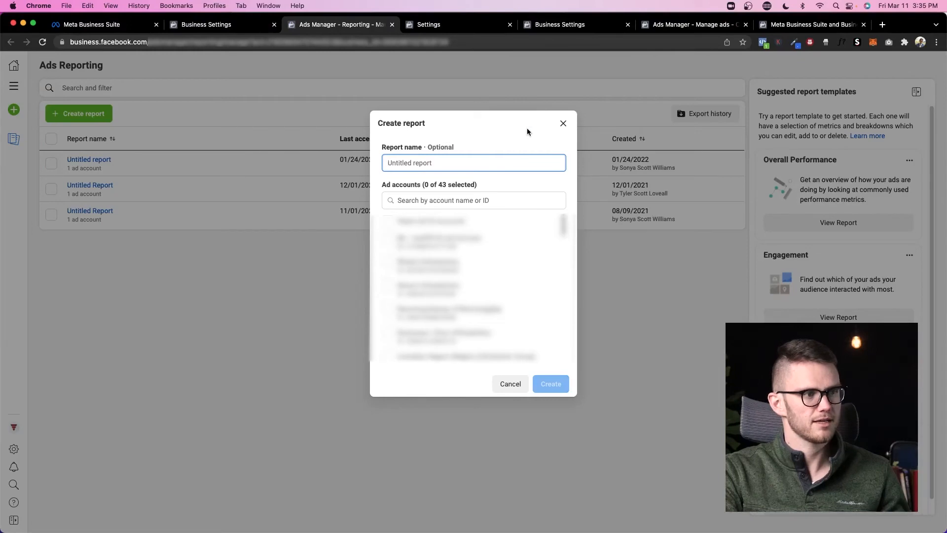
left_click(222, 23)
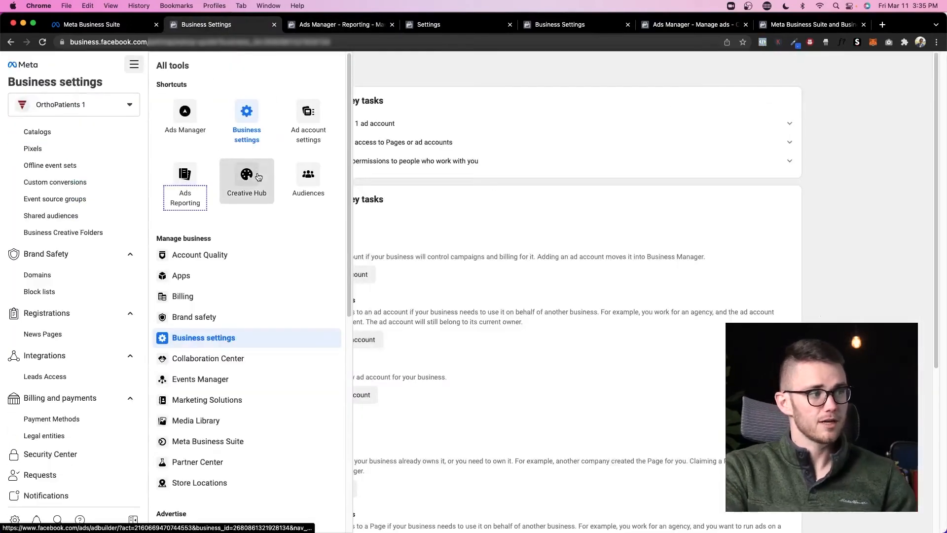
Open Creative Hub in a new tab from All tools
right_click(247, 174)
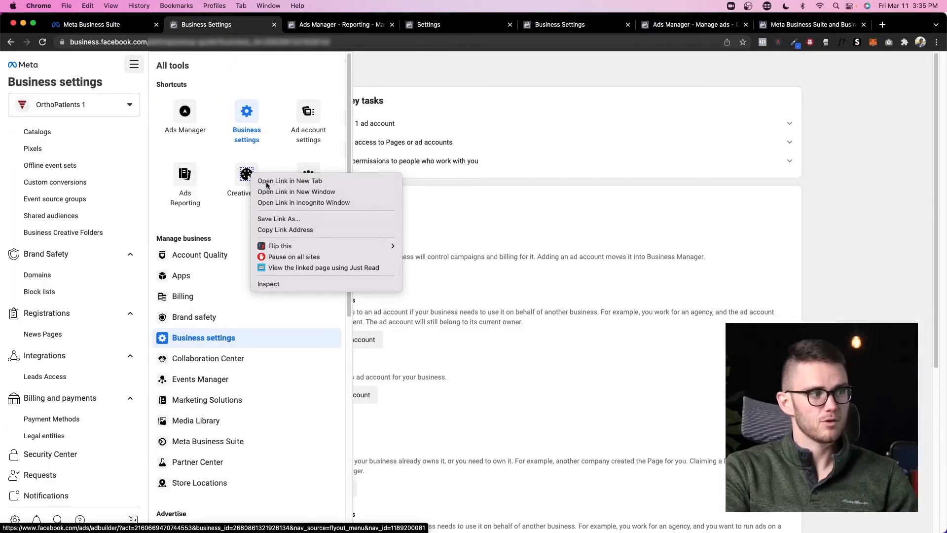
left_click(289, 181)
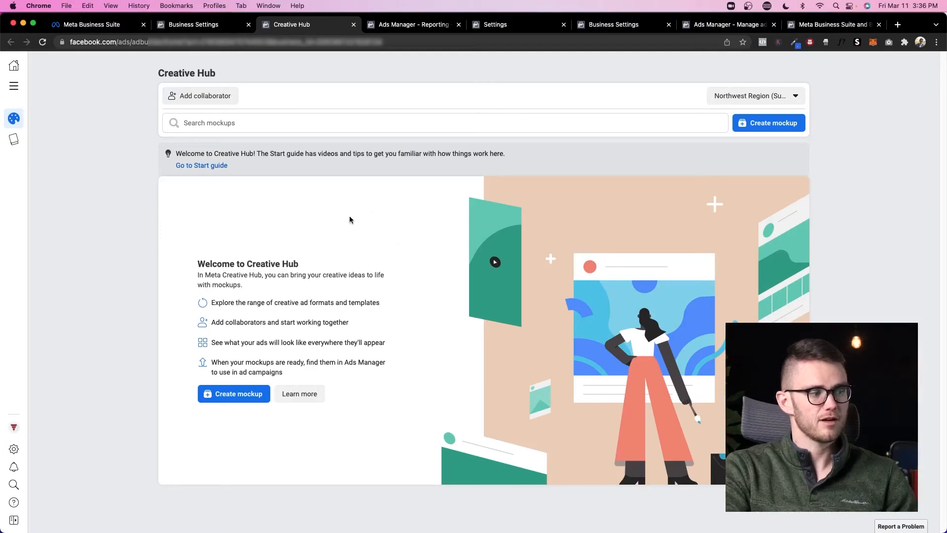
Create a new mockup linked to the John's Escape Room Page and add a photo for cropping
left_click(233, 394)
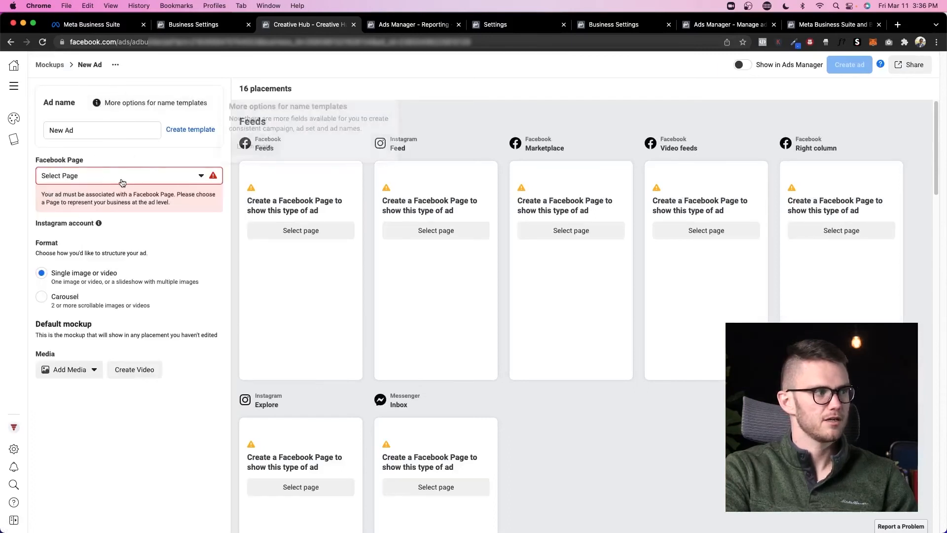
left_click(124, 176)
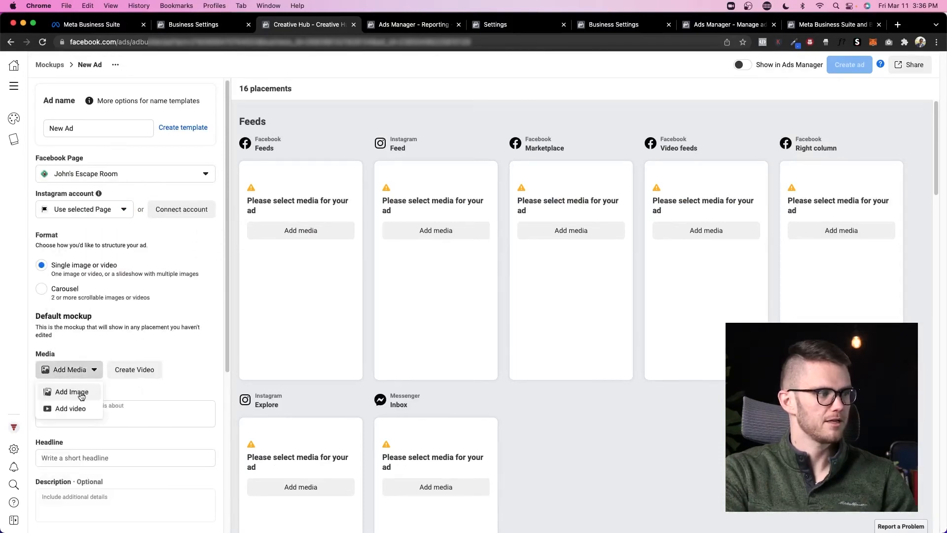
left_click(71, 391)
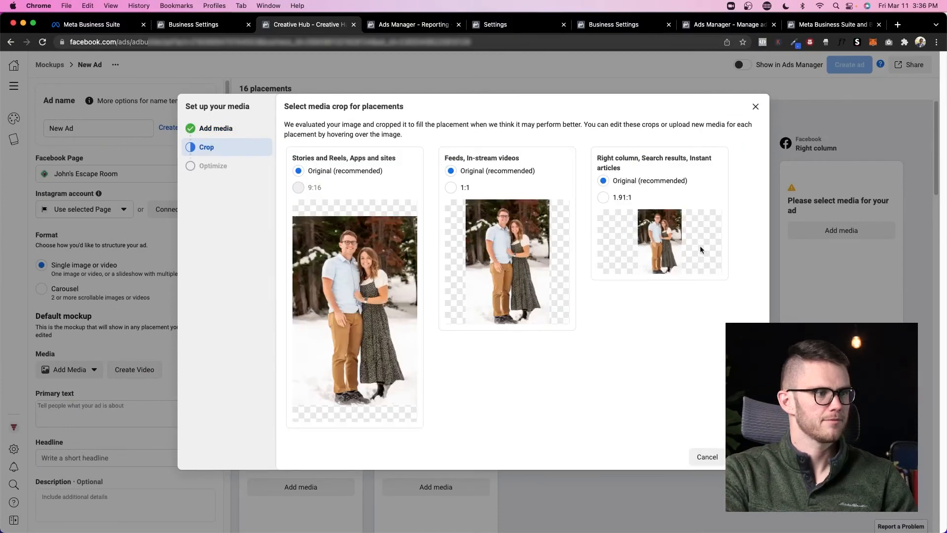
Accept the suggested crops, fill the ad text ';djsa;flkjsad;ljf' and review the 16 placement previews
left_click(706, 457)
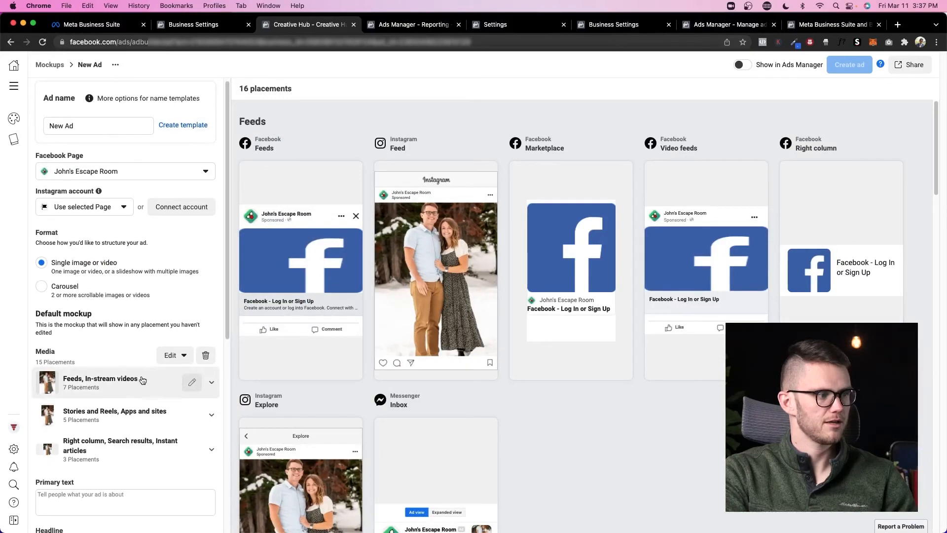
scroll("down", 3)
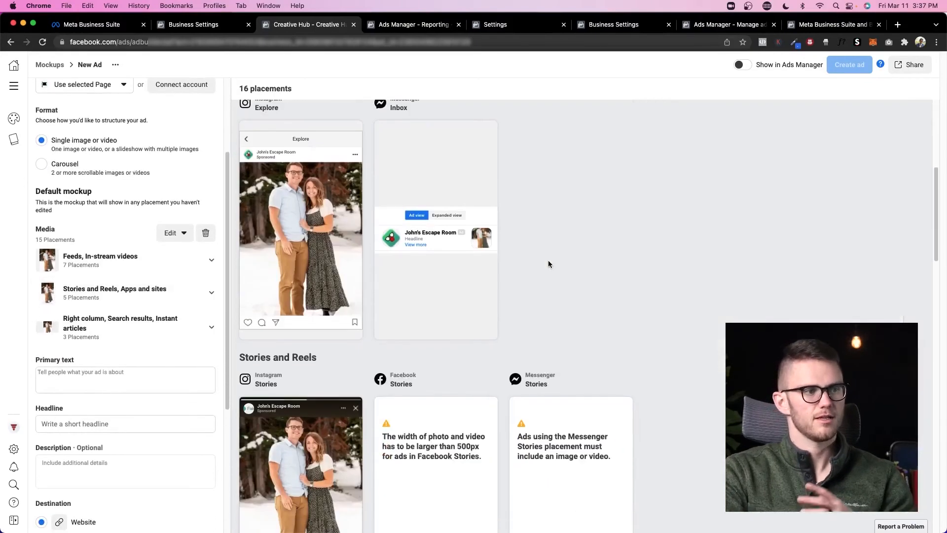
scroll("down", 3)
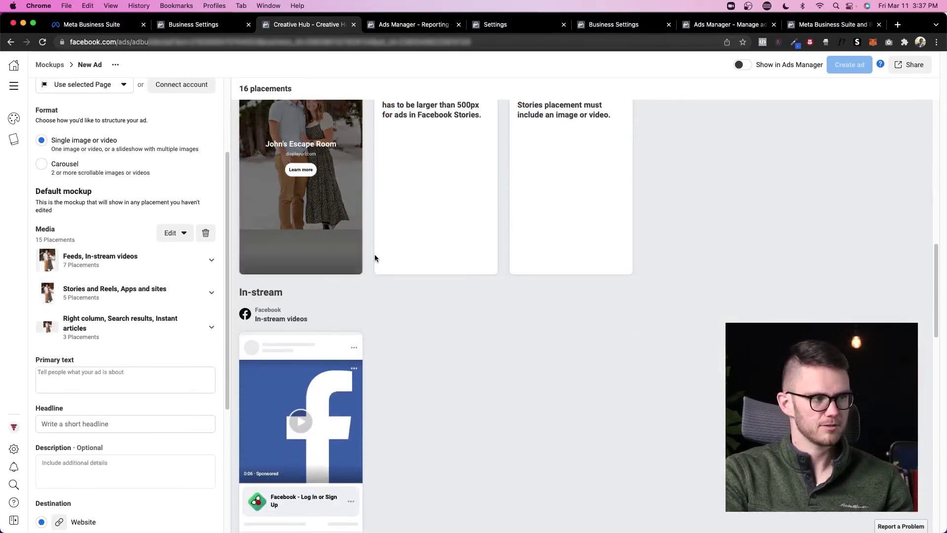
scroll("down", 3)
type(";aksdf;kajsd")
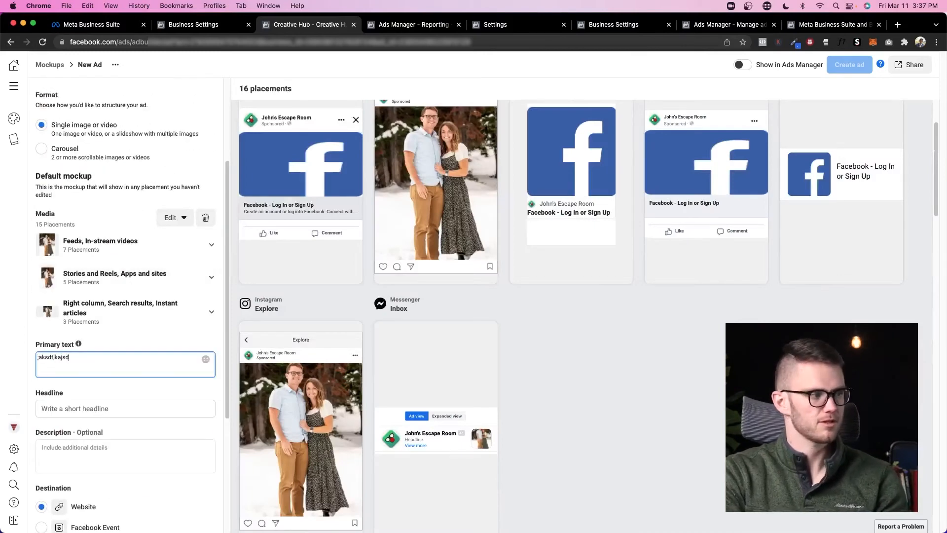
type(";djsa;flkjsad;ljf")
left_click(125, 456)
type("asdklfj;ajsdf")
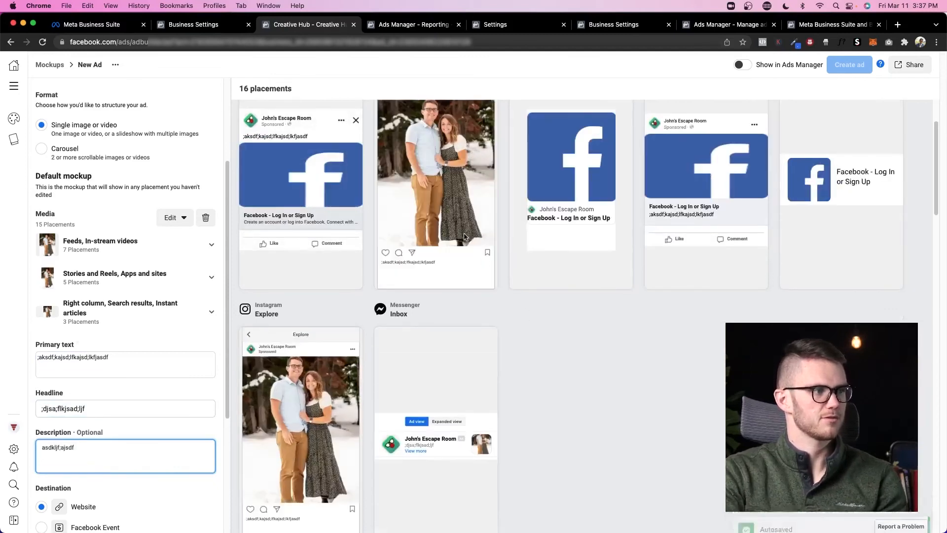
scroll("up", 3)
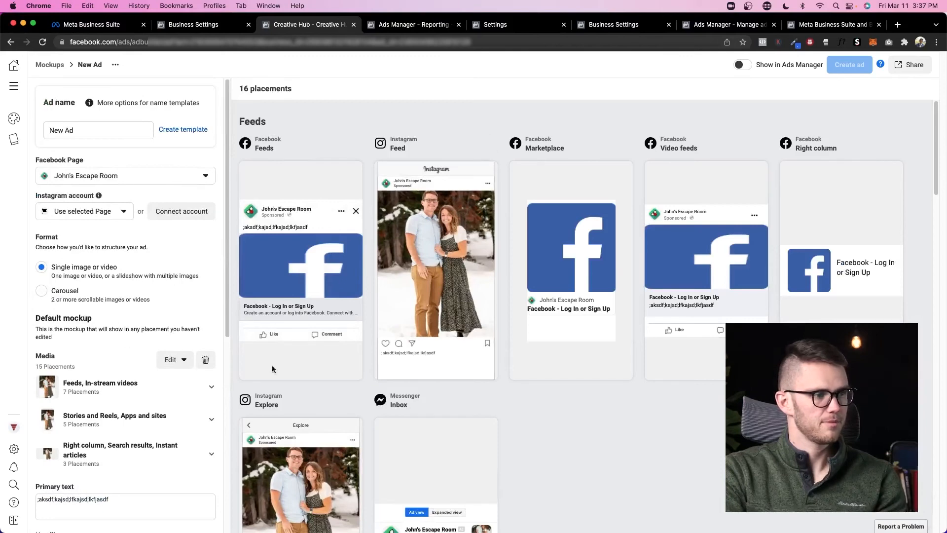
mouse_move(661, 249)
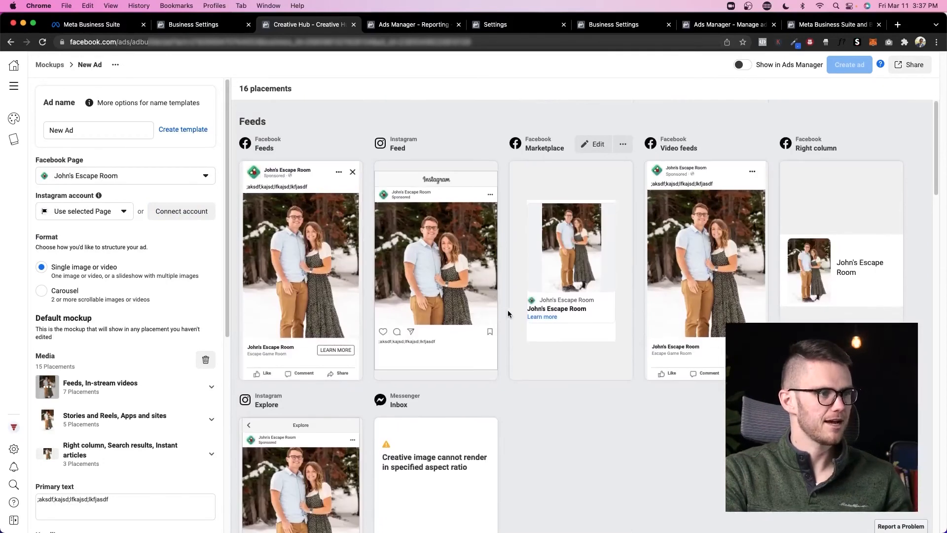
mouse_move(219, 168)
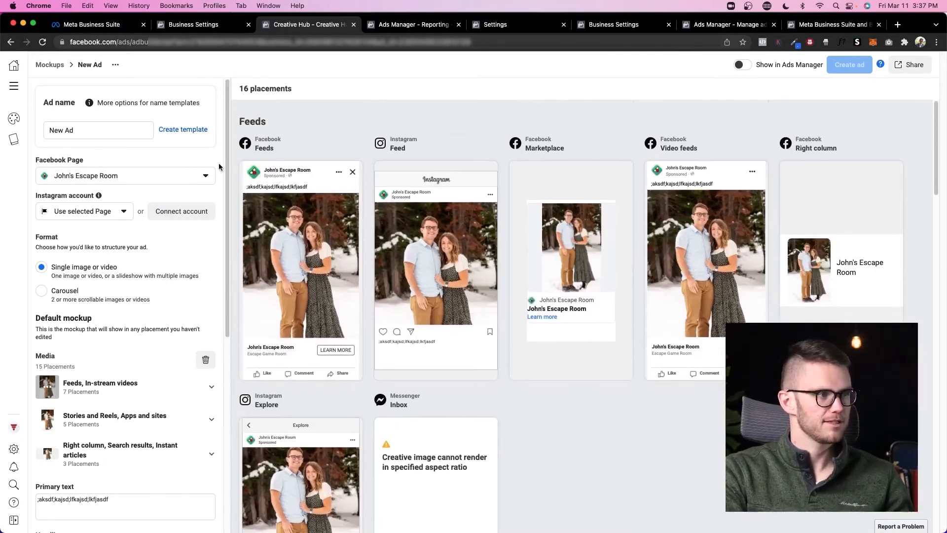
mouse_move(106, 113)
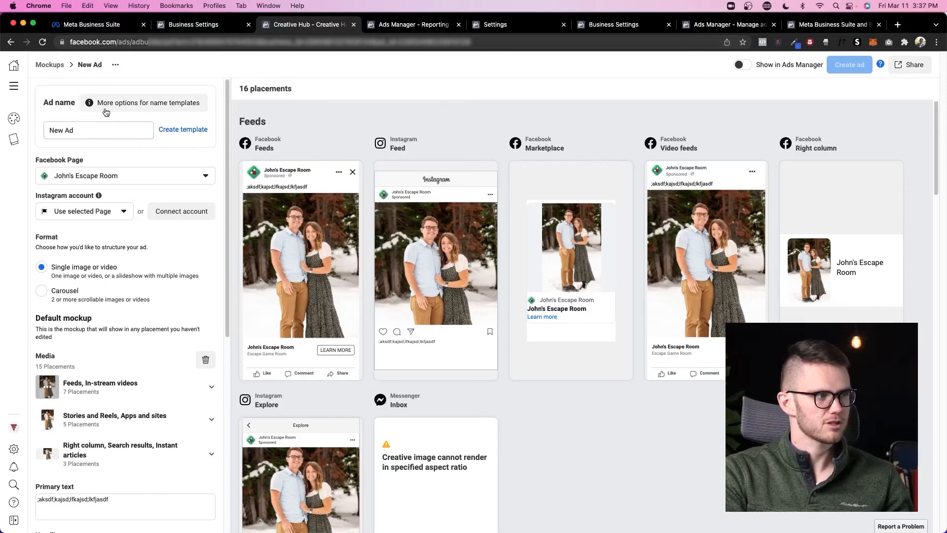
Open Audiences from All tools to view creatable audience types, then return to Business Settings
left_click(193, 23)
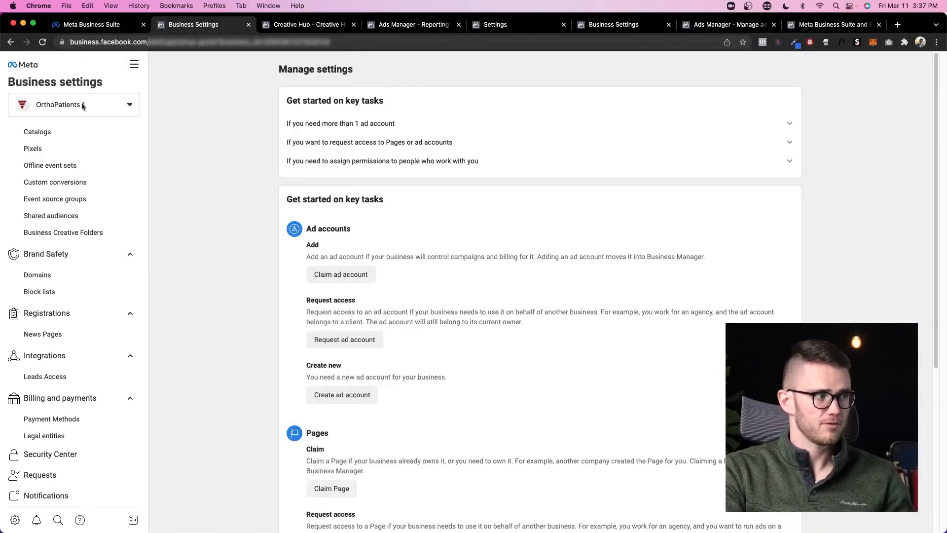
left_click(134, 64)
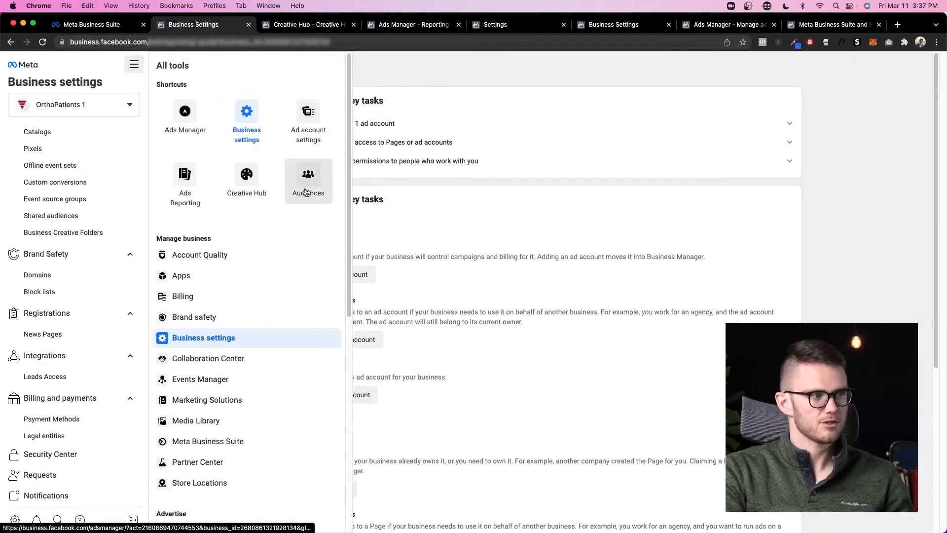
left_click(308, 180)
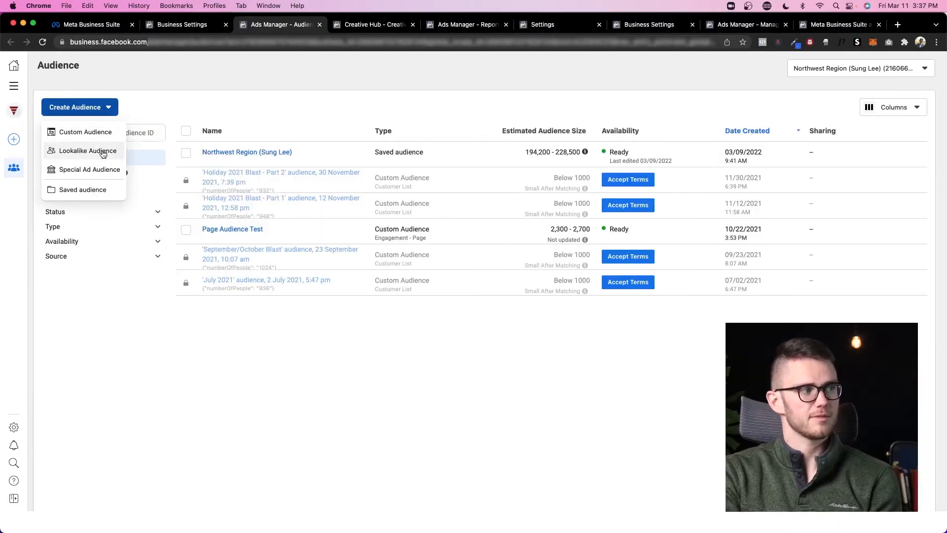
mouse_move(303, 117)
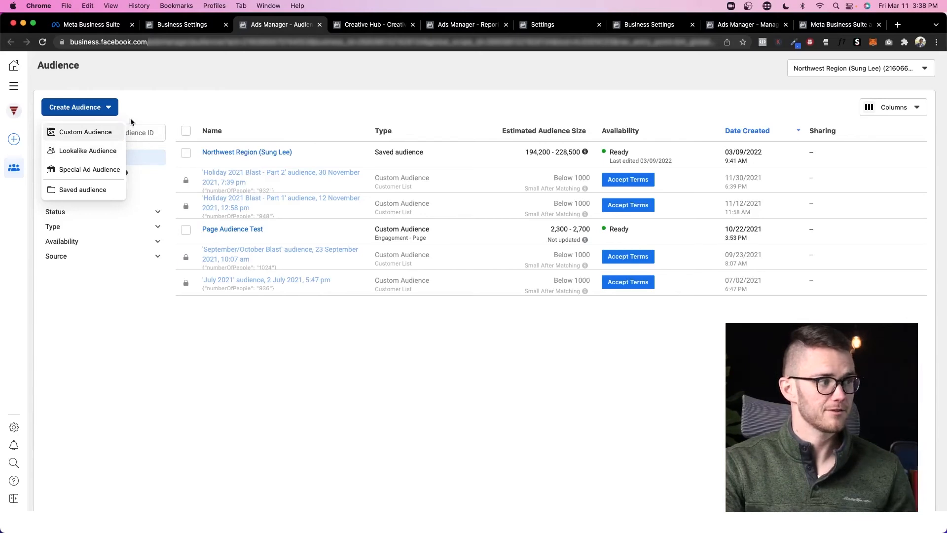
left_click(180, 23)
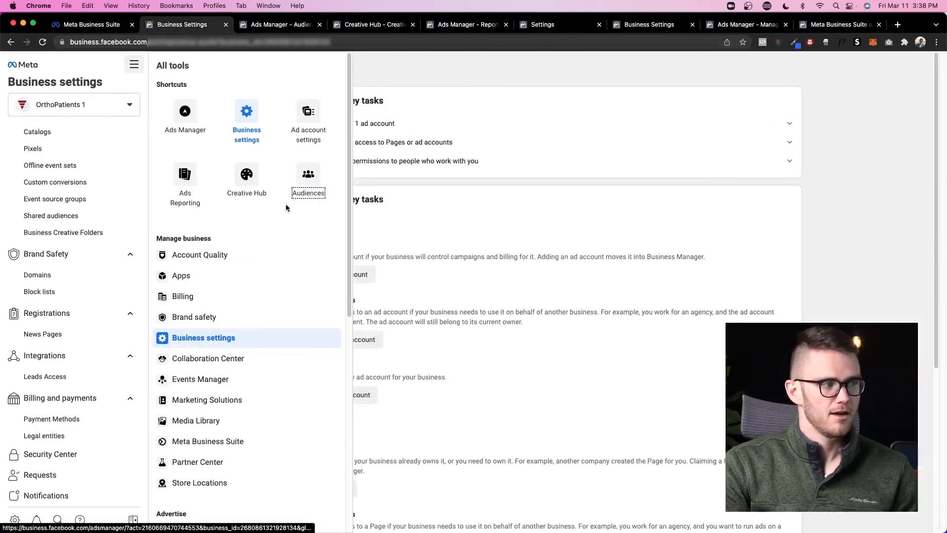
scroll("down", 3)
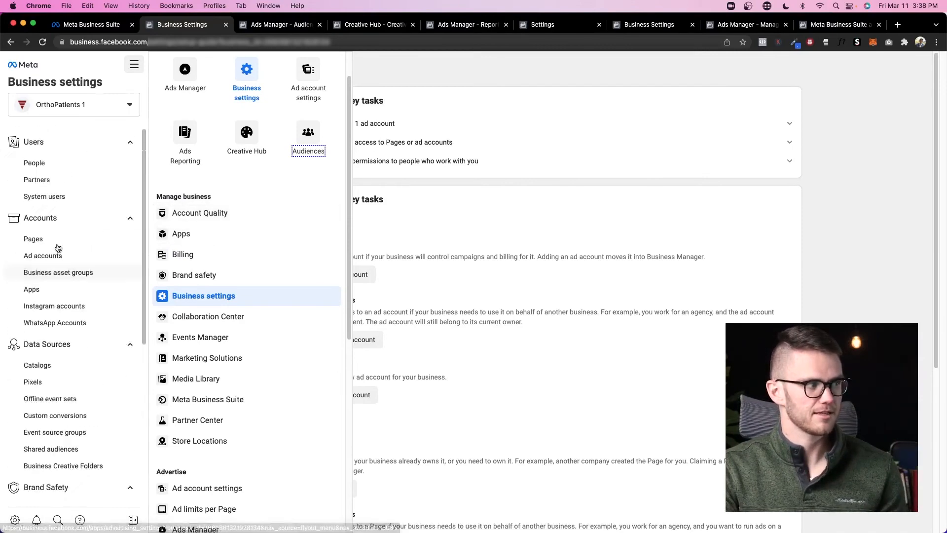
scroll("down", 3)
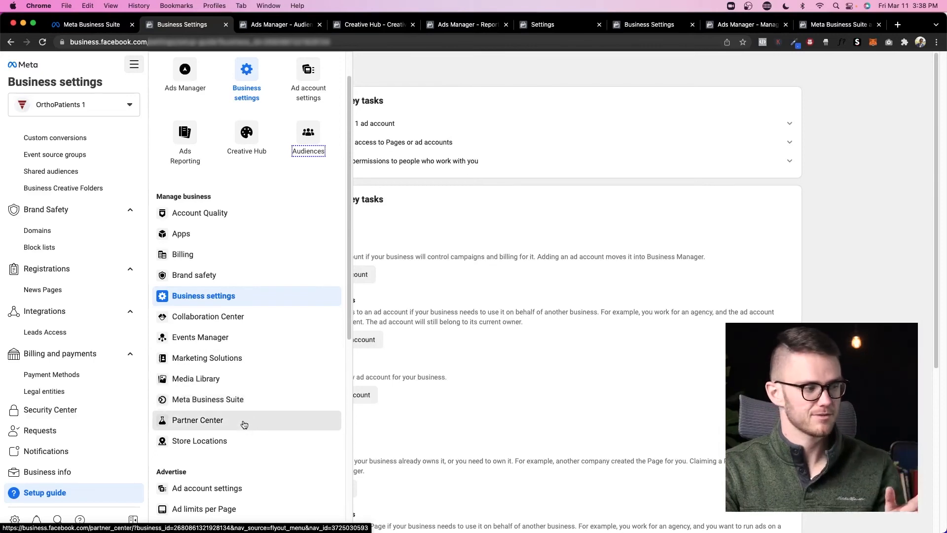
scroll("down", 3)
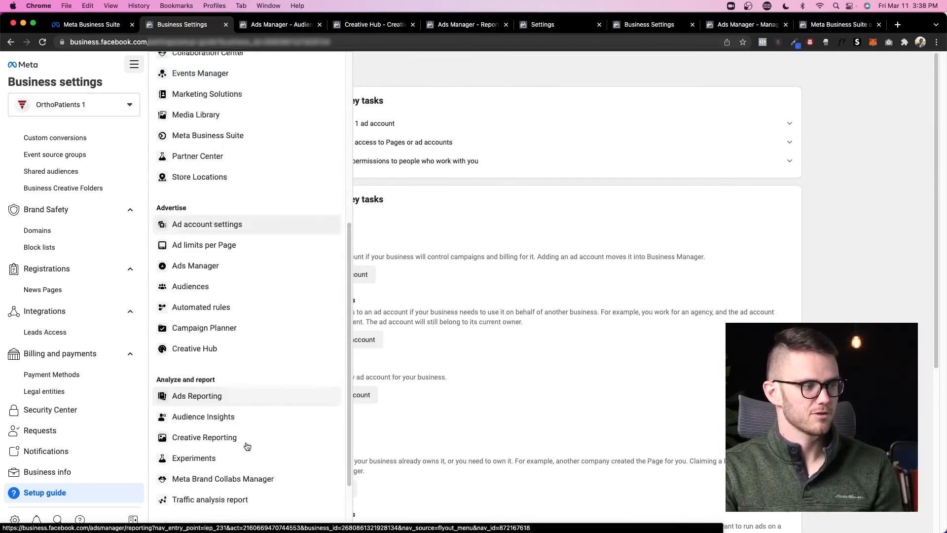
scroll("down", 3)
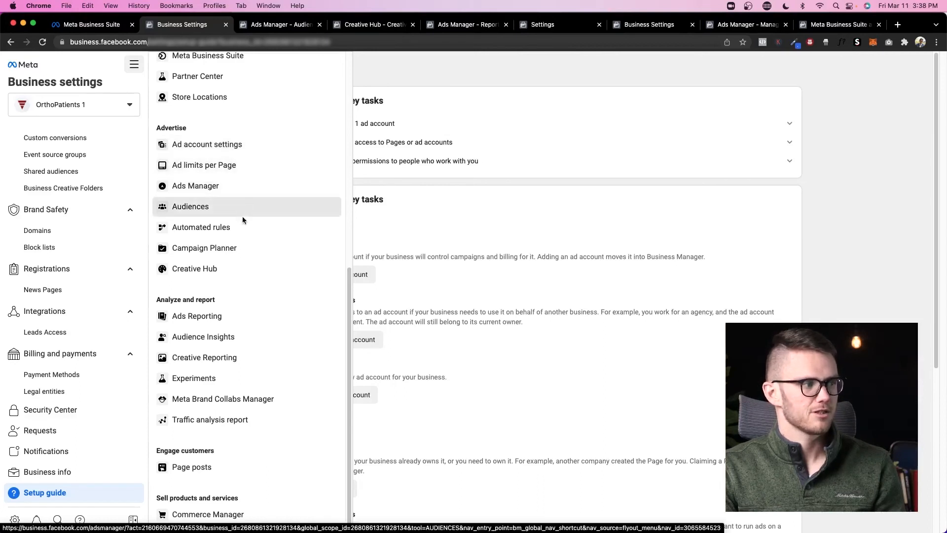
mouse_move(244, 250)
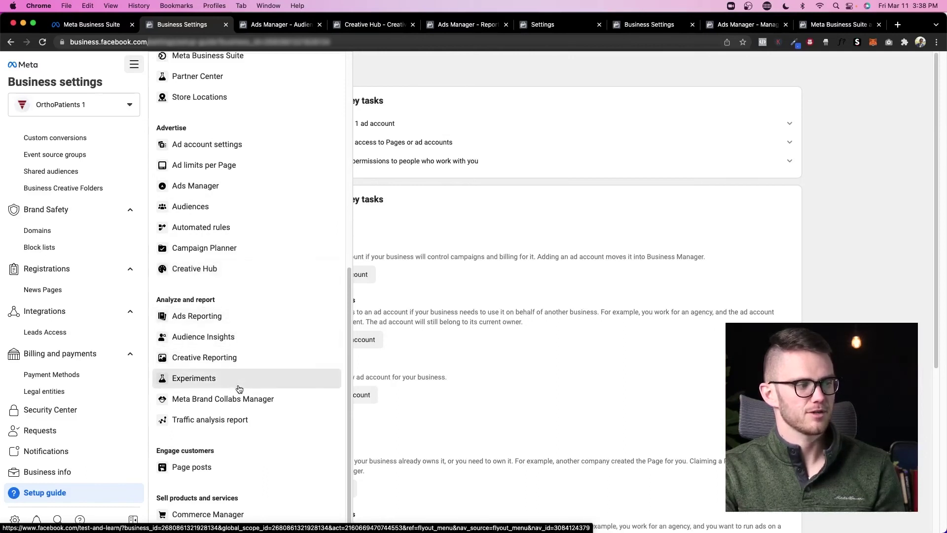
mouse_move(209, 419)
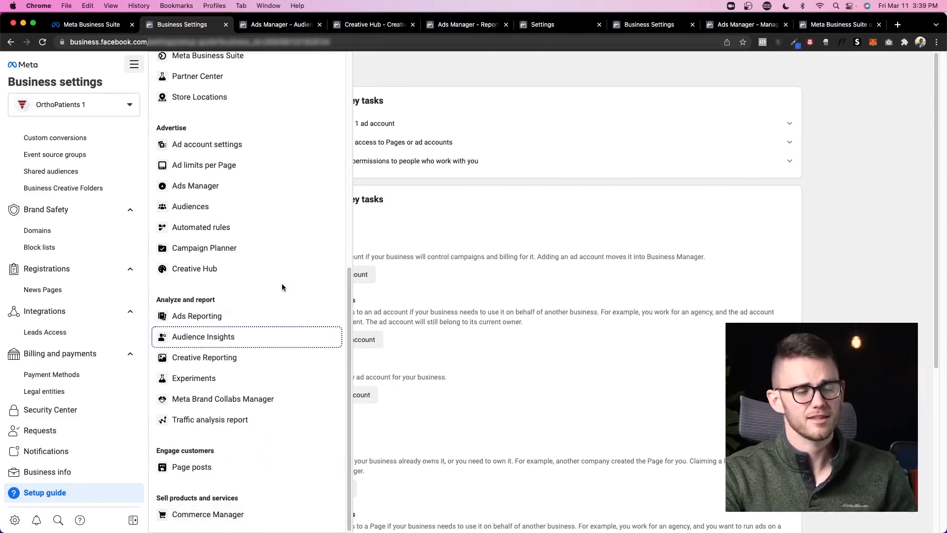
mouse_move(222, 336)
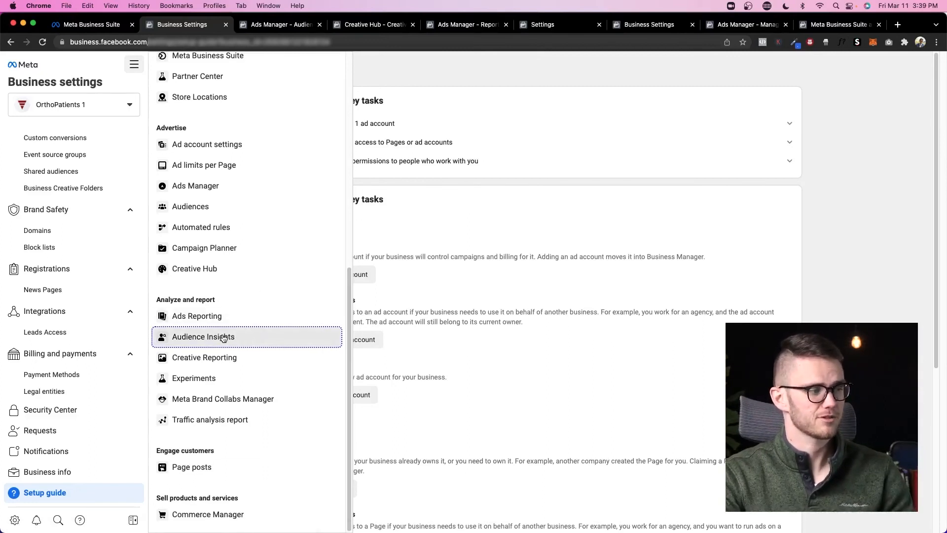
Open Audience Insights, see its content-unavailable notice, and return to Business Settings
left_click(203, 336)
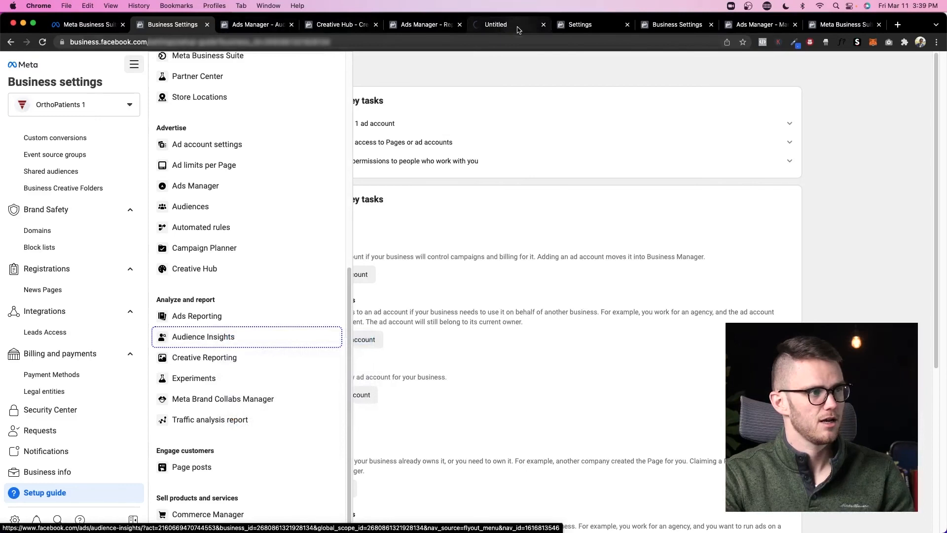
left_click(203, 336)
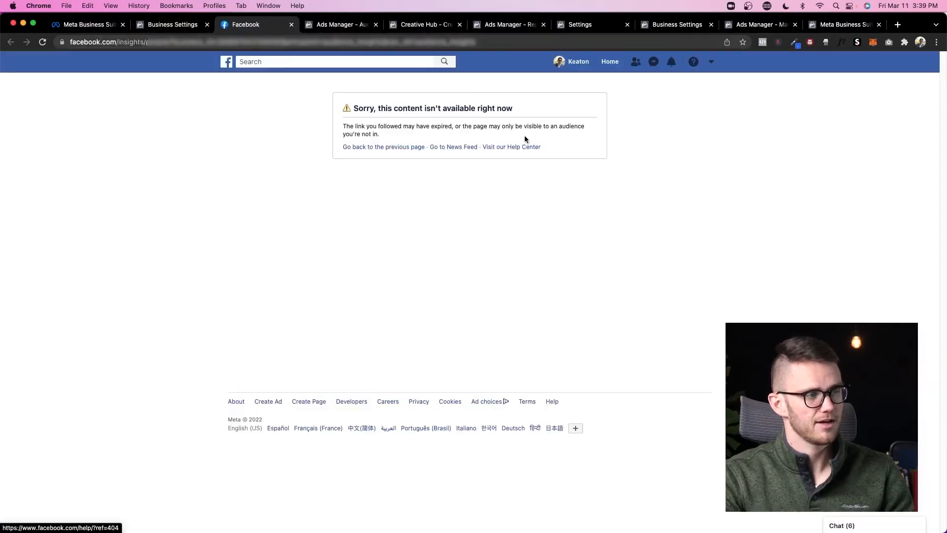
left_click(333, 61)
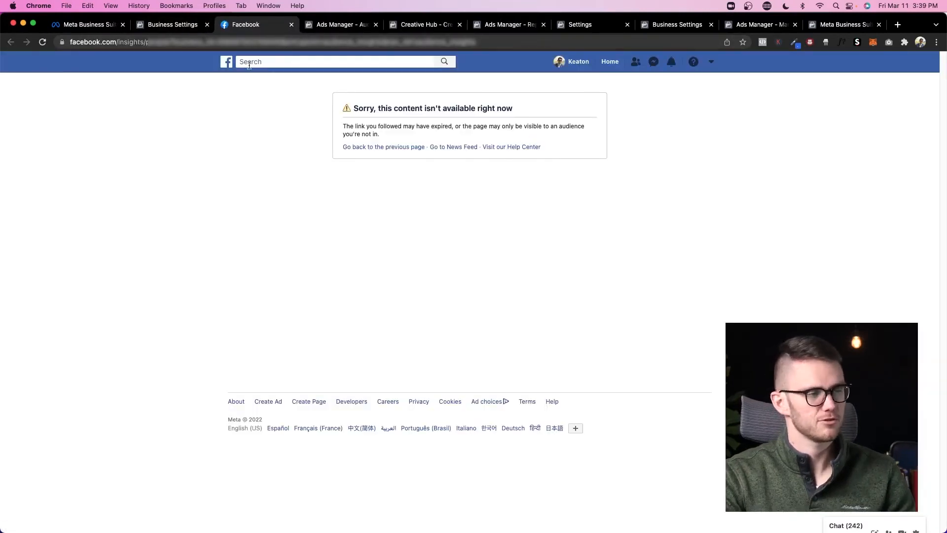
left_click(171, 24)
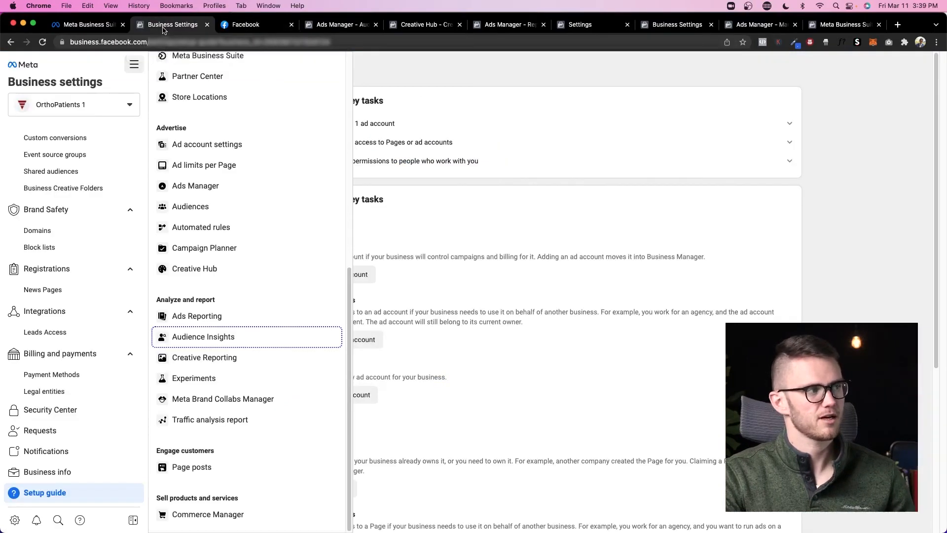
Open Creative Reporting in a new tab, view highest- and lowest-CTR creatives, and return to Business Settings
right_click(205, 357)
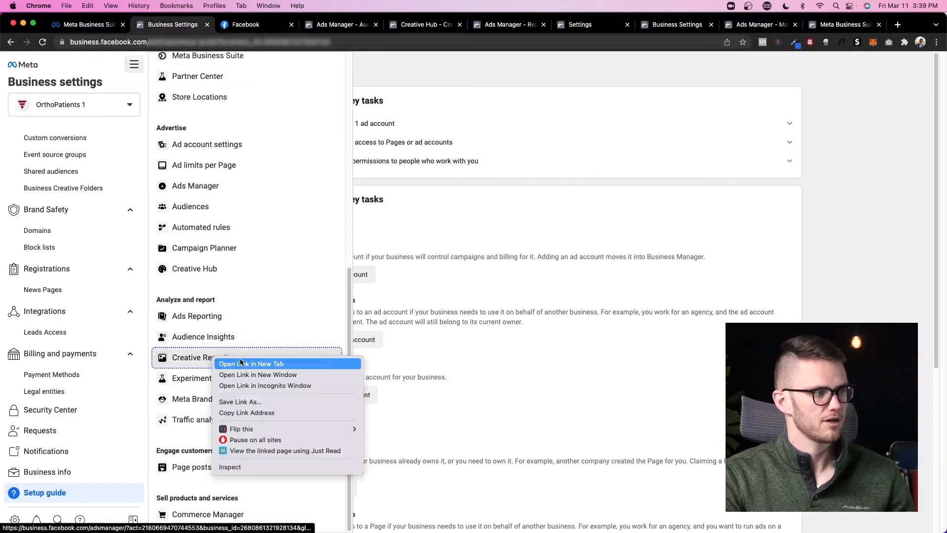
left_click(251, 364)
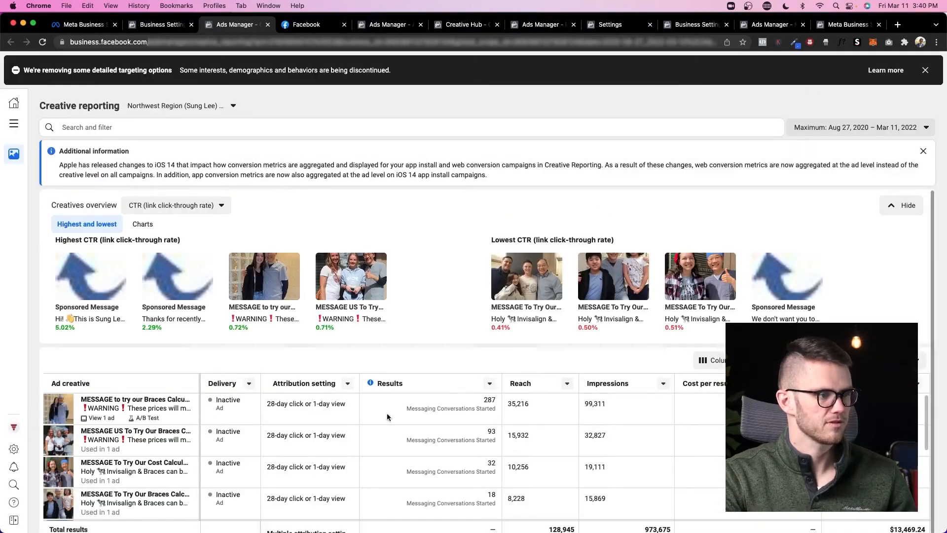
scroll("down", 3)
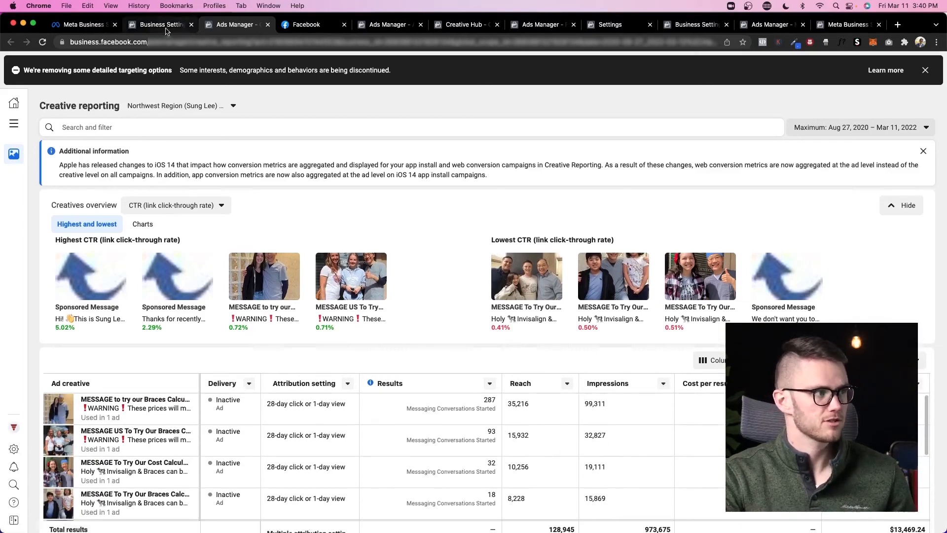
left_click(159, 23)
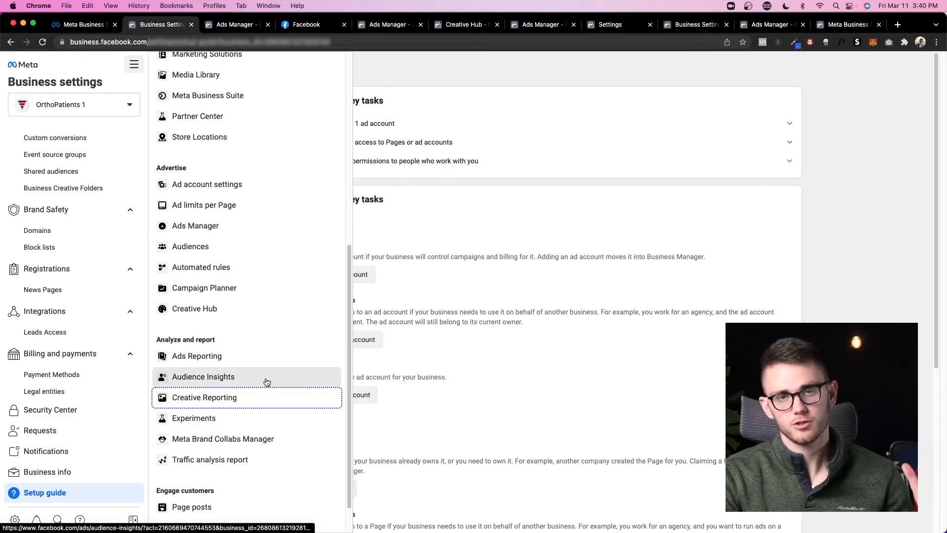
Open Collaboration Center's welcome page in a new tab and return to the All tools list
scroll("up", 3)
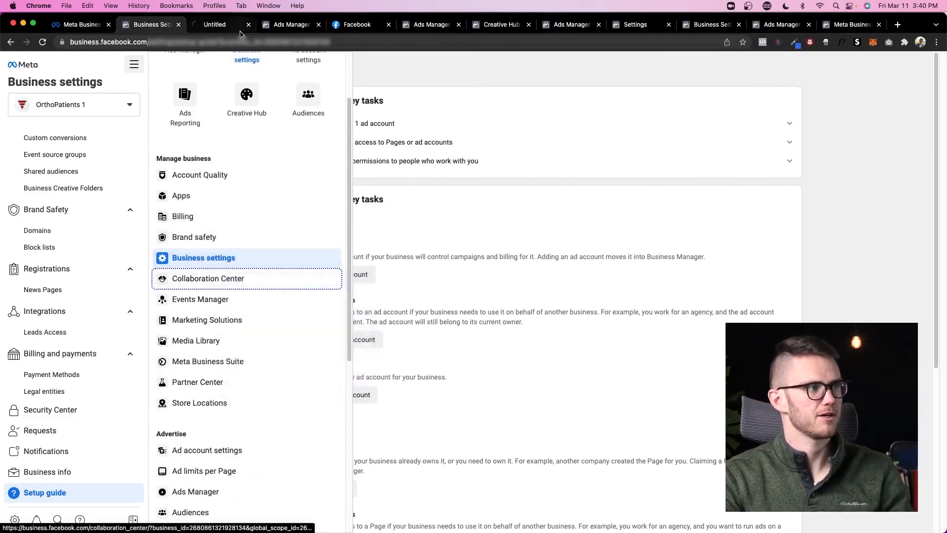
left_click(208, 279)
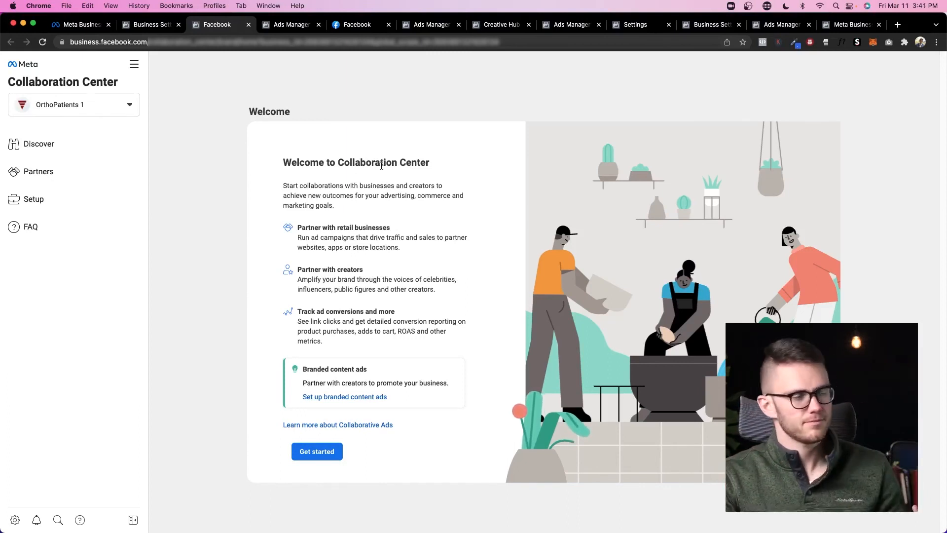
mouse_move(233, 88)
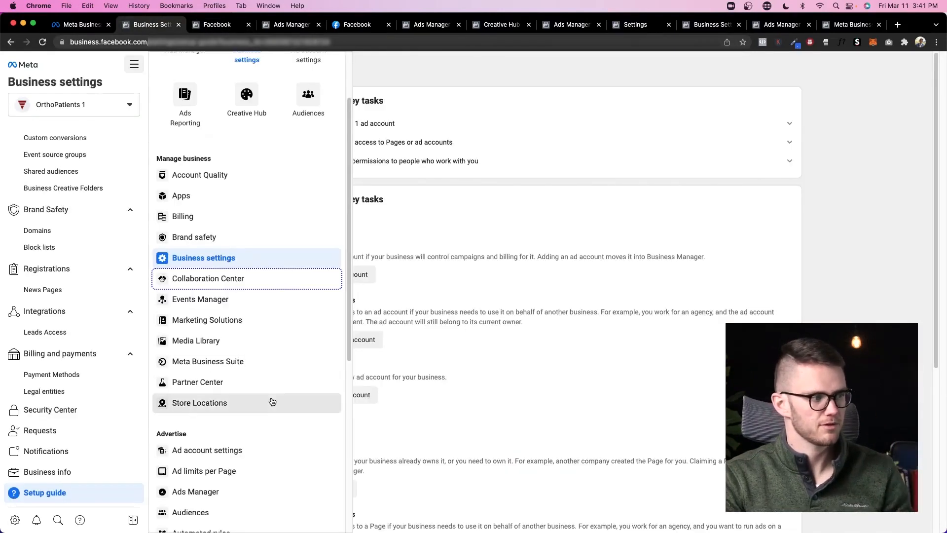
scroll("up", 3)
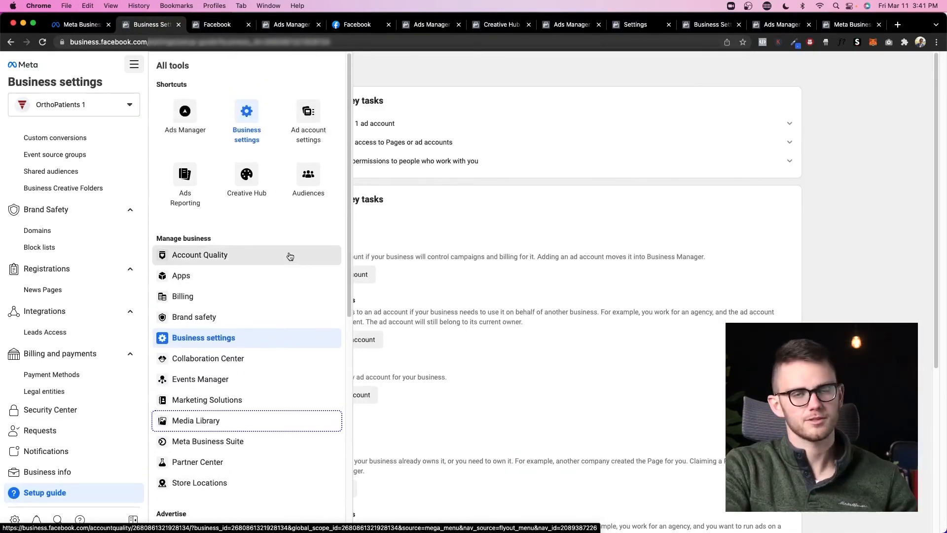